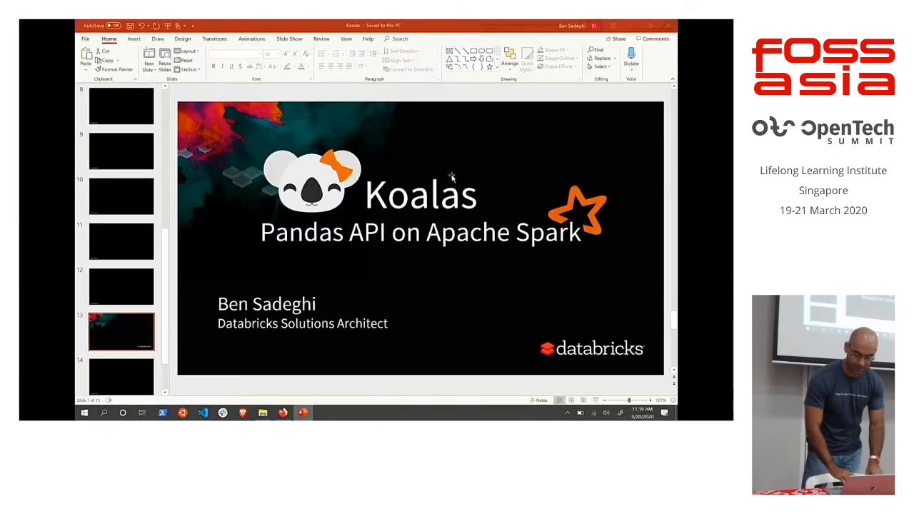
Switch from the Koalas title slide to the FOSSASIA cluster configuration page in Firefox
click(122, 332)
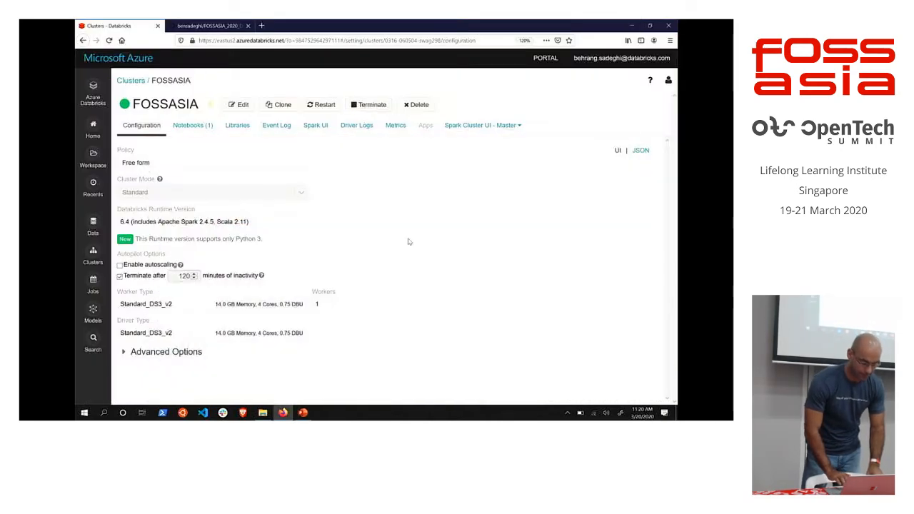
mouse_move(374, 181)
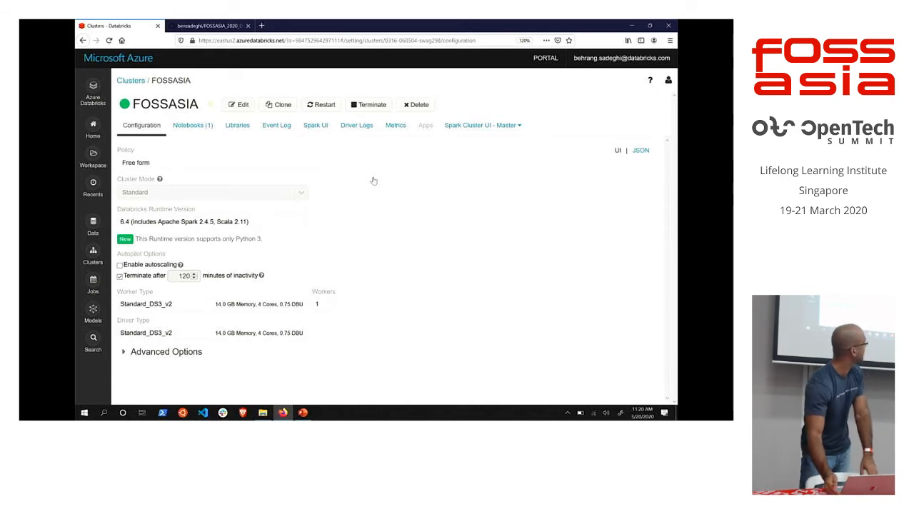
mouse_move(401, 289)
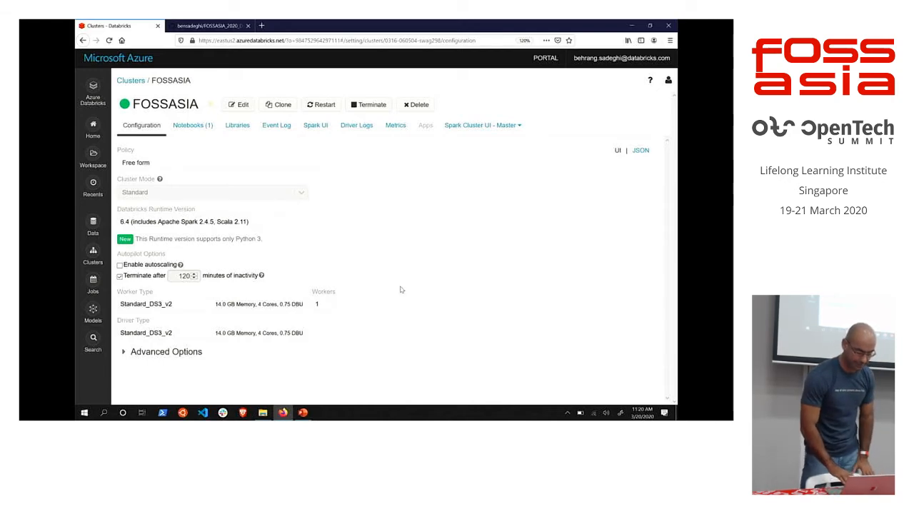
mouse_move(237, 125)
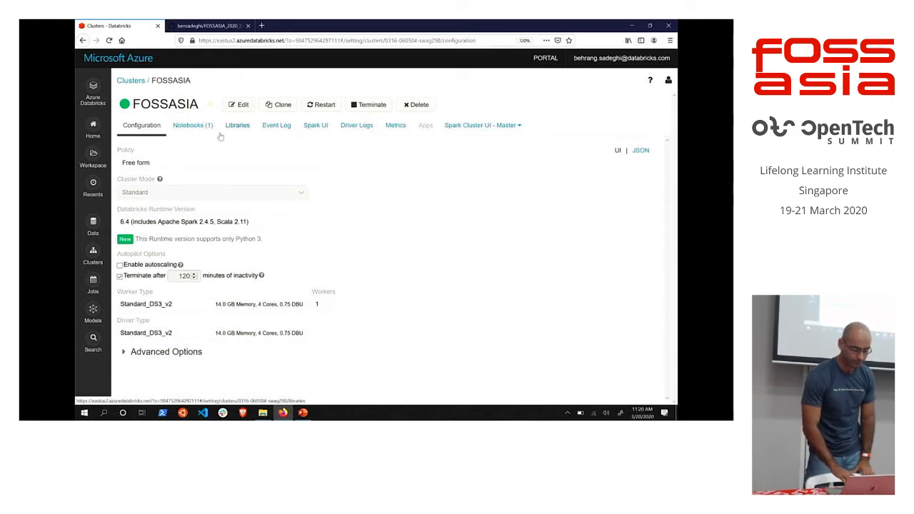
Check the cluster's Libraries tab for koalas and mlflow, then show recent notebooks
click(237, 125)
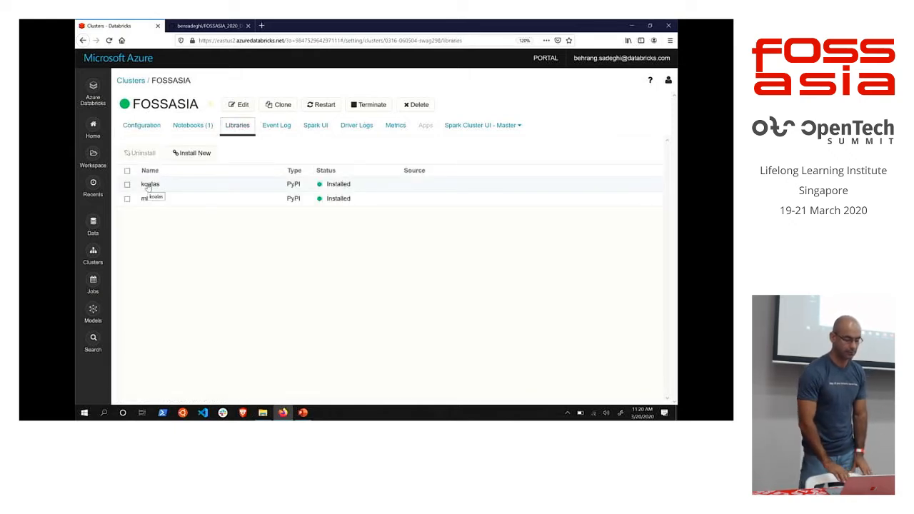
mouse_move(175, 190)
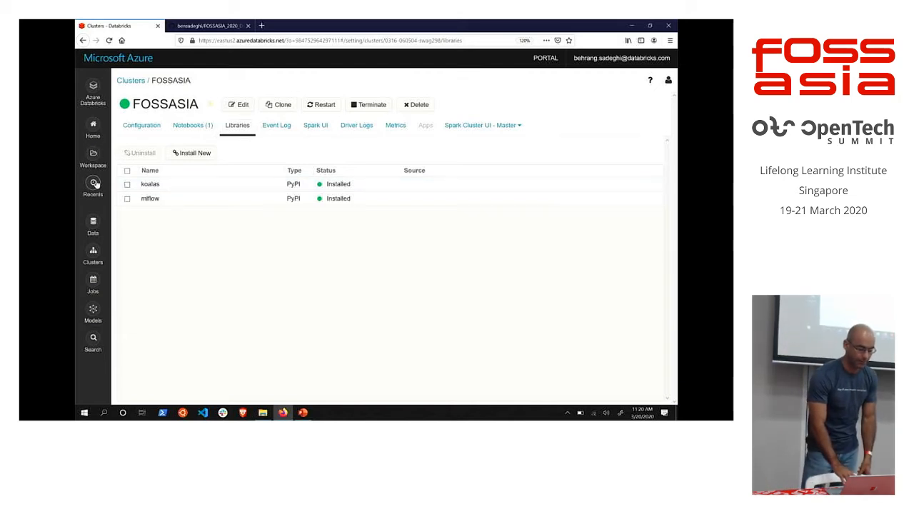
click(92, 187)
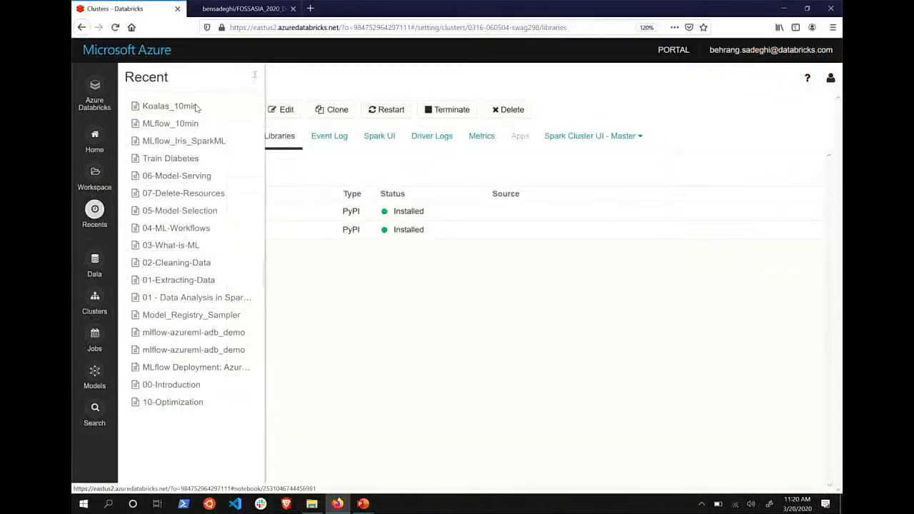
Open the Koalas_10min notebook and run its import cell
click(170, 105)
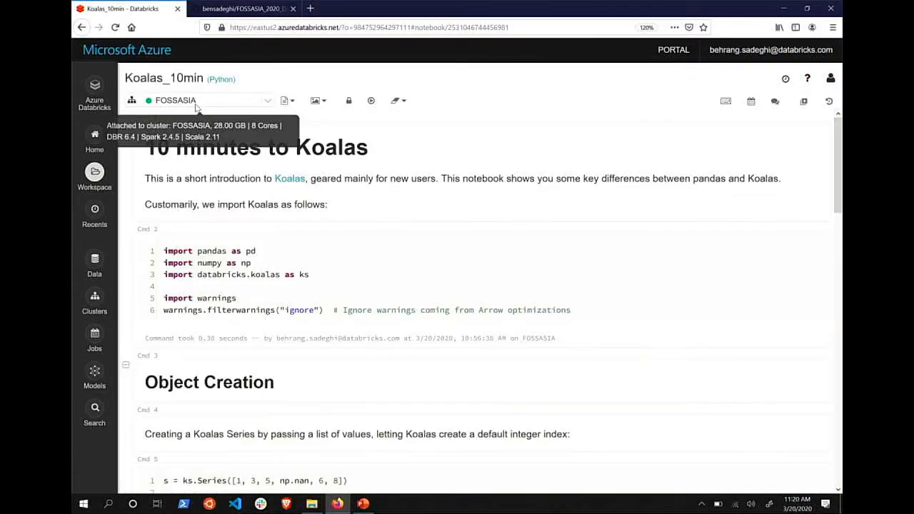
click(490, 179)
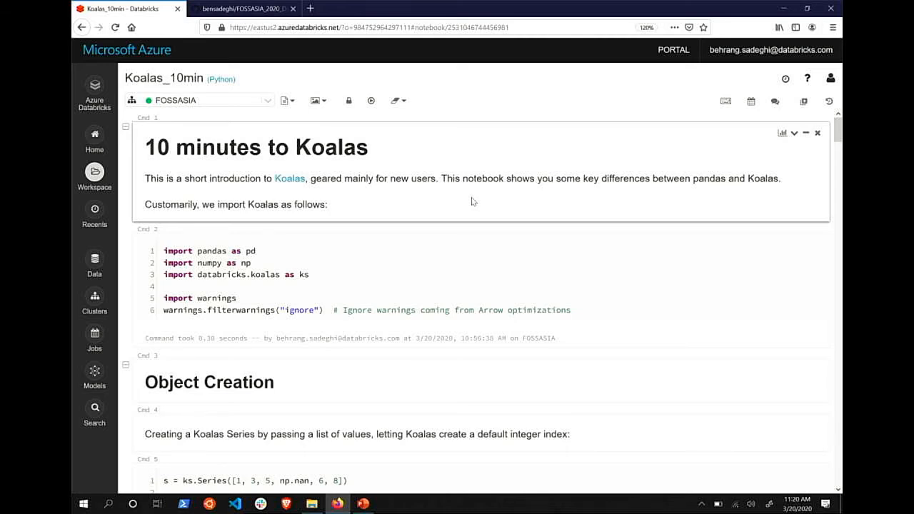
click(443, 279)
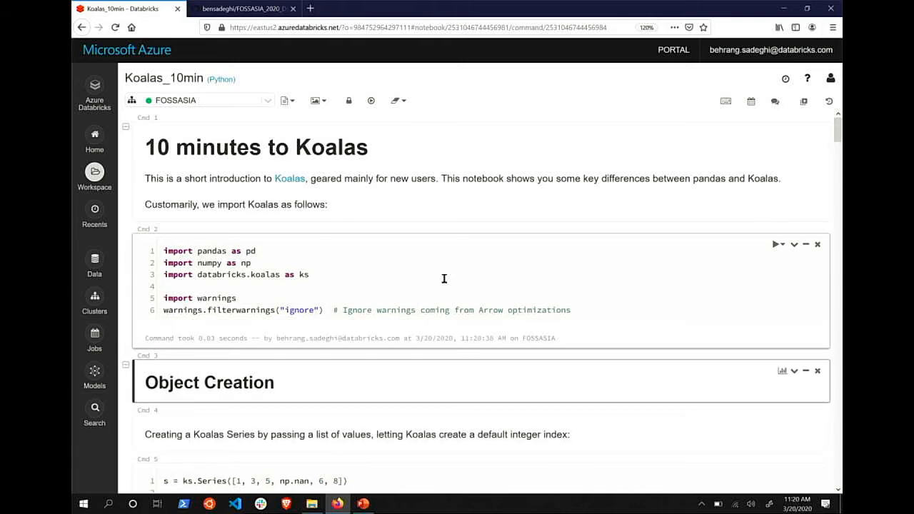
Run the Koalas Series cell and its type check, showing databricks.koalas.series.Series
scroll(down, 3)
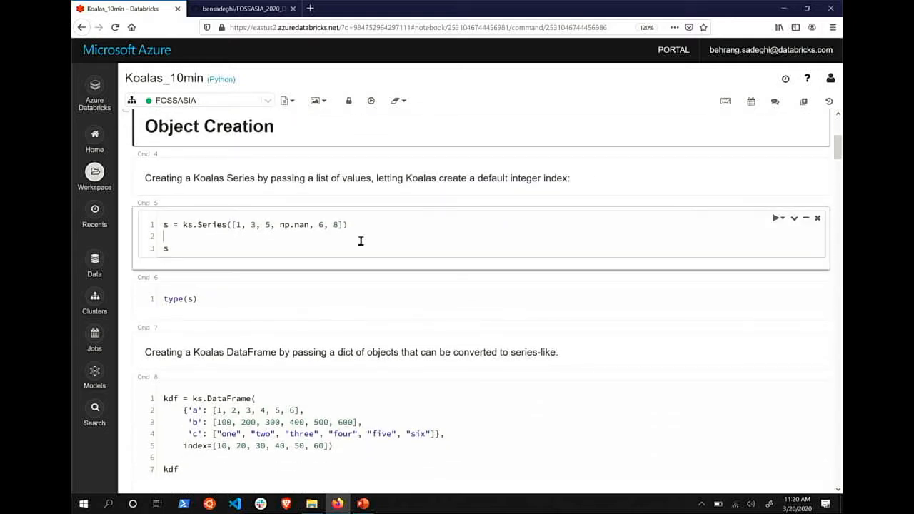
mouse_move(277, 254)
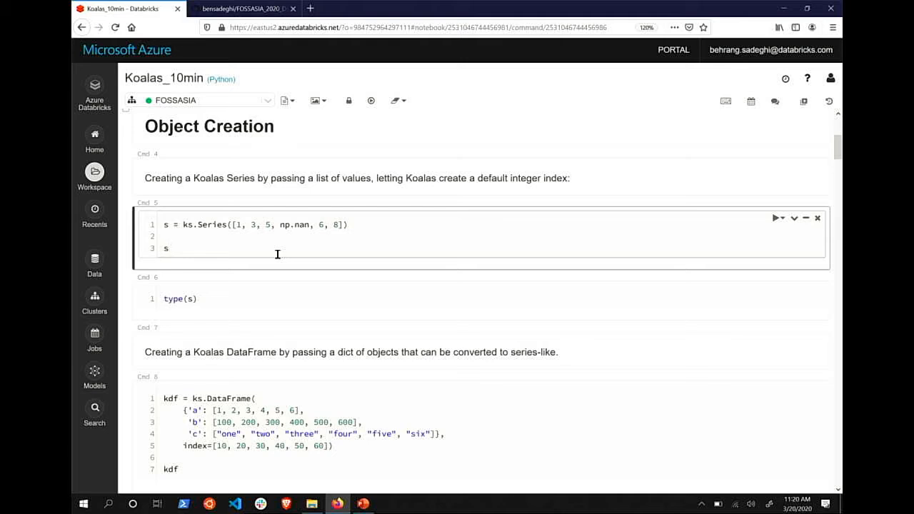
click(169, 248)
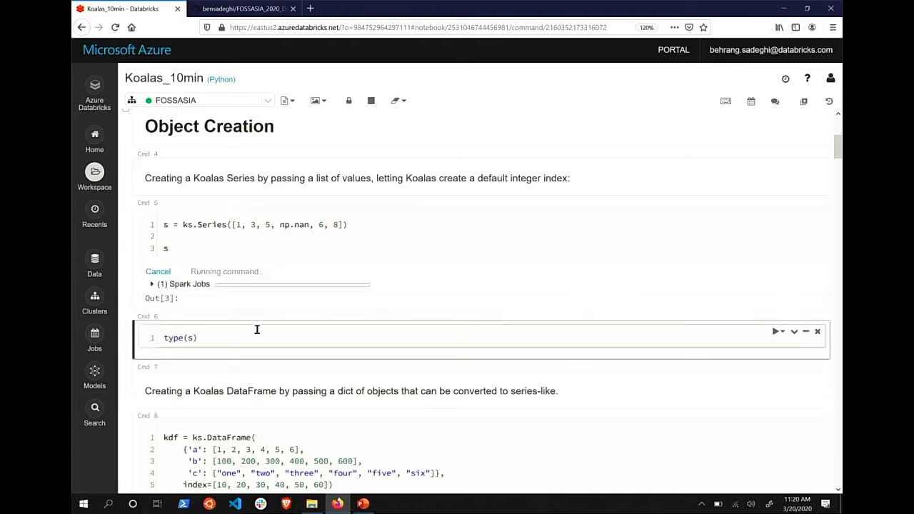
mouse_move(251, 340)
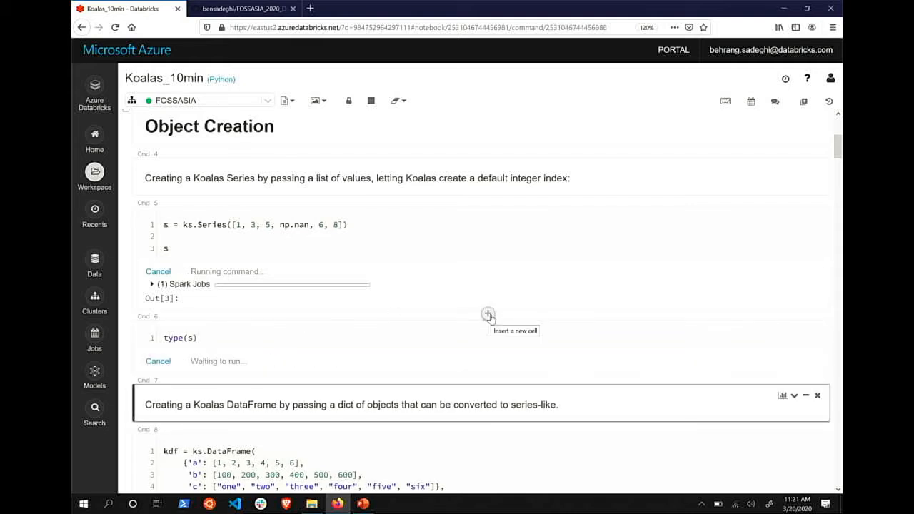
mouse_move(471, 288)
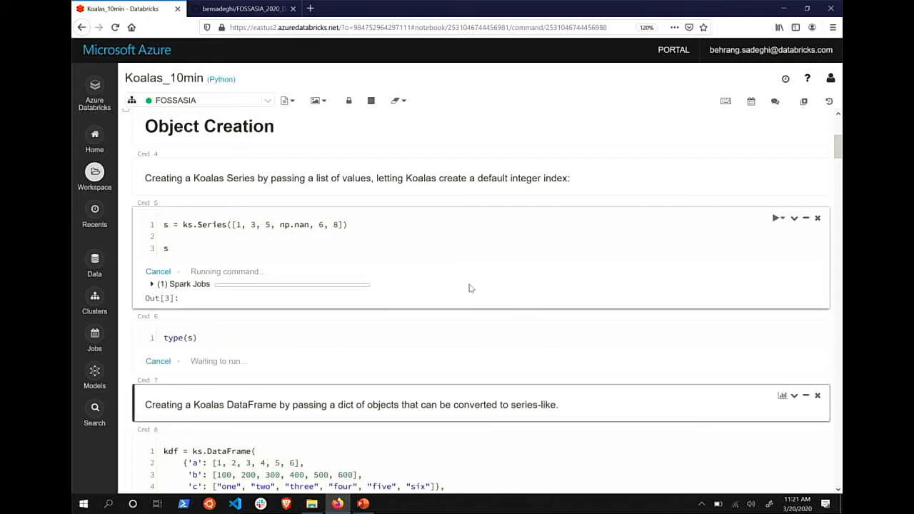
scroll(down, 3)
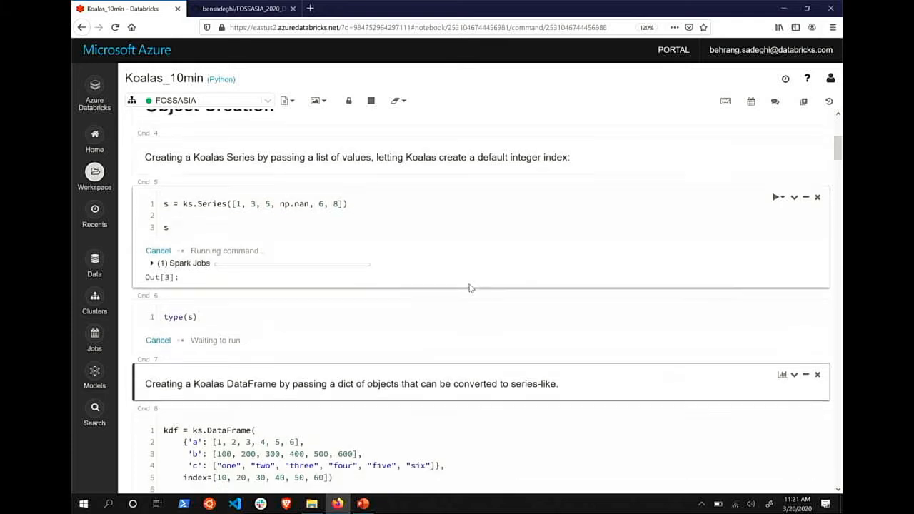
scroll(down, 3)
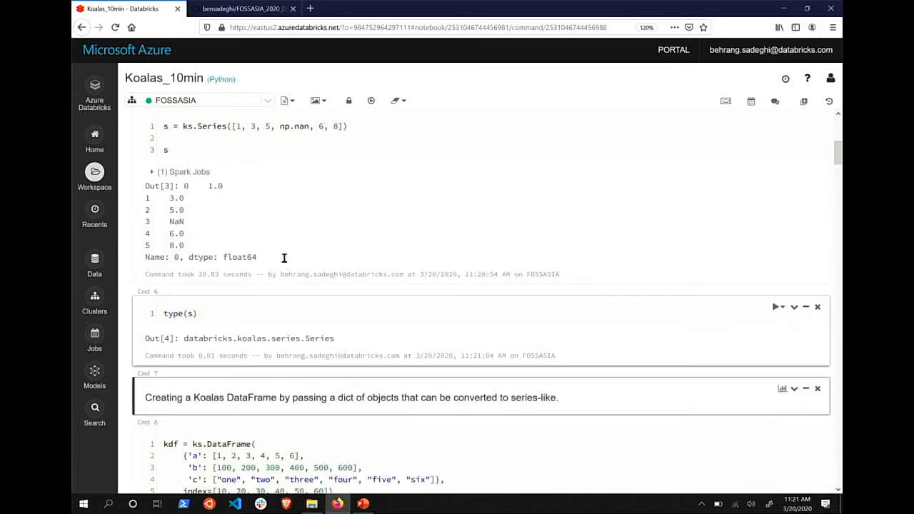
Run Cmd 8 ks.DataFrame to display the six-row kdf table with columns a, b, c
scroll(down, 3)
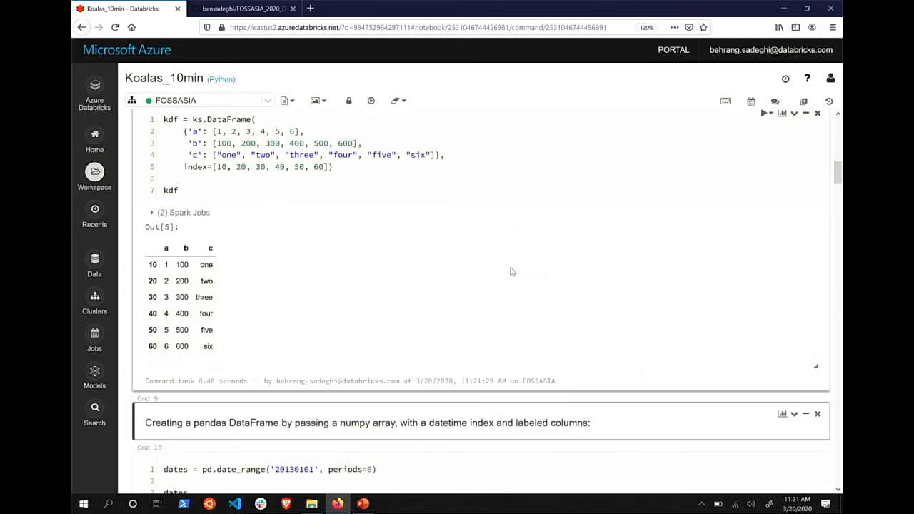
mouse_move(299, 250)
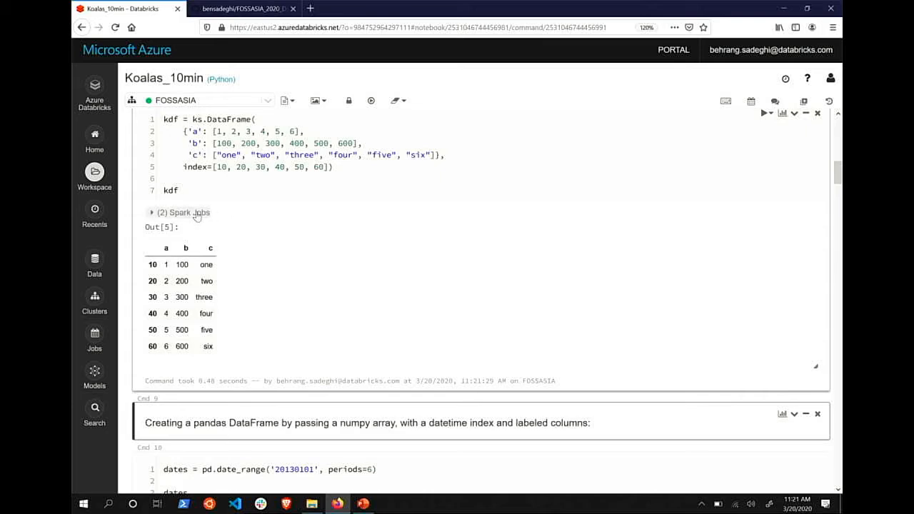
mouse_move(498, 256)
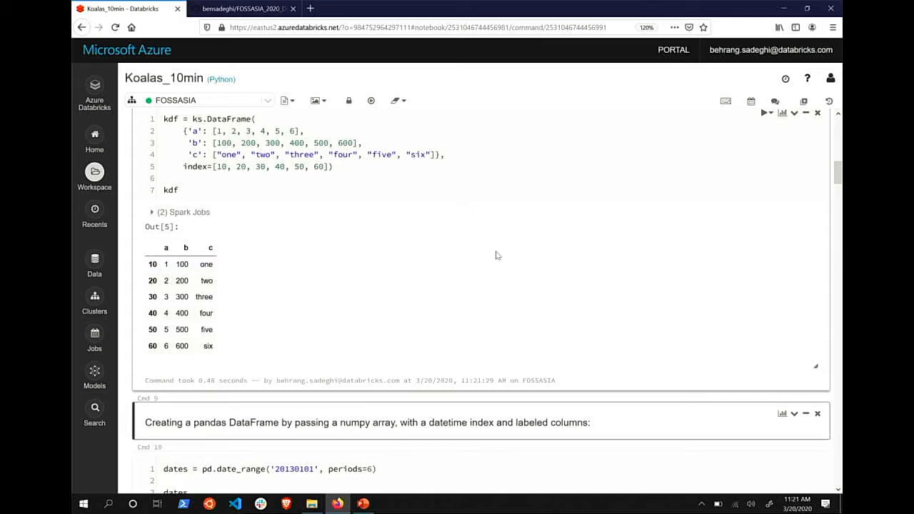
scroll(down, 3)
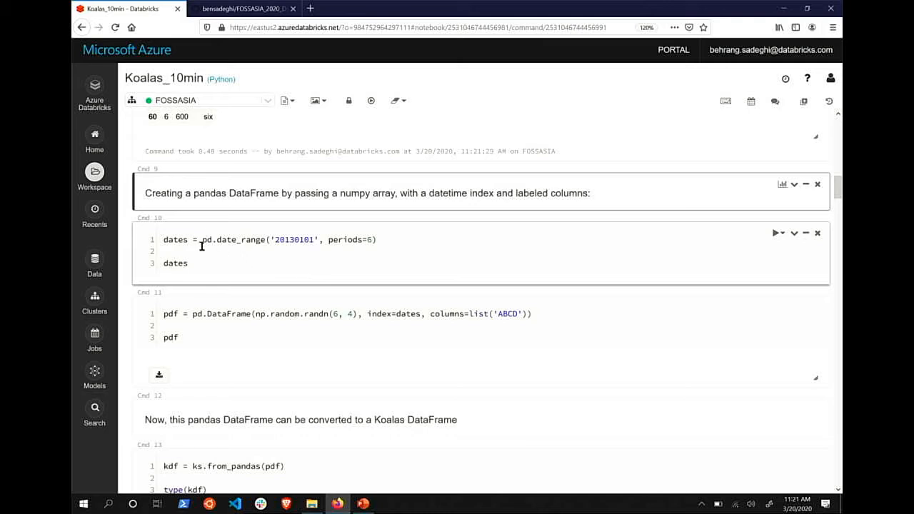
Run the date range cell, producing six January 2013 dates
click(211, 239)
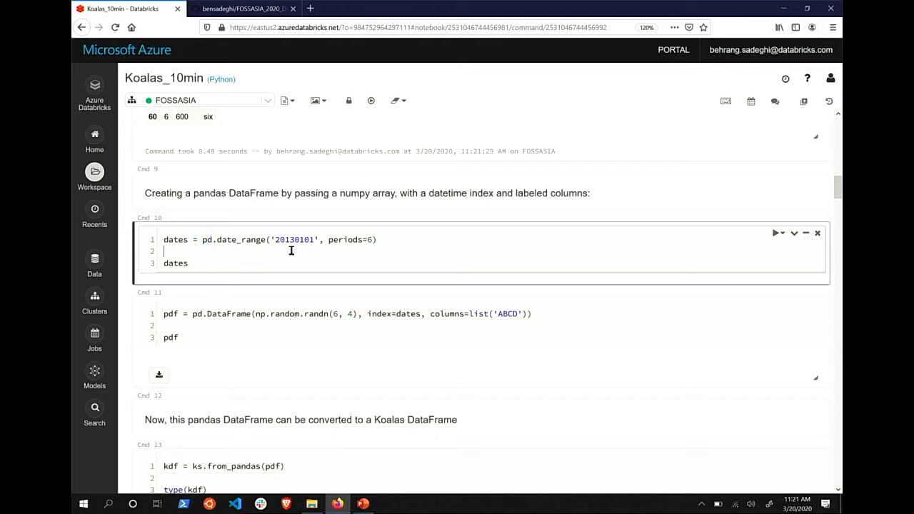
click(776, 233)
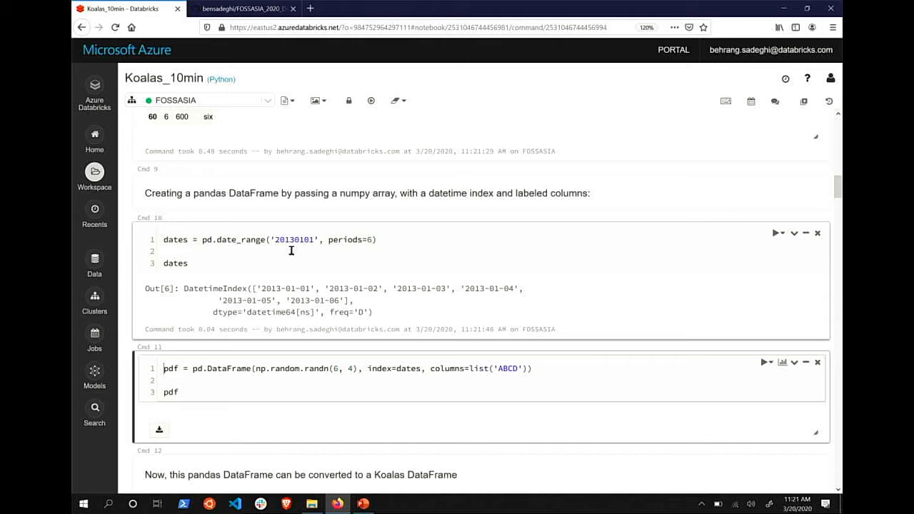
scroll(down, 3)
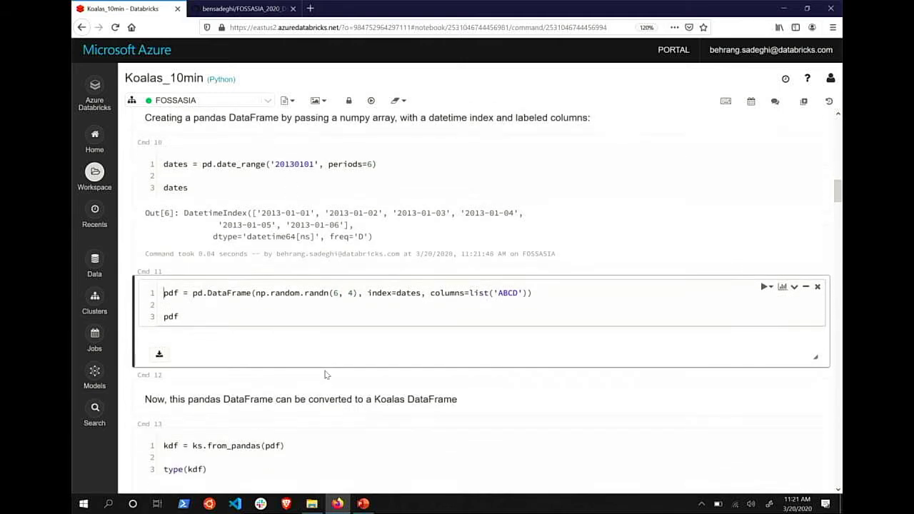
Run the pandas DataFrame cell, showing random values in columns A–D
click(196, 293)
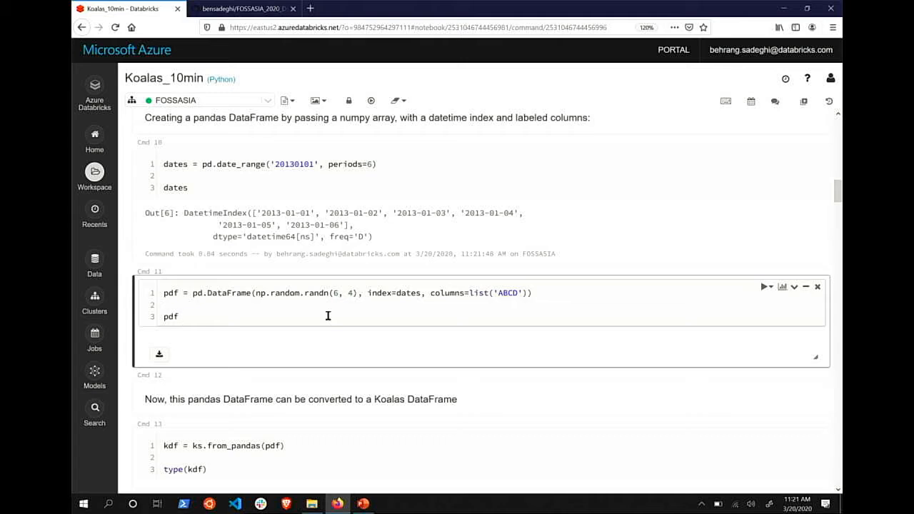
click(764, 286)
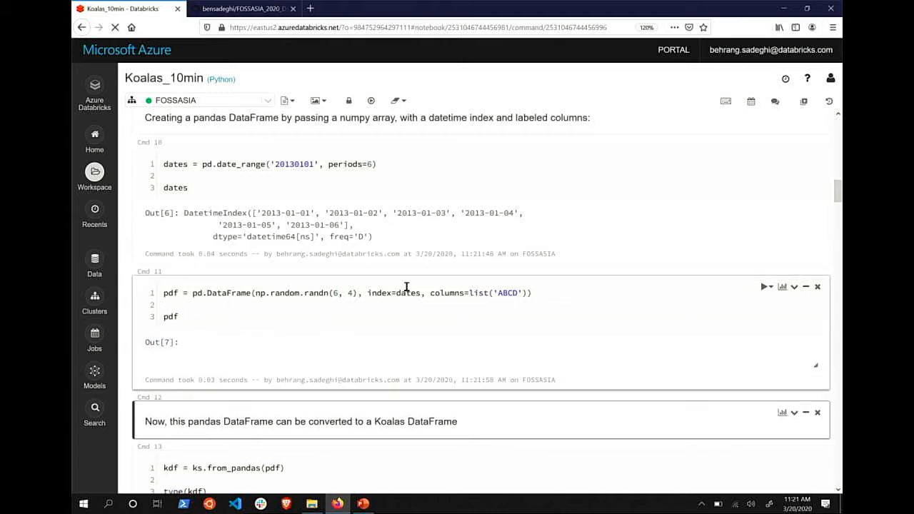
scroll(down, 3)
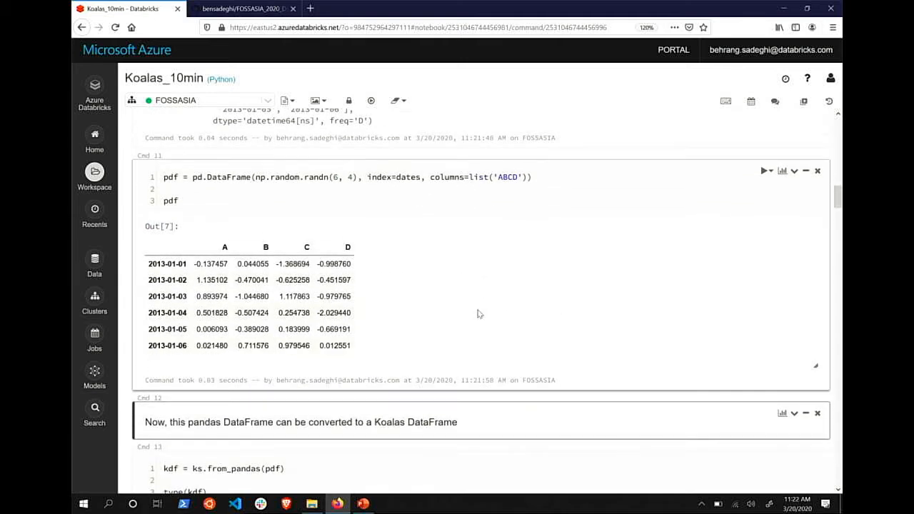
scroll(down, 3)
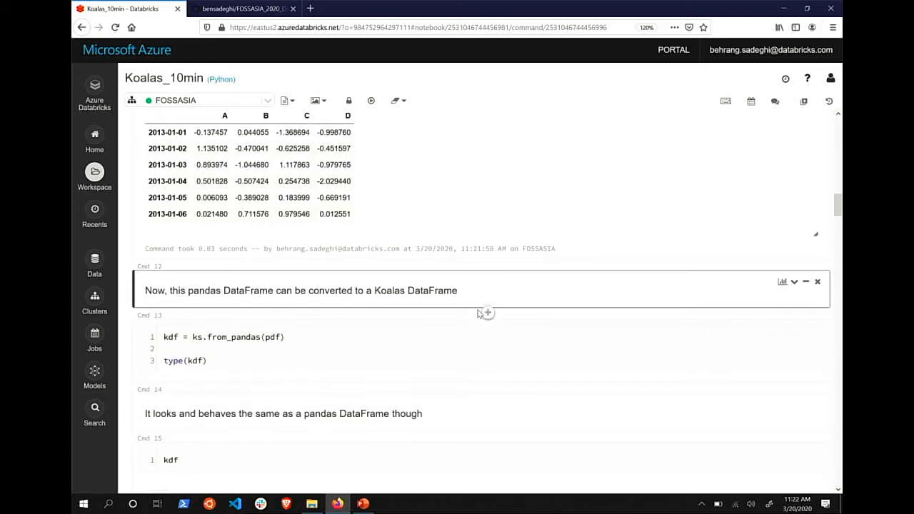
Convert pdf to Koalas with ks.from_pandas and confirm its type
click(250, 349)
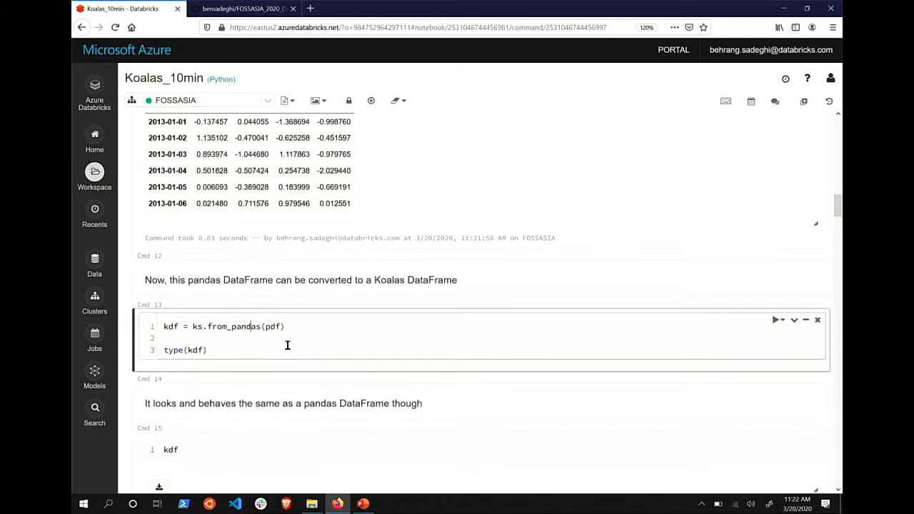
scroll(down, 3)
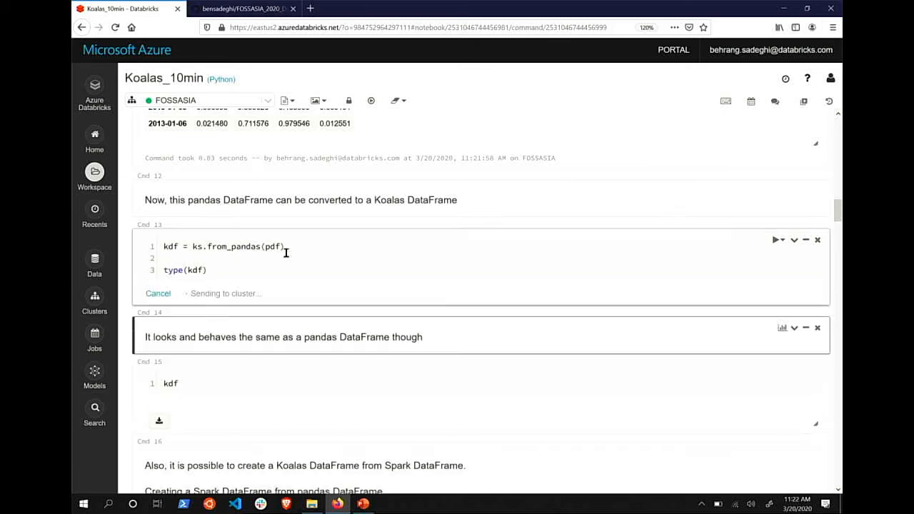
click(777, 239)
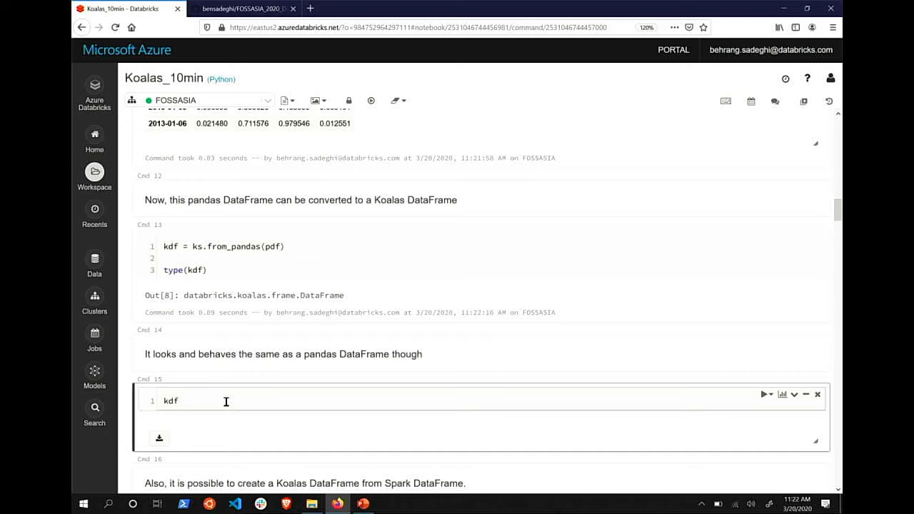
Display kdf's A–D table and highlight pdf and spark in the next cell's code
click(764, 395)
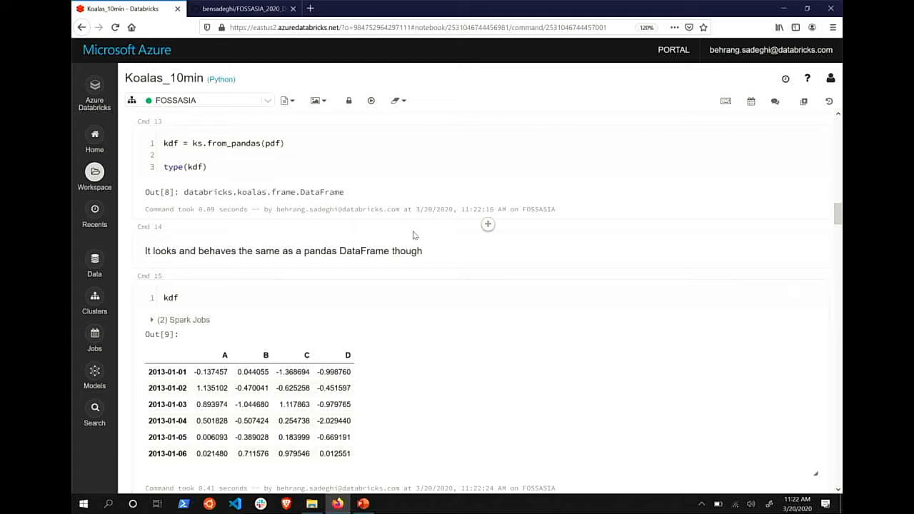
scroll(up, 3)
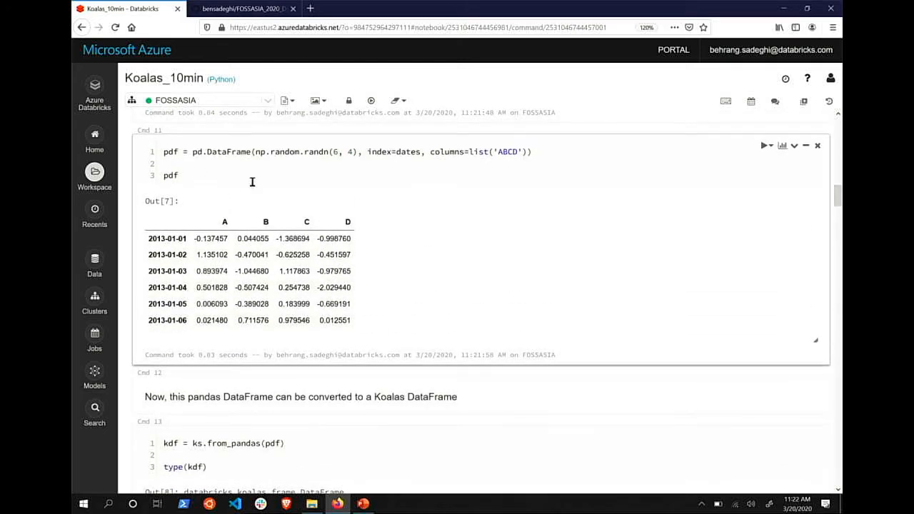
mouse_move(184, 156)
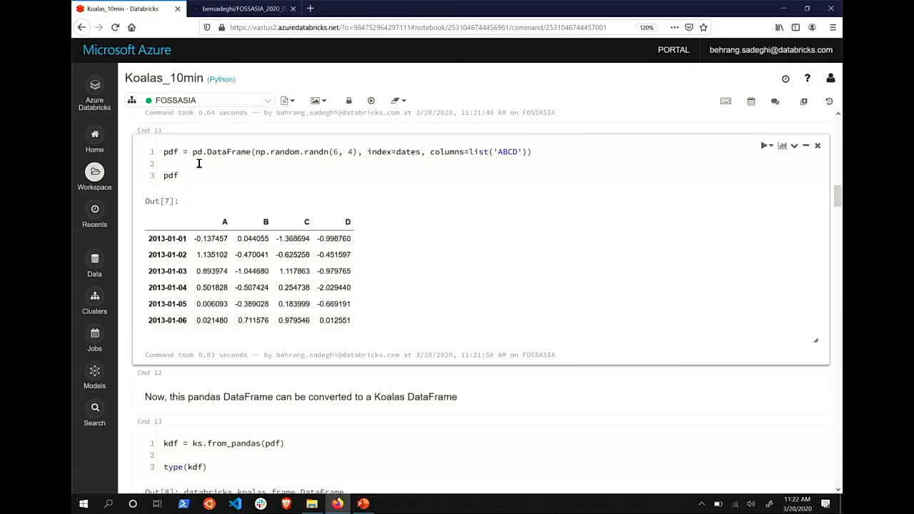
mouse_move(206, 191)
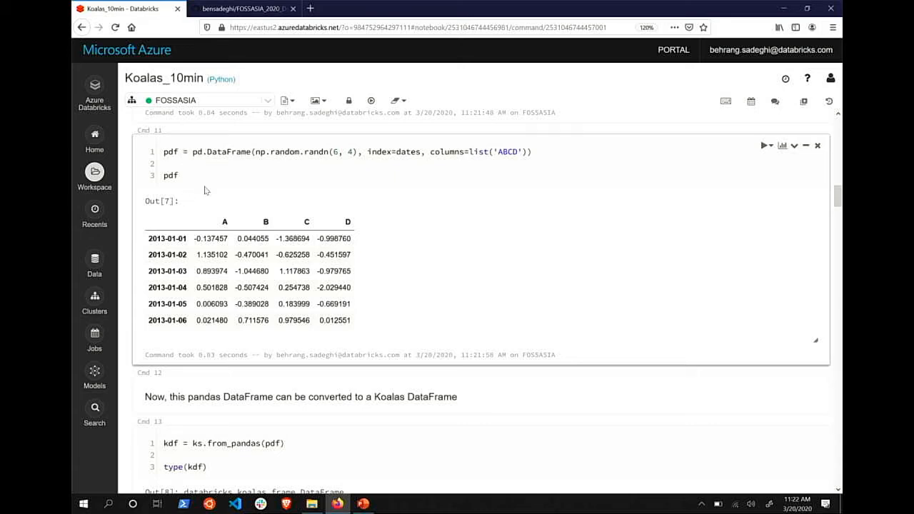
scroll(down, 3)
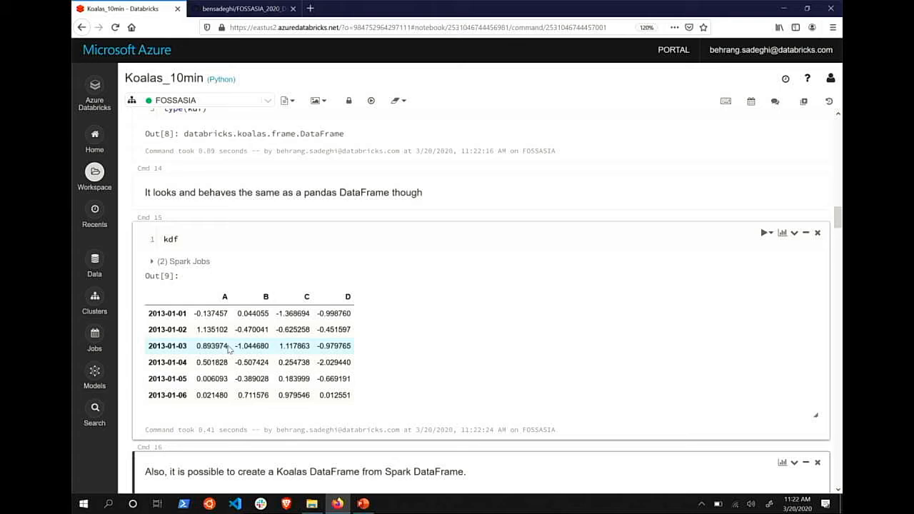
mouse_move(478, 384)
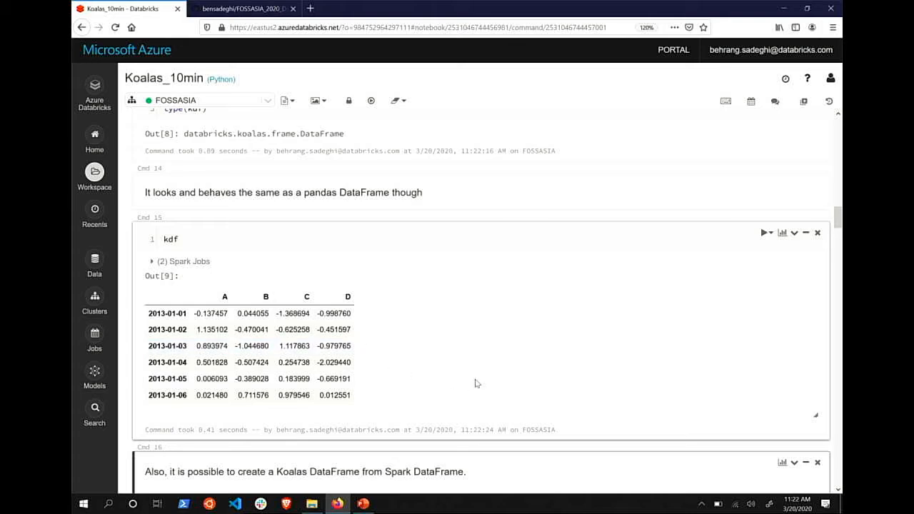
scroll(down, 3)
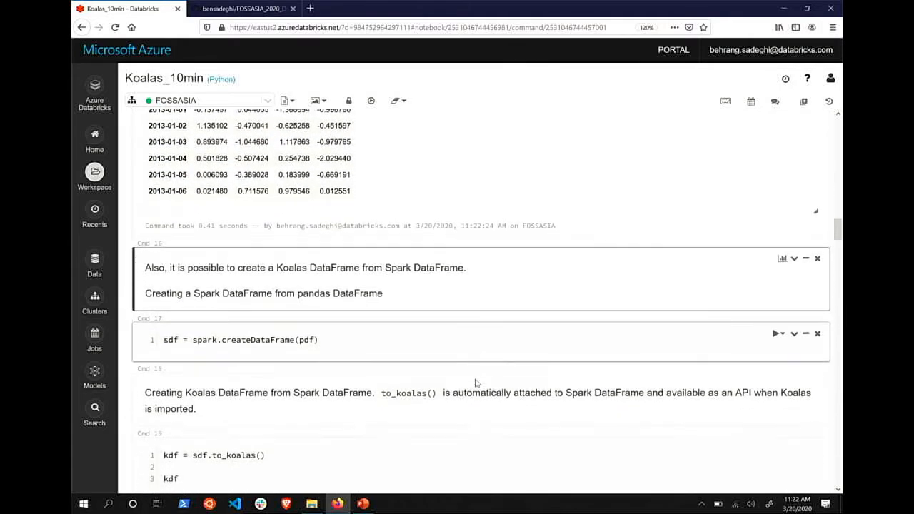
scroll(down, 3)
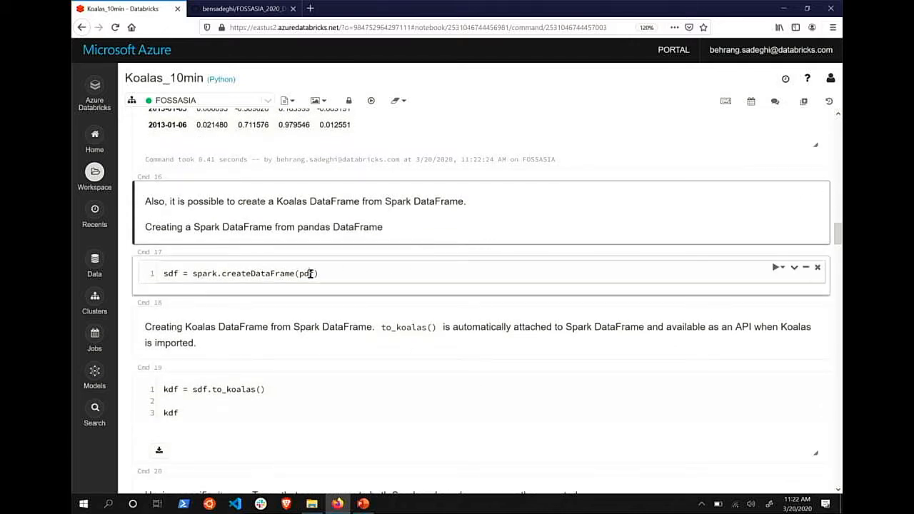
double_click(306, 274)
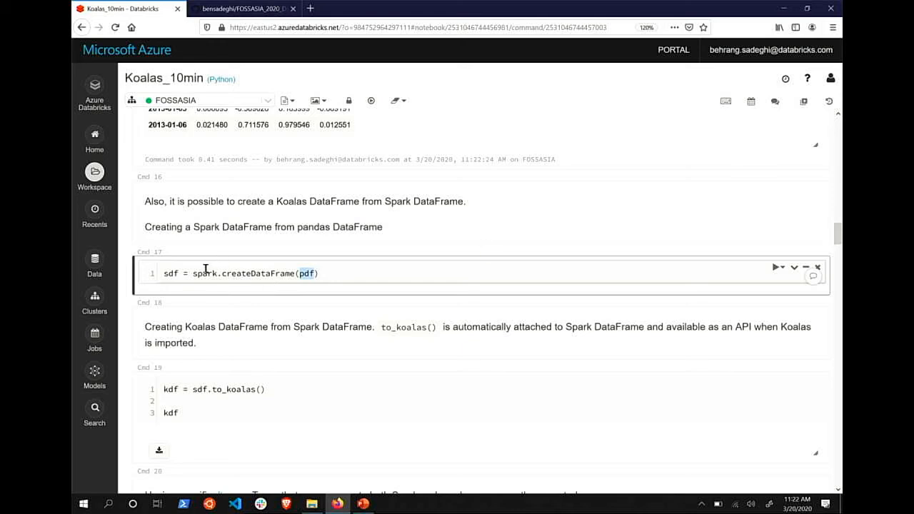
double_click(205, 273)
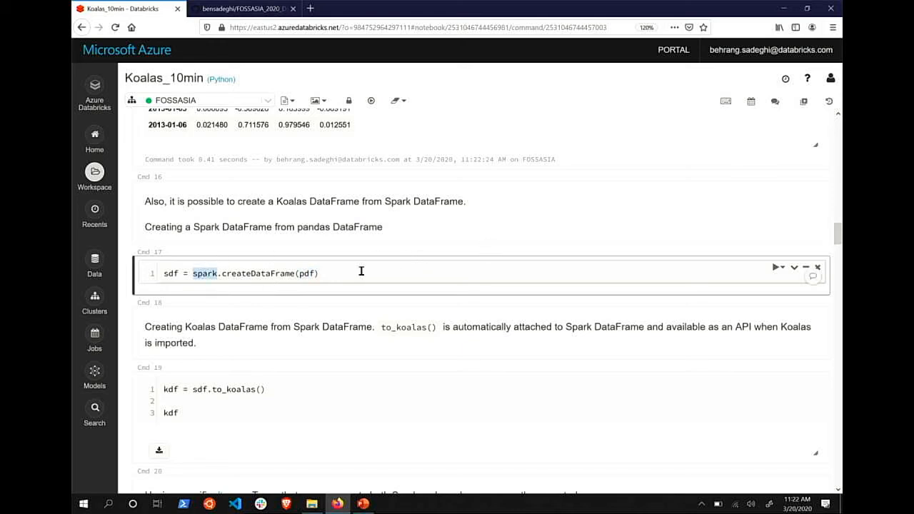
Build sdf with spark.createDataFrame(pdf), then display it via sdf.to_koalas()
click(777, 267)
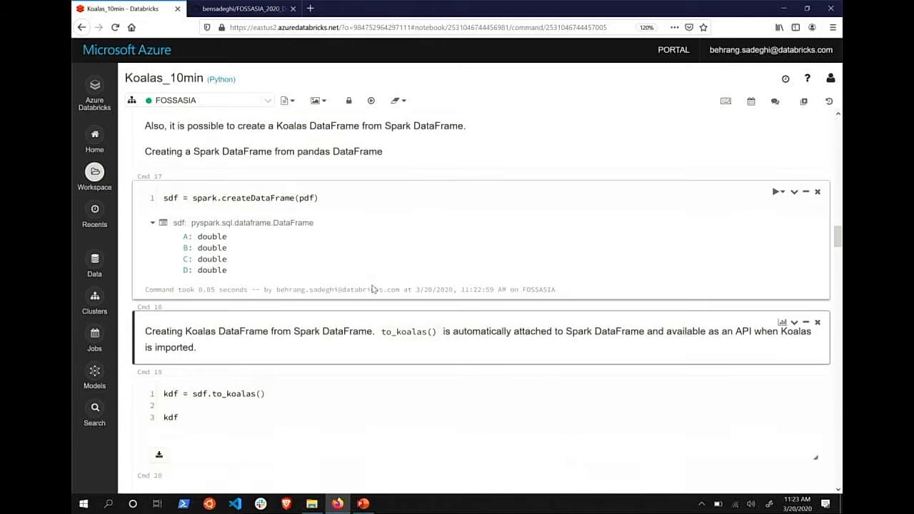
scroll(down, 3)
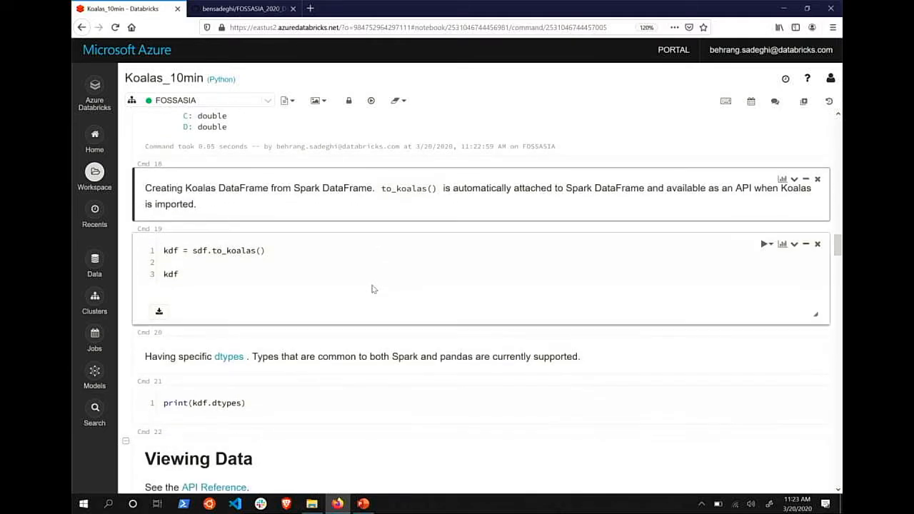
mouse_move(294, 261)
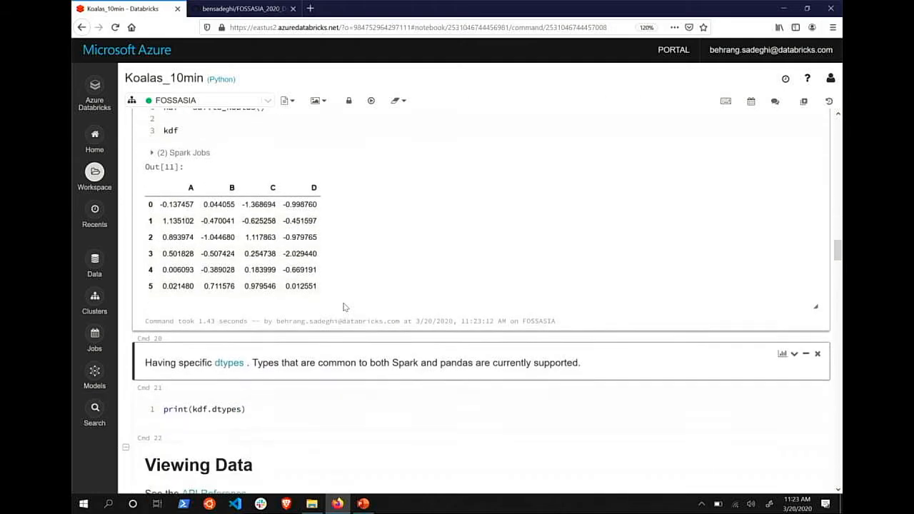
scroll(down, 3)
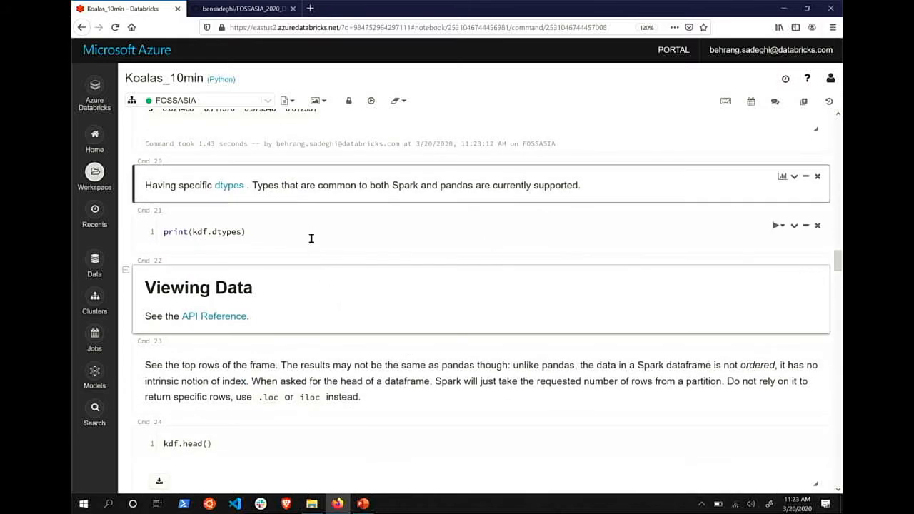
Print kdf.dtypes as float64 and show kdf.head()'s first five rows
click(778, 225)
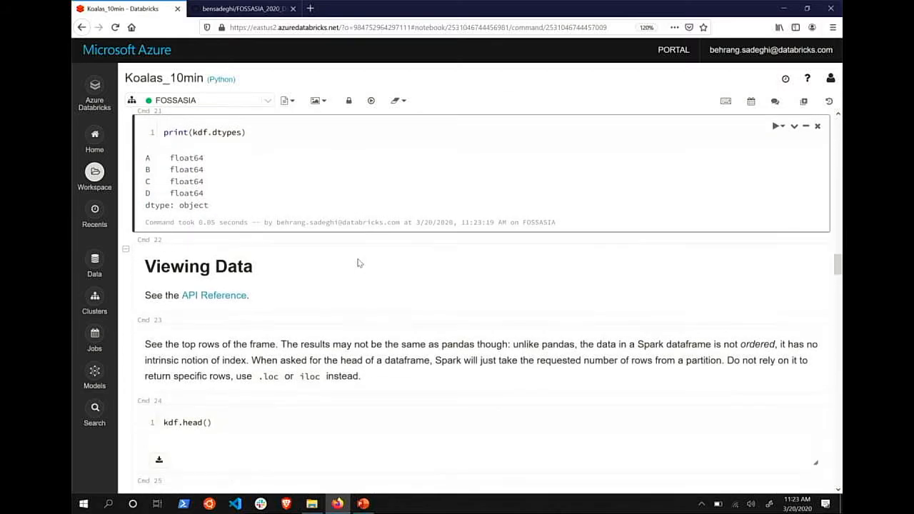
scroll(down, 3)
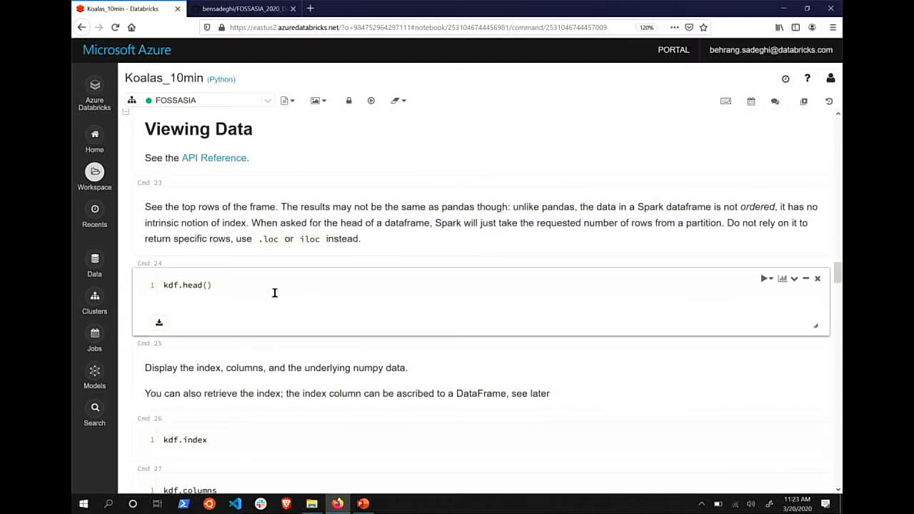
click(274, 293)
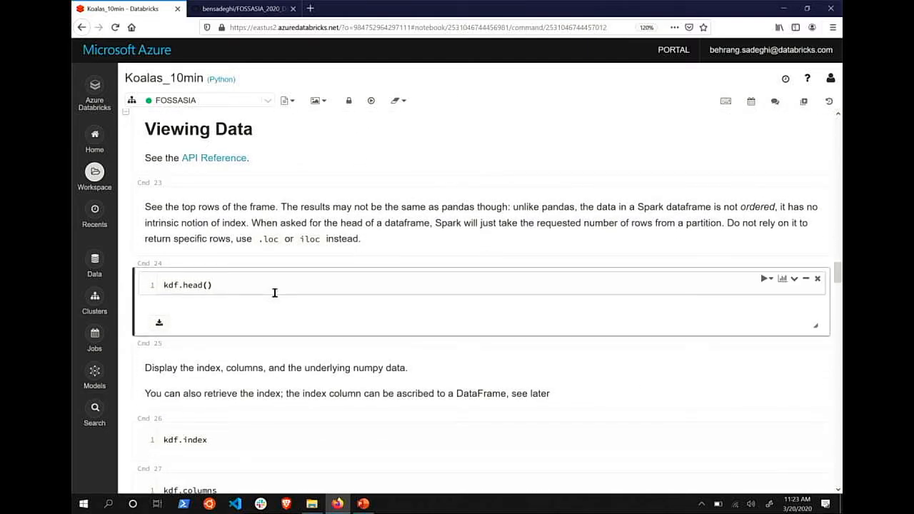
click(764, 279)
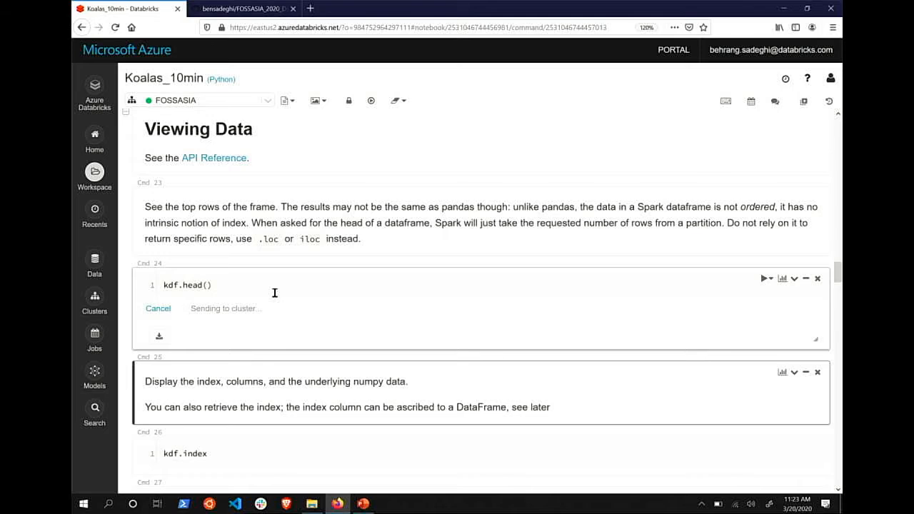
click(764, 278)
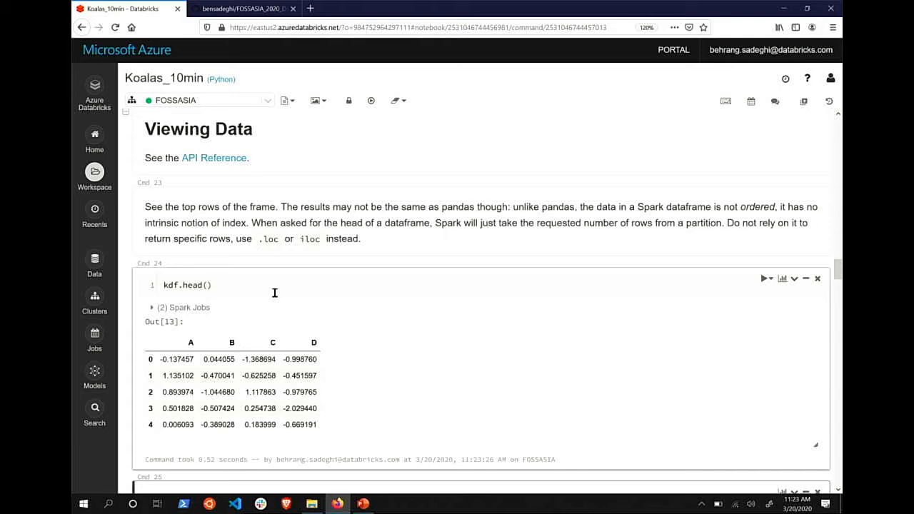
scroll(down, 3)
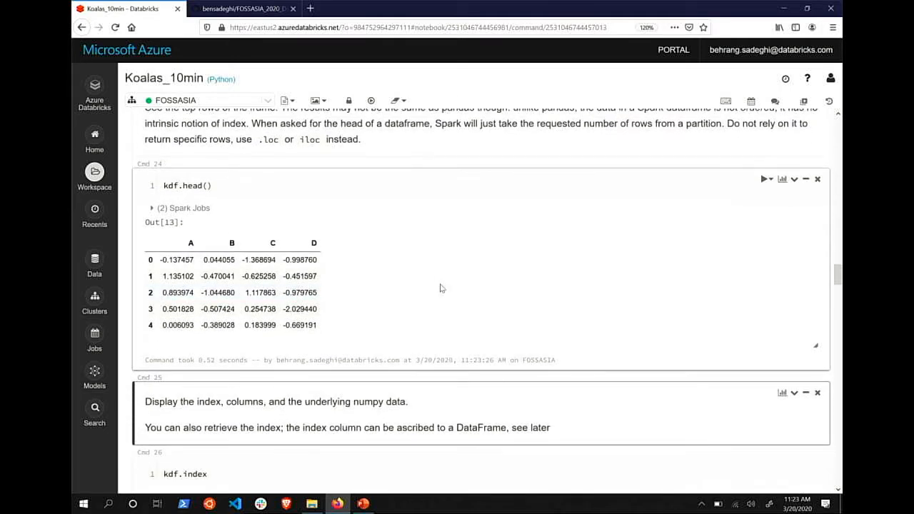
scroll(down, 3)
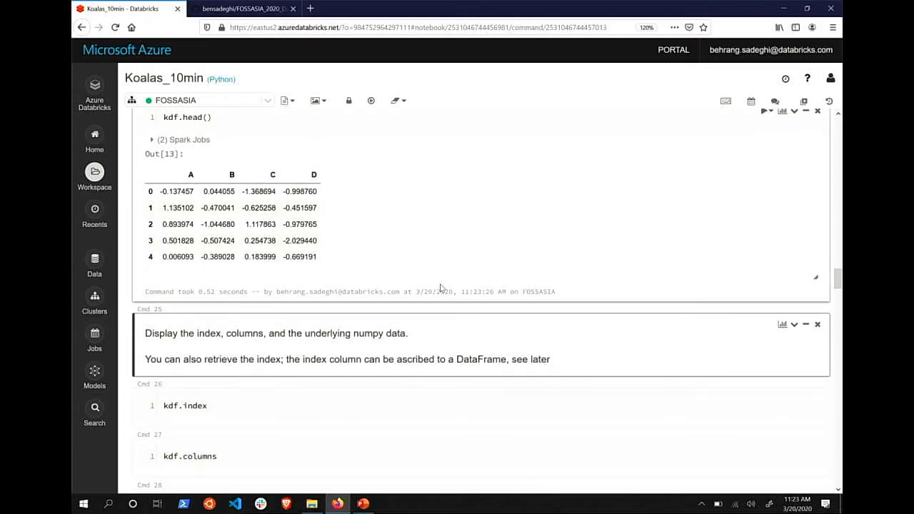
scroll(down, 3)
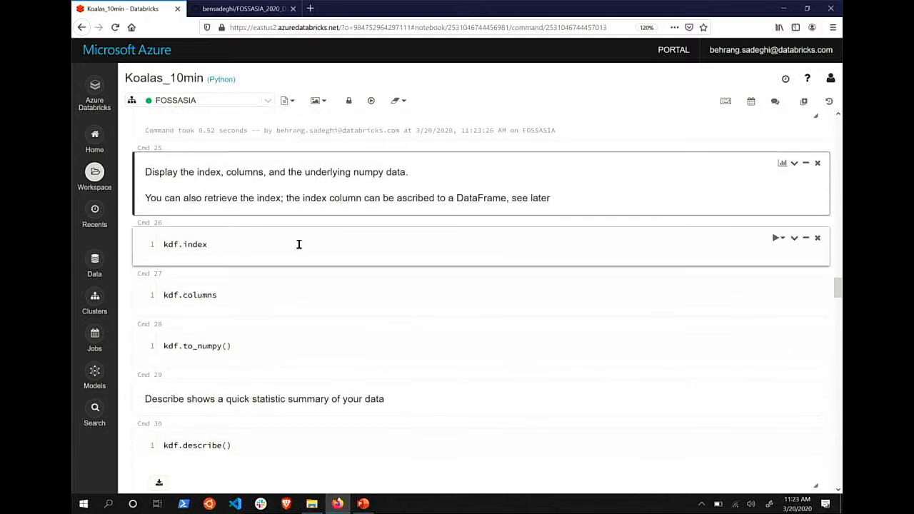
Show kdf's index 0–5 and columns A–D, then run kdf.to_numpy() for the values array
click(776, 238)
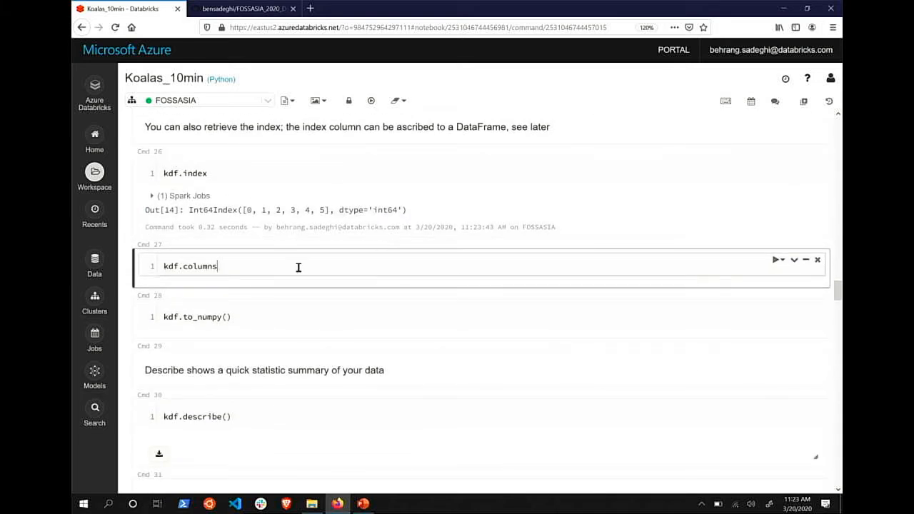
key(shift+enter)
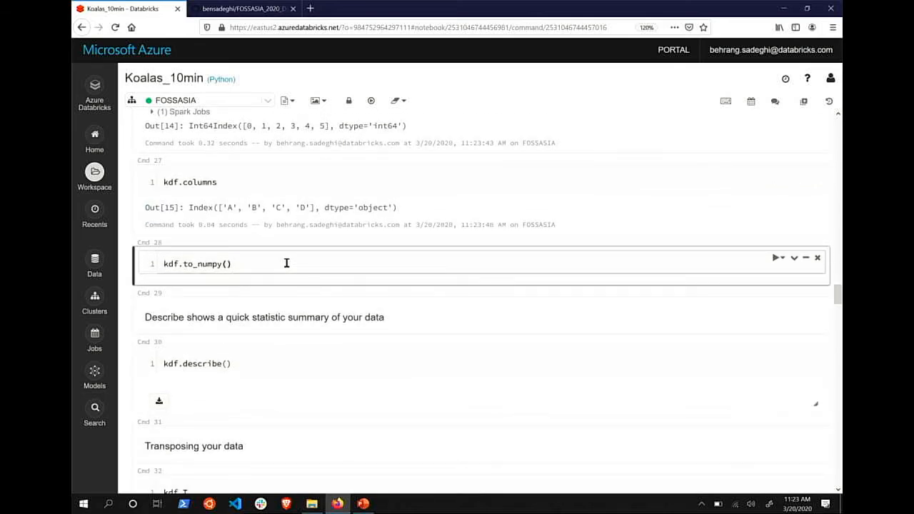
click(777, 258)
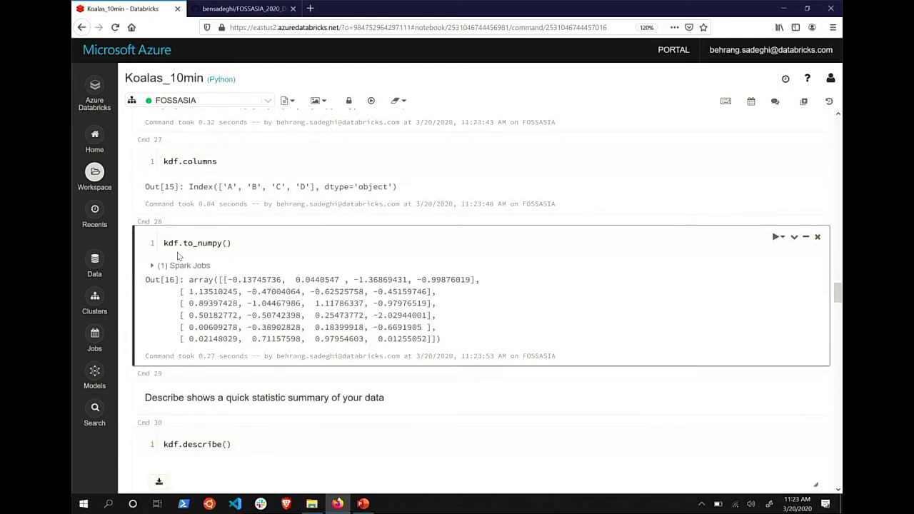
mouse_move(295, 273)
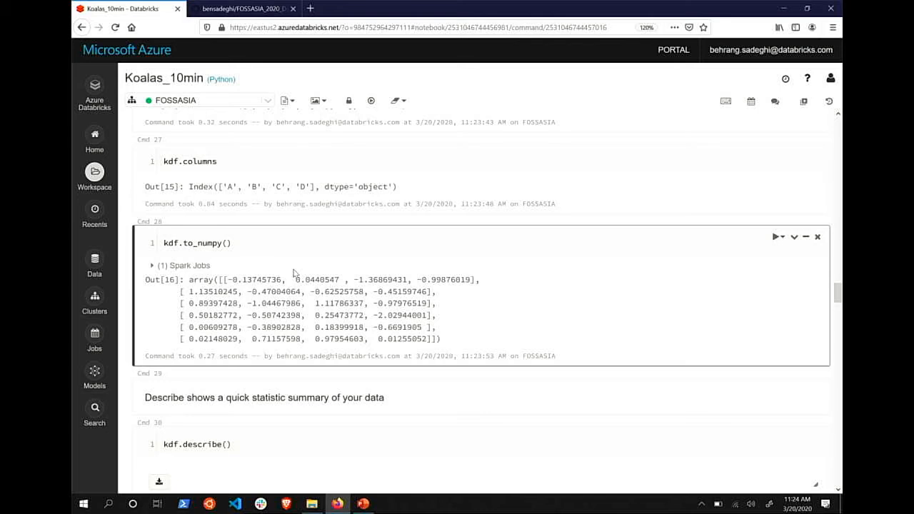
scroll(down, 3)
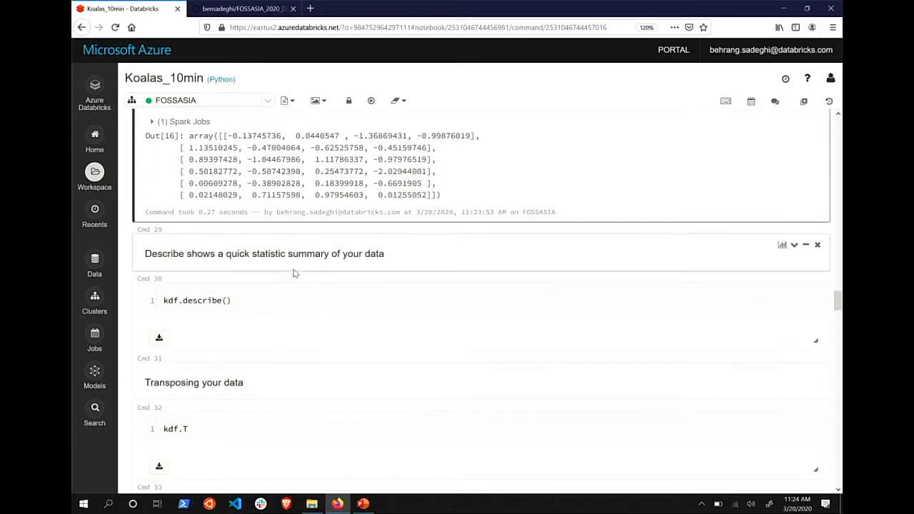
Run kdf.describe() for count, mean, std, min, quartiles and max of columns A–D
click(275, 300)
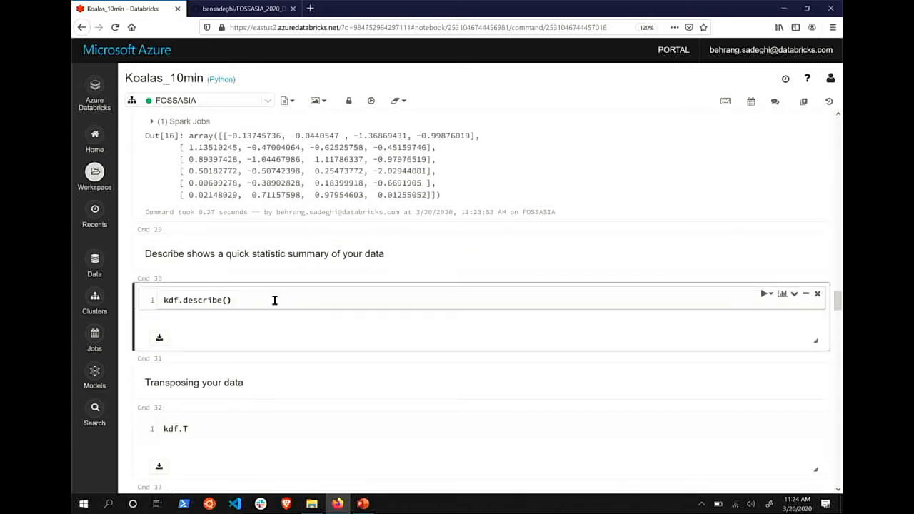
scroll(down, 3)
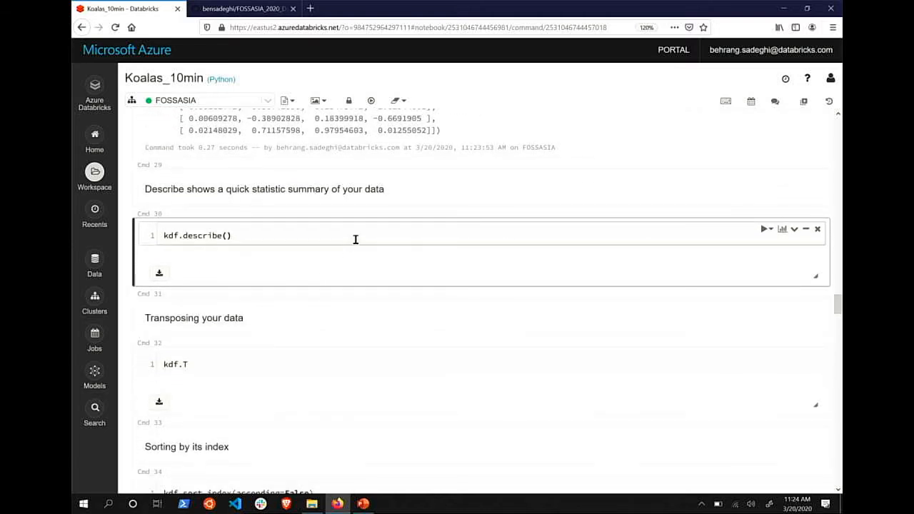
click(764, 229)
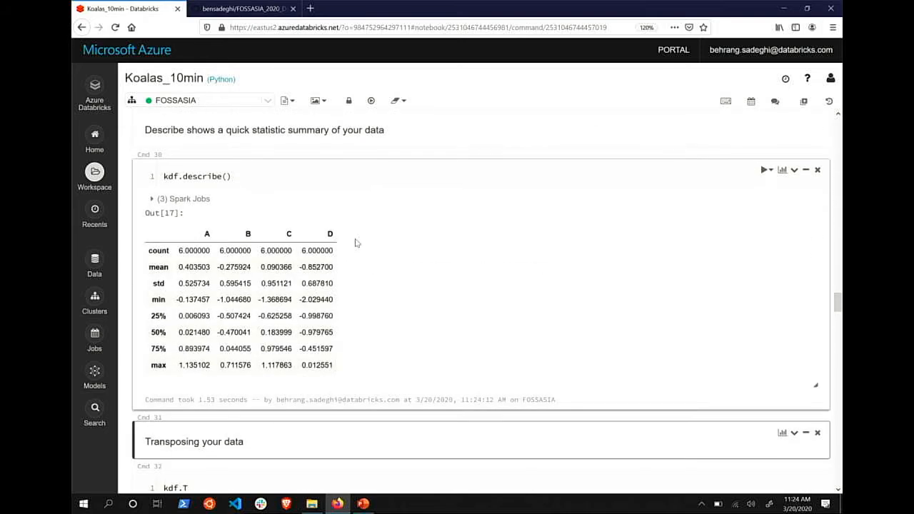
mouse_move(385, 222)
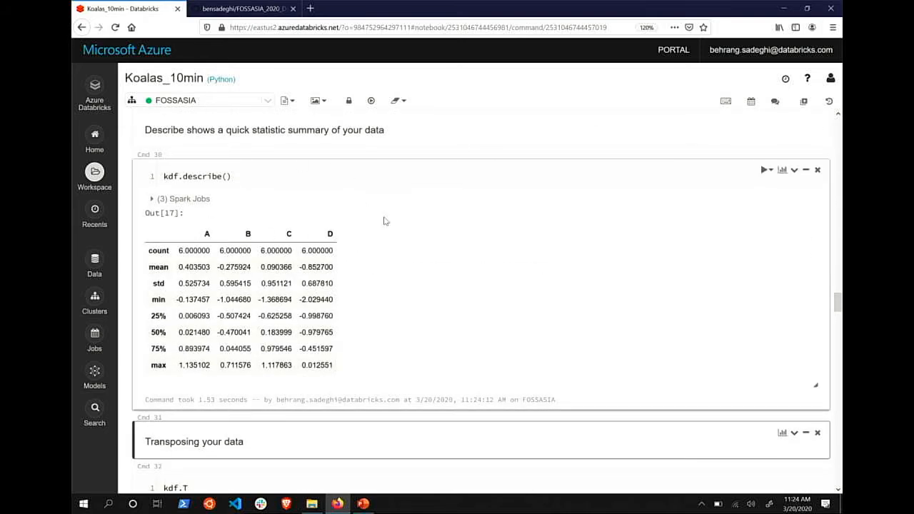
mouse_move(168, 283)
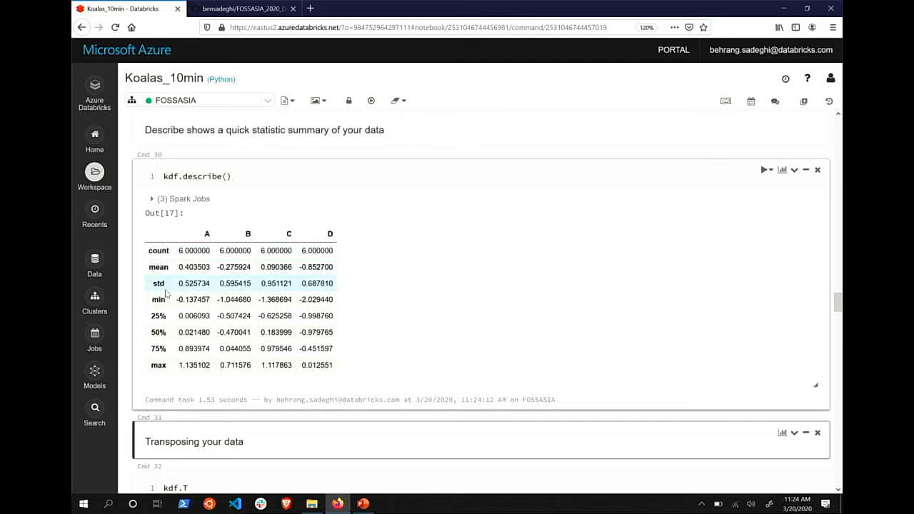
mouse_move(133, 323)
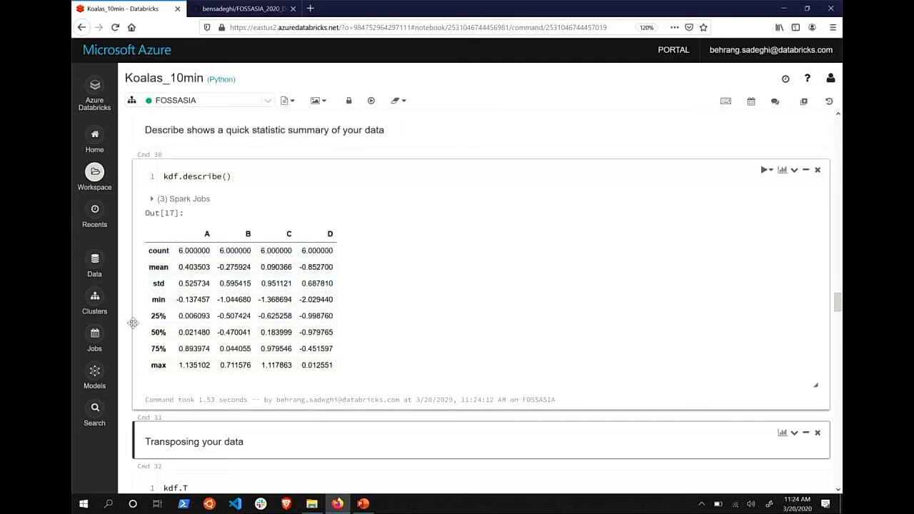
mouse_move(421, 278)
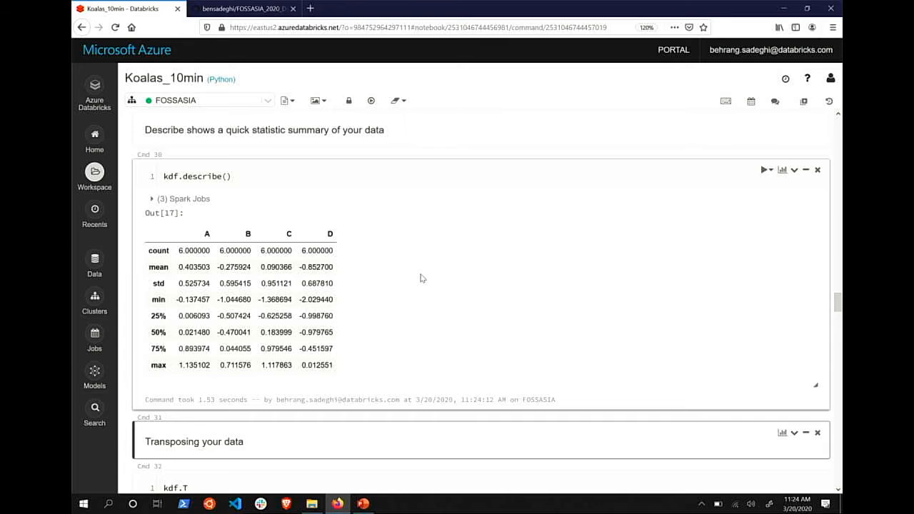
scroll(down, 3)
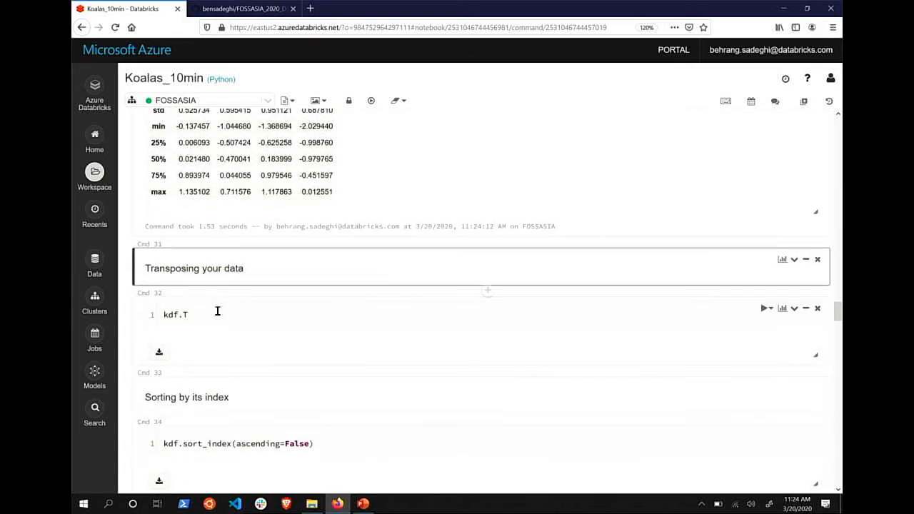
Run kdf.T, kdf.sort_index(ascending=False) and kdf.sort_values(by='B') and view each result
click(766, 308)
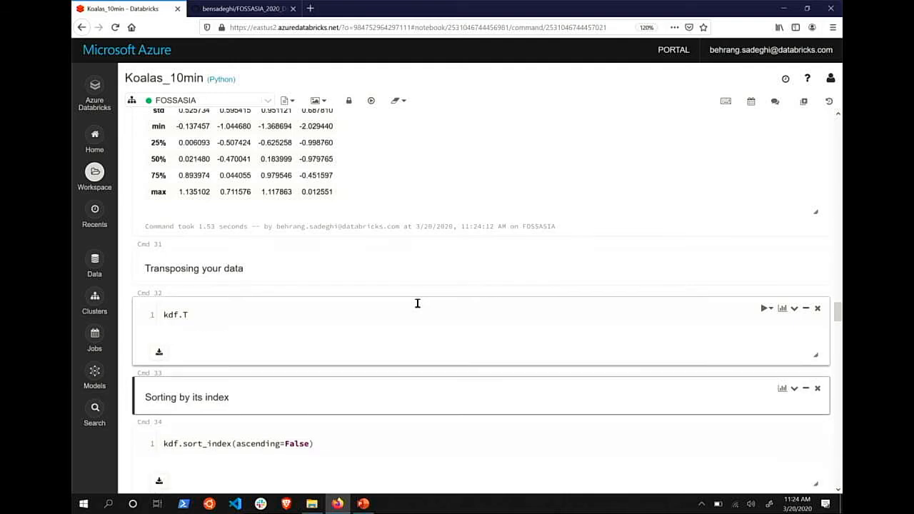
click(765, 308)
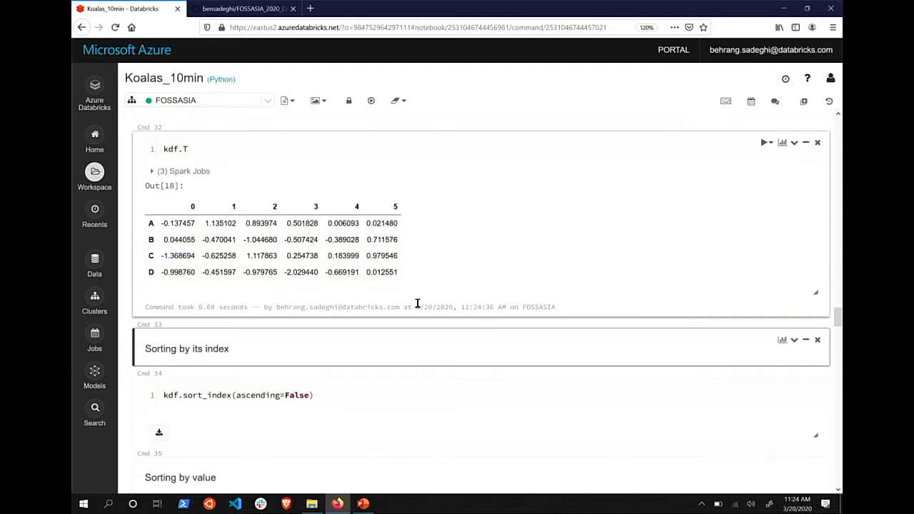
scroll(down, 3)
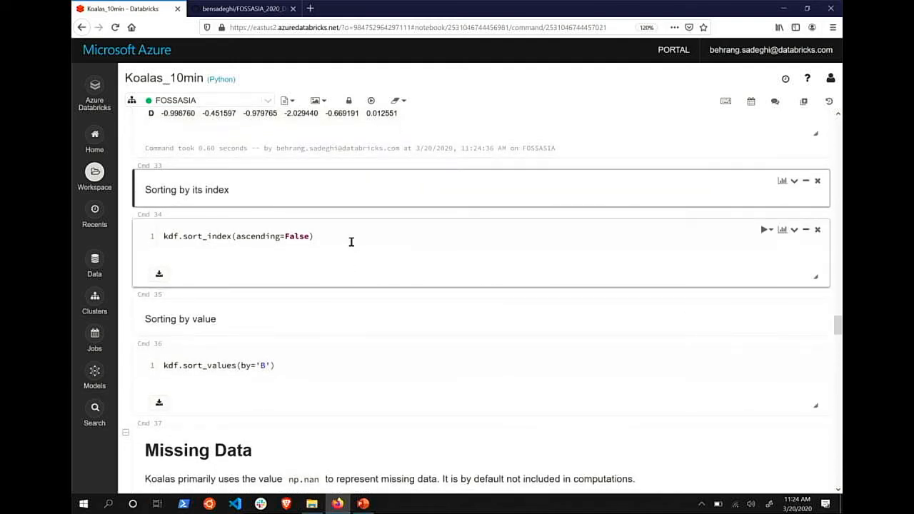
click(764, 230)
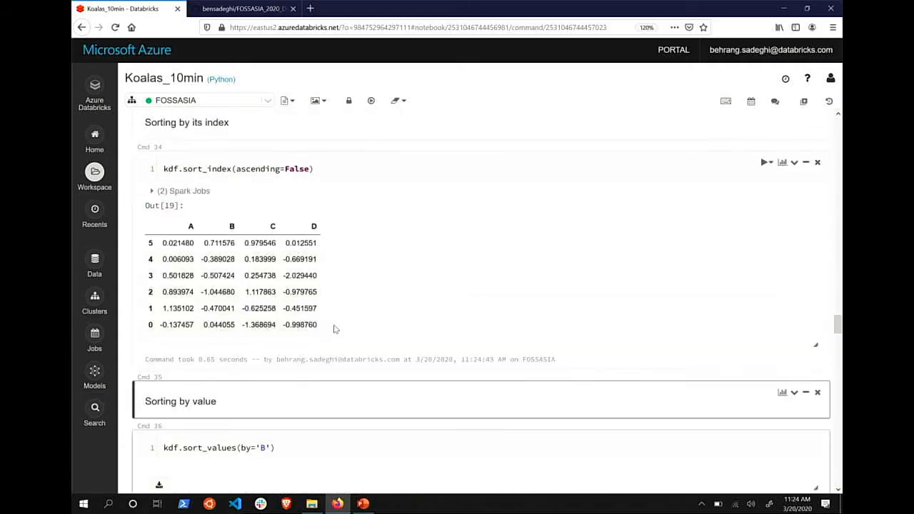
scroll(down, 3)
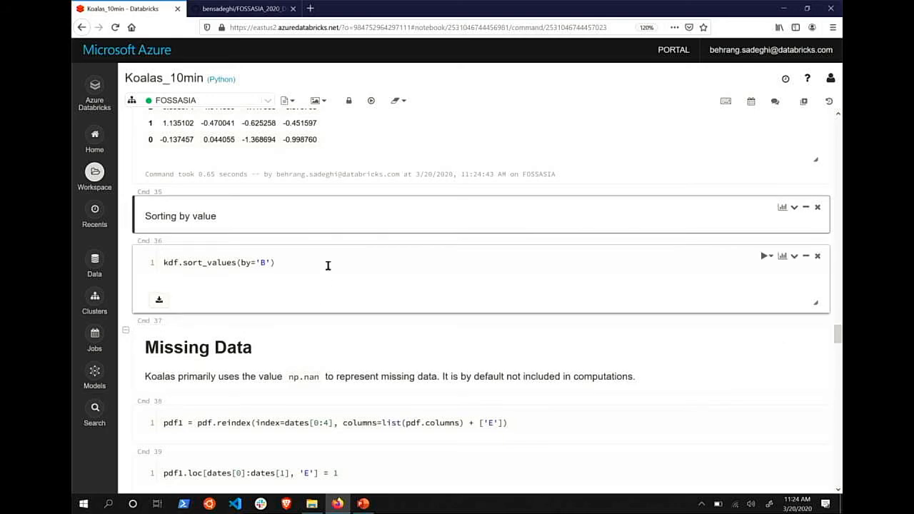
click(763, 256)
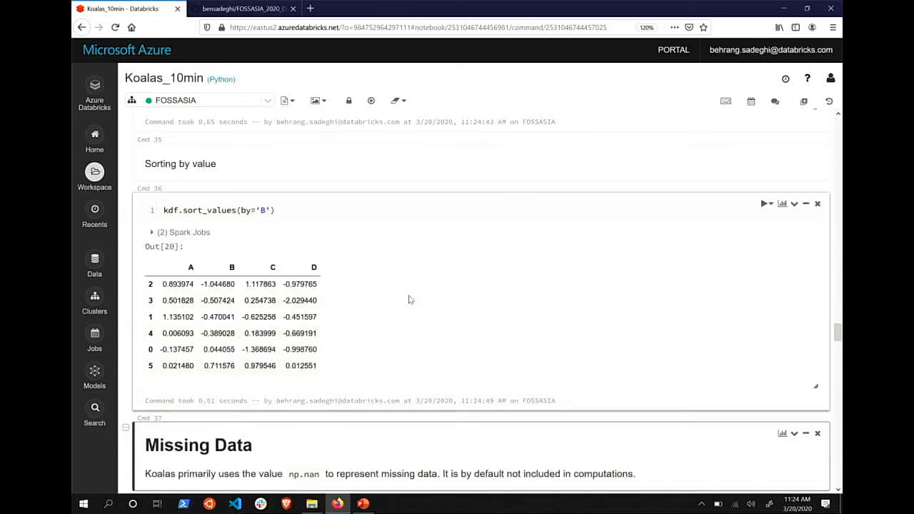
scroll(down, 3)
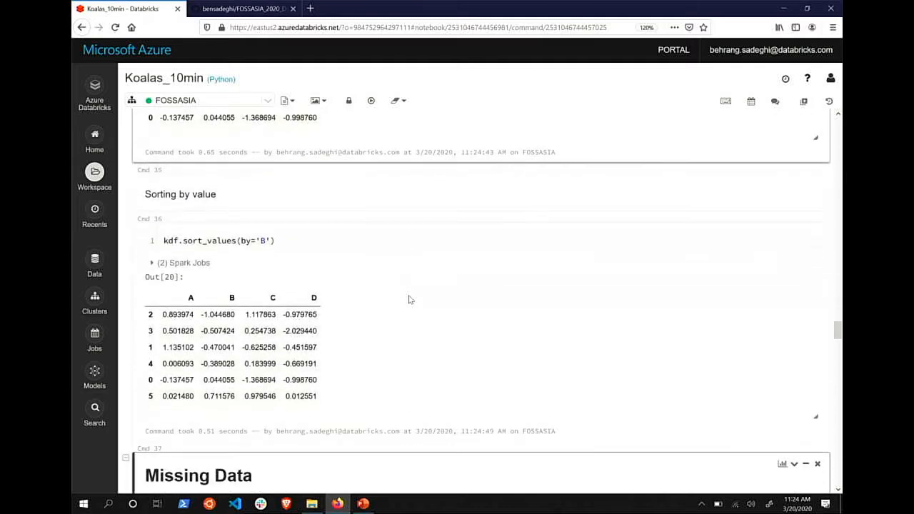
scroll(down, 3)
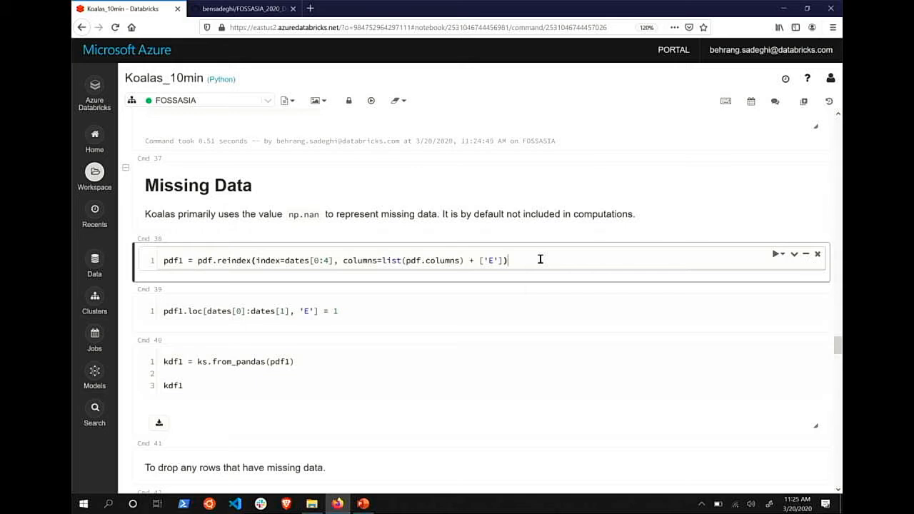
mouse_move(565, 268)
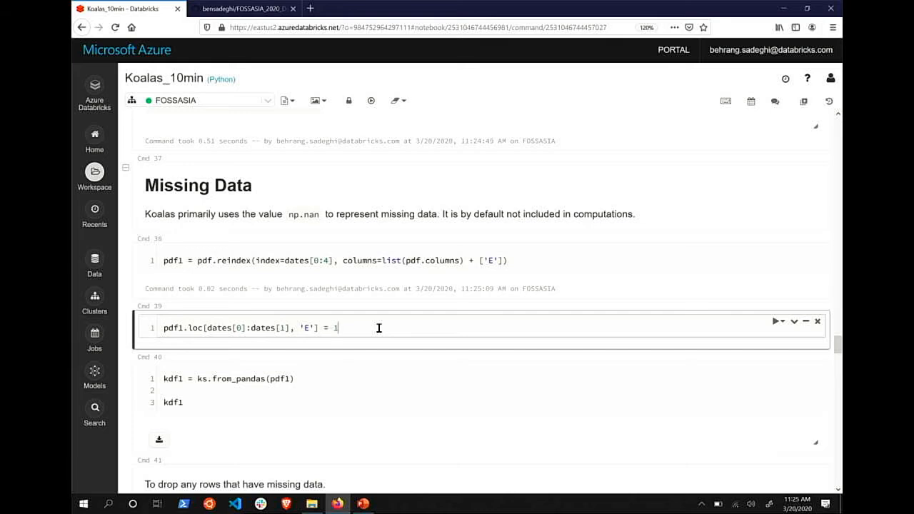
Append a pdf1 line to the column E assignment cell and rerun it to show NaNs
scroll(down, 3)
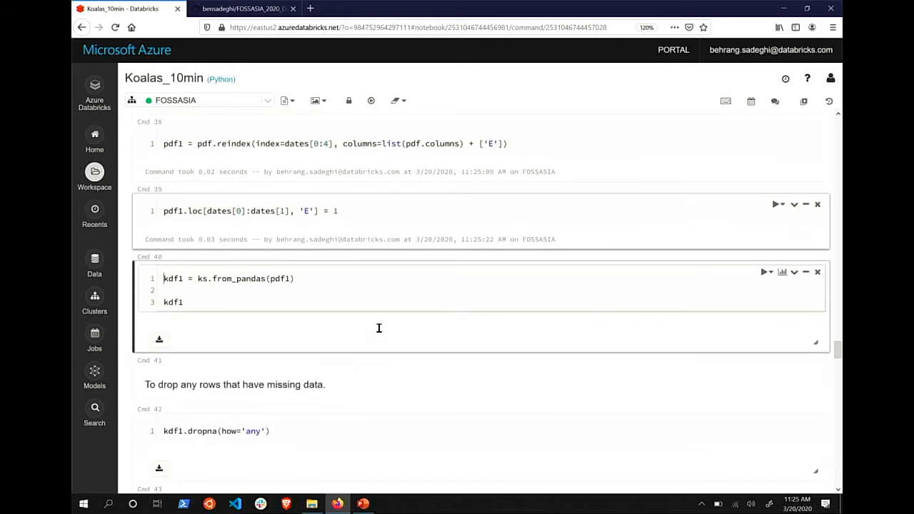
mouse_move(361, 198)
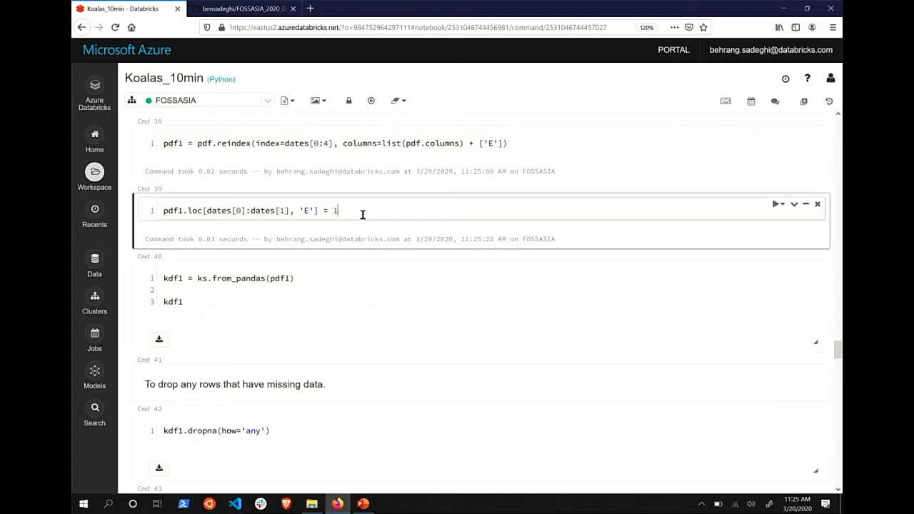
key(Return)
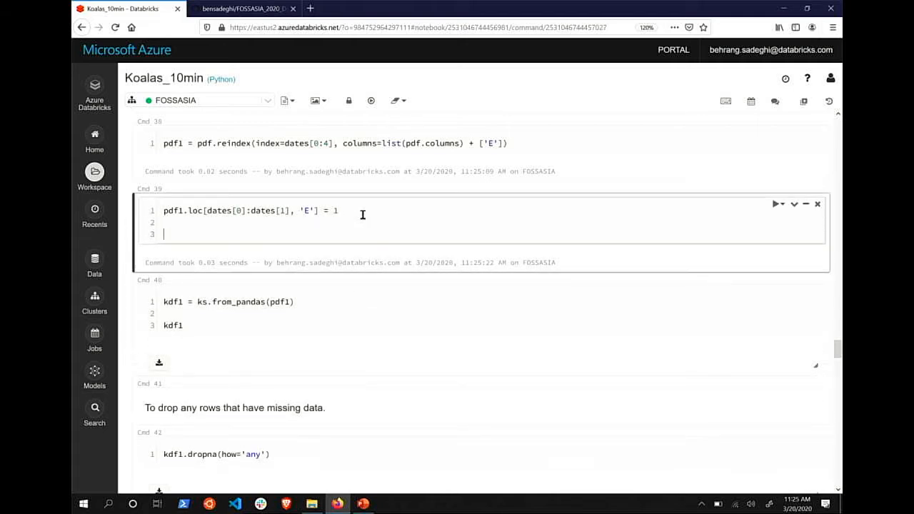
text(pdf1)
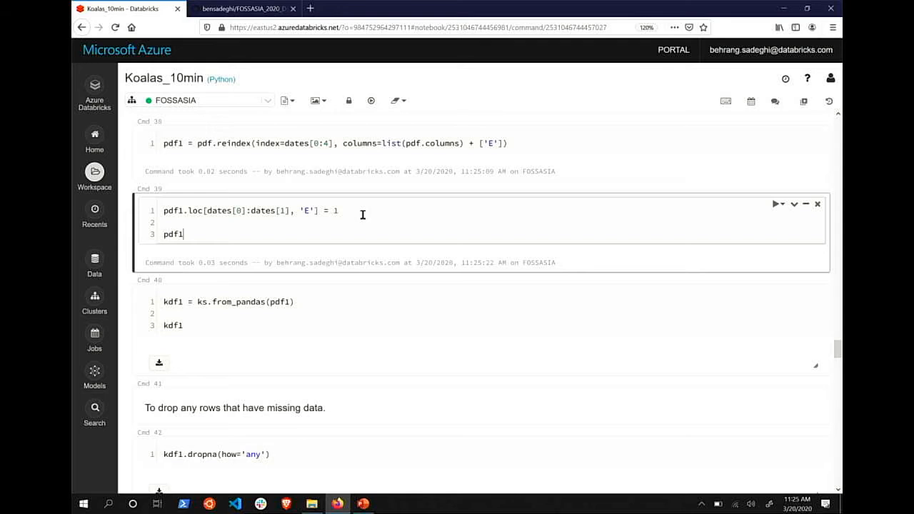
click(777, 203)
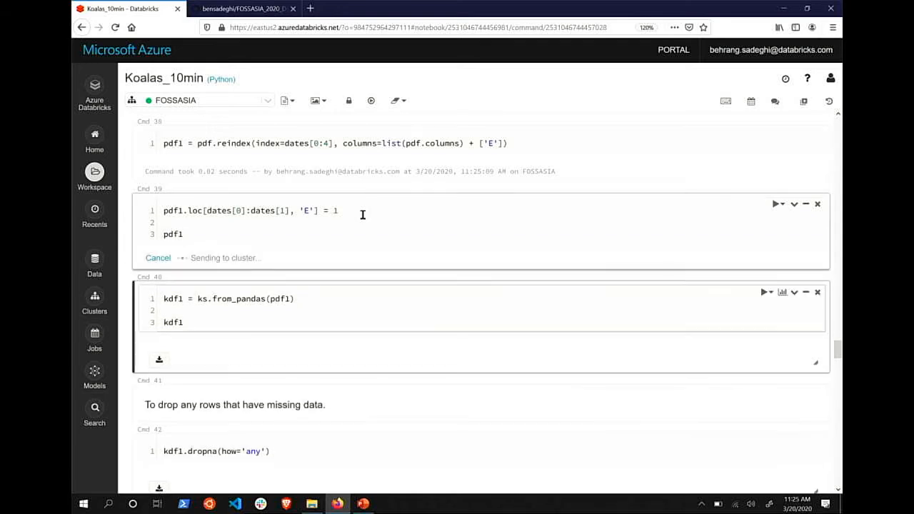
click(778, 204)
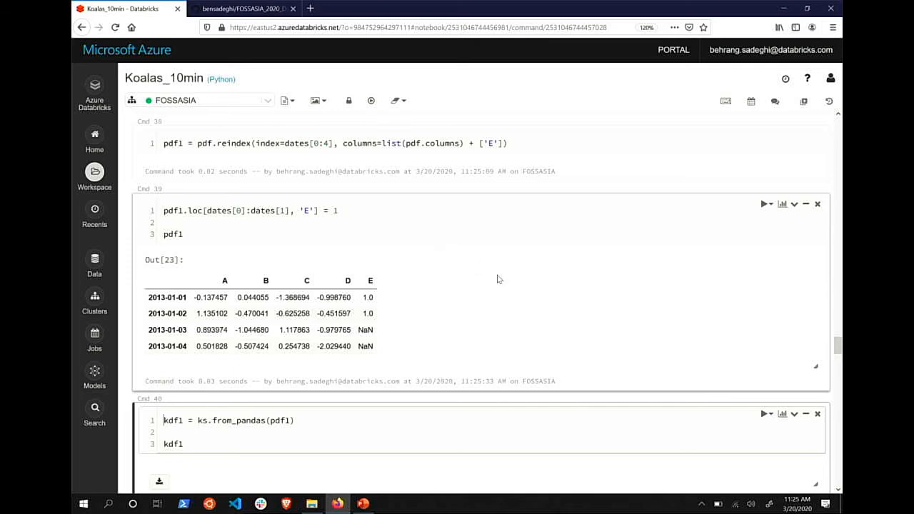
scroll(down, 3)
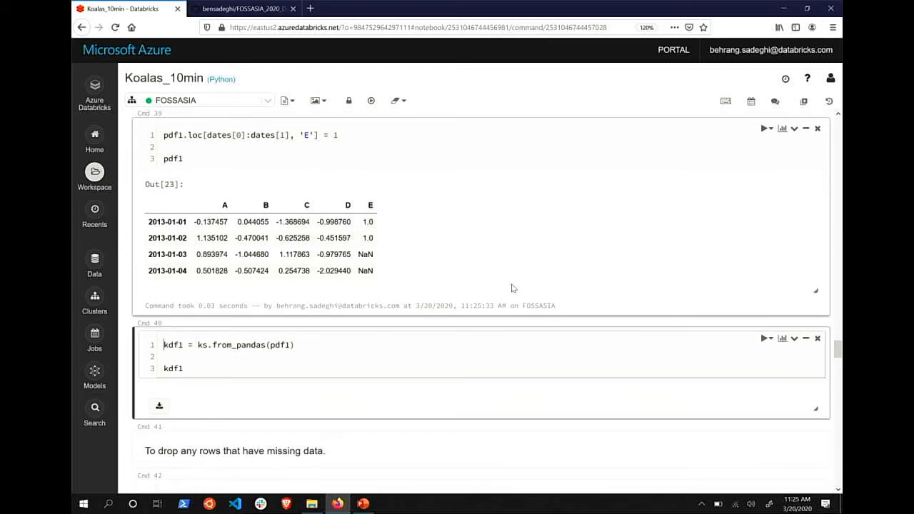
mouse_move(218, 209)
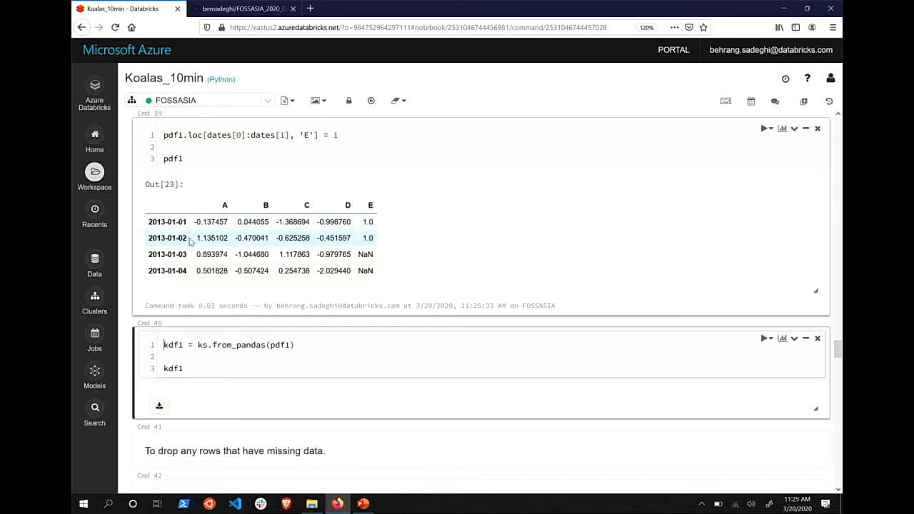
mouse_move(400, 193)
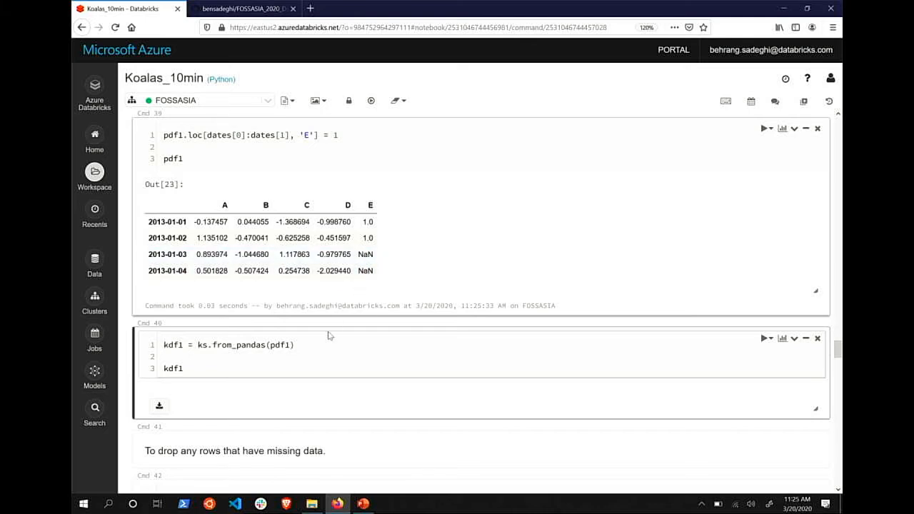
Run kdf1 = ks.from_pandas(pdf1) to display the four-date Koalas table with column E
scroll(down, 3)
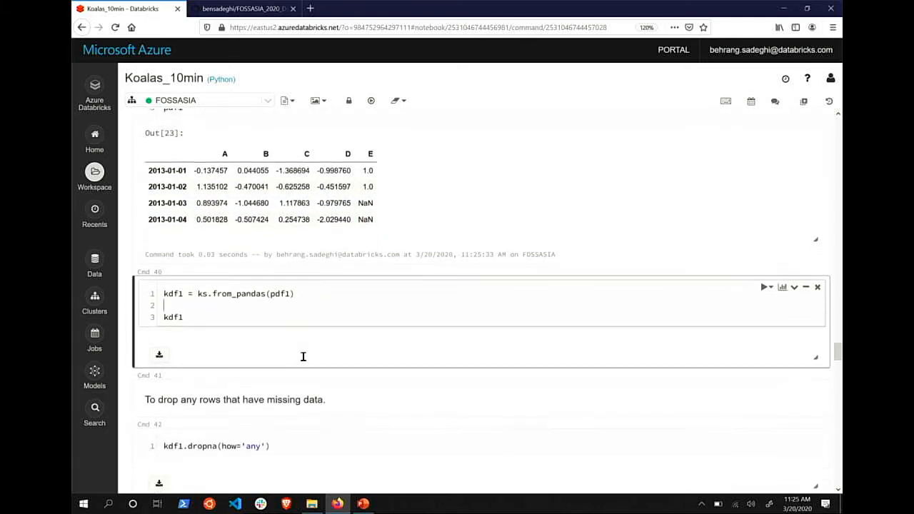
scroll(up, 3)
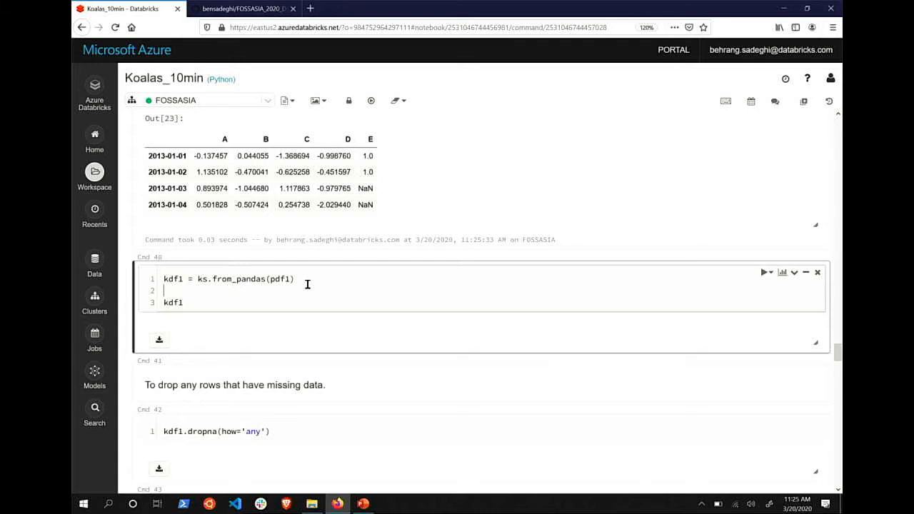
click(763, 273)
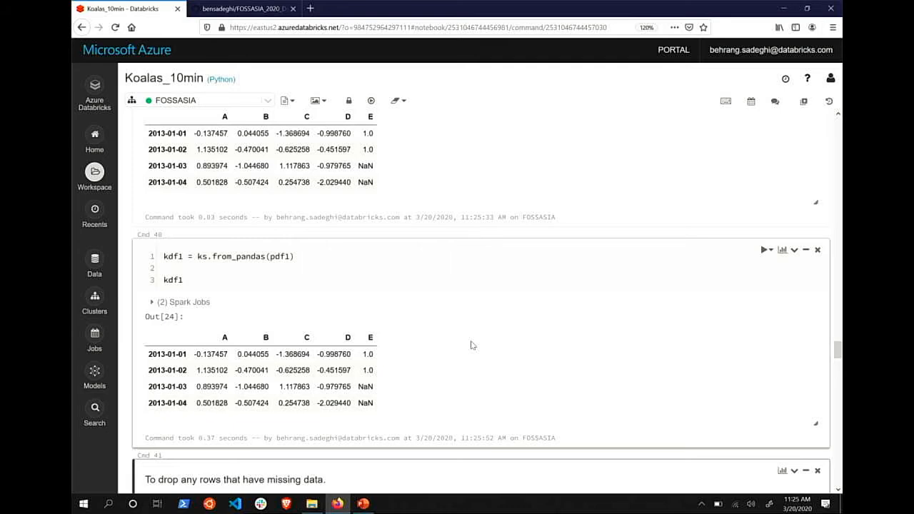
scroll(down, 3)
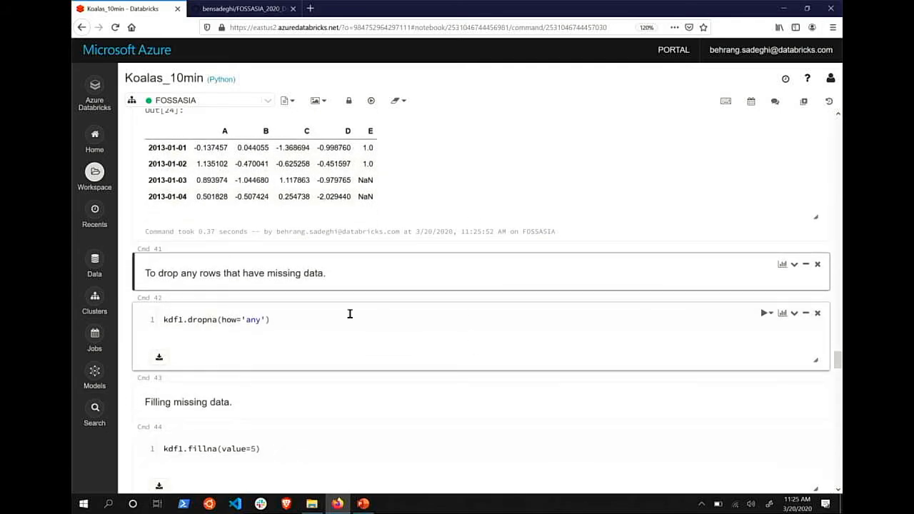
Drop kdf1 rows with any missing values using dropna(how='any')
click(324, 320)
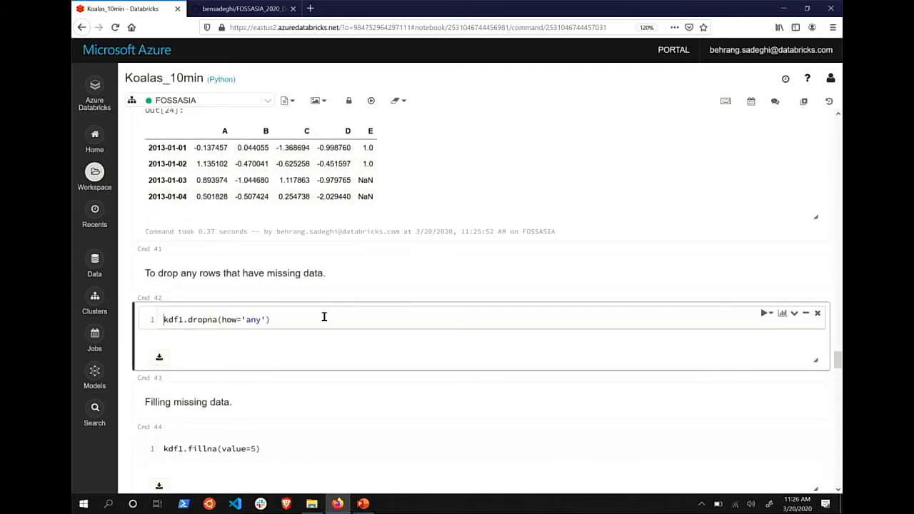
scroll(down, 3)
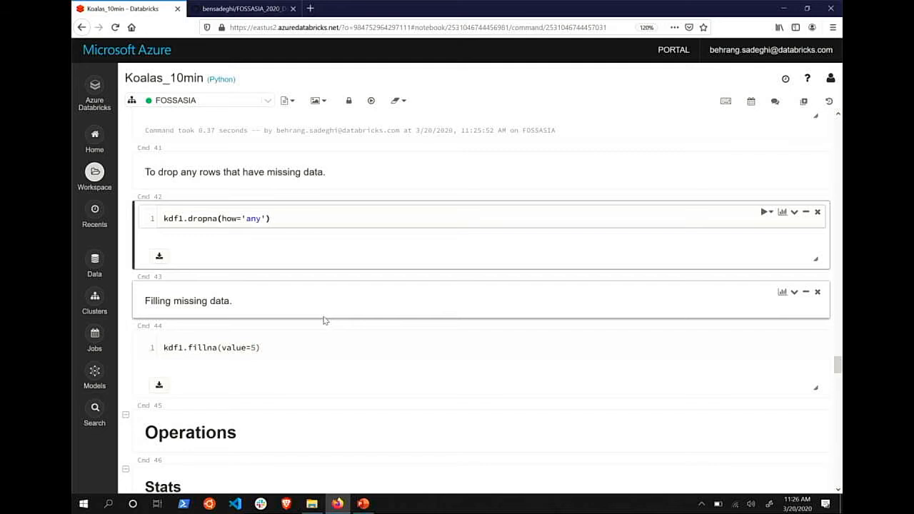
click(764, 212)
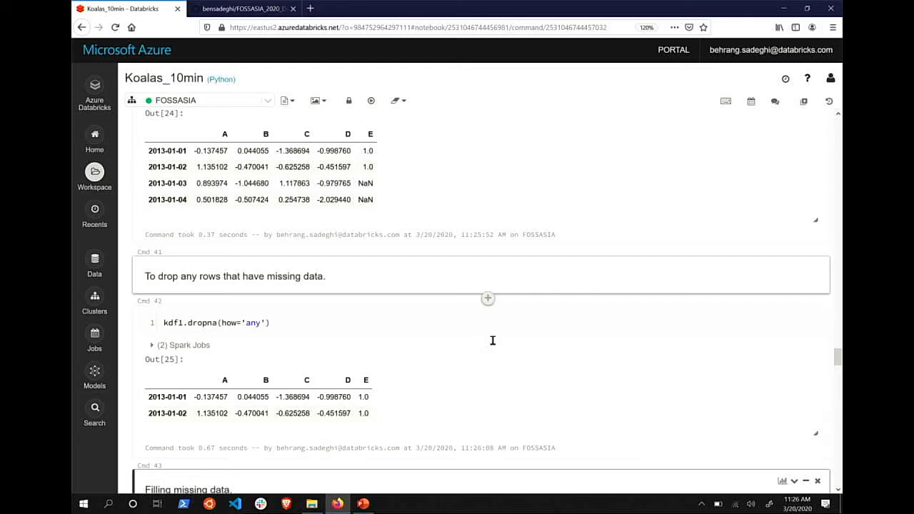
Fill kdf1's missing values with 5 and print the kdf column means
scroll(down, 3)
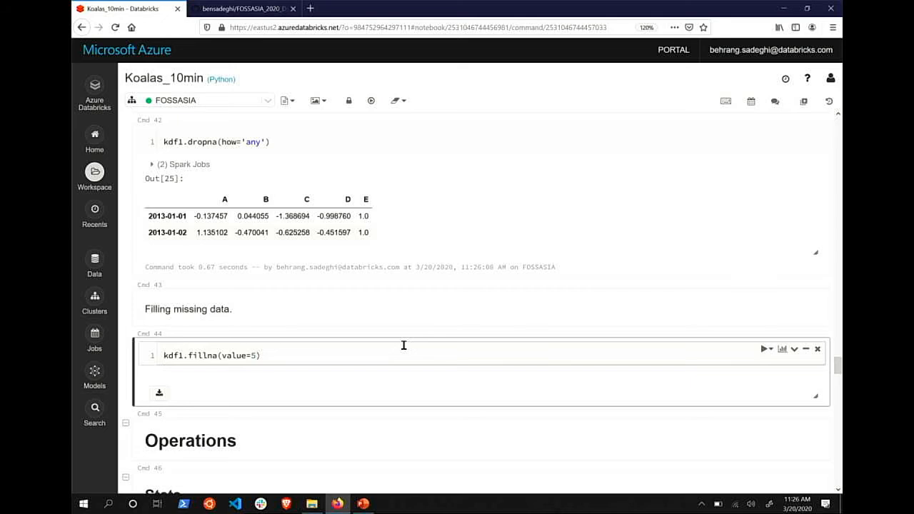
click(763, 350)
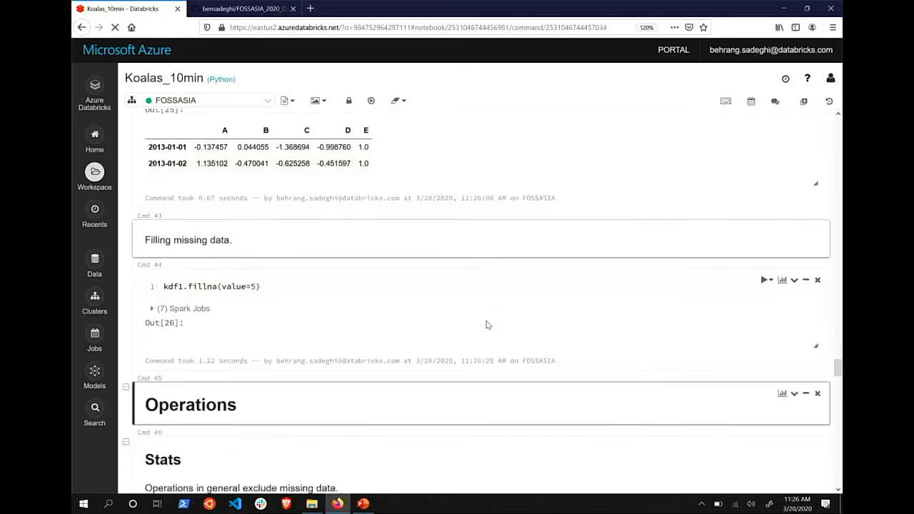
scroll(up, 3)
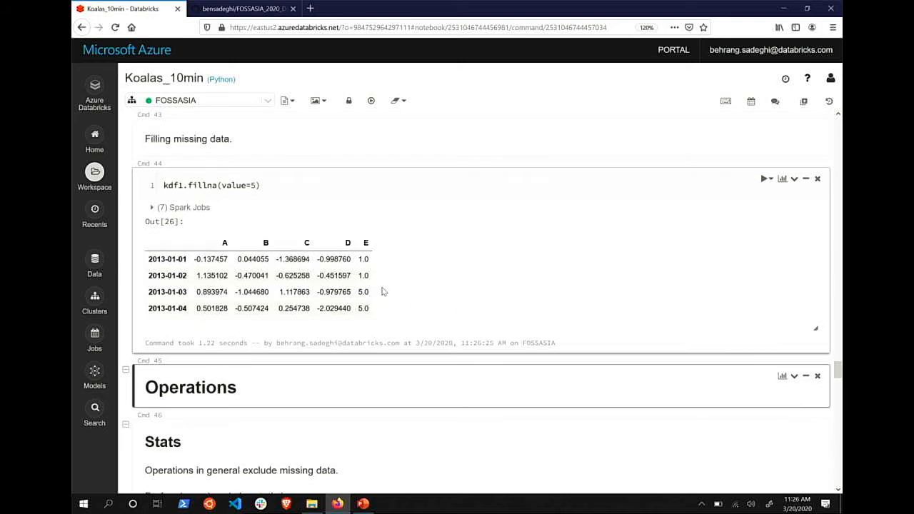
mouse_move(427, 296)
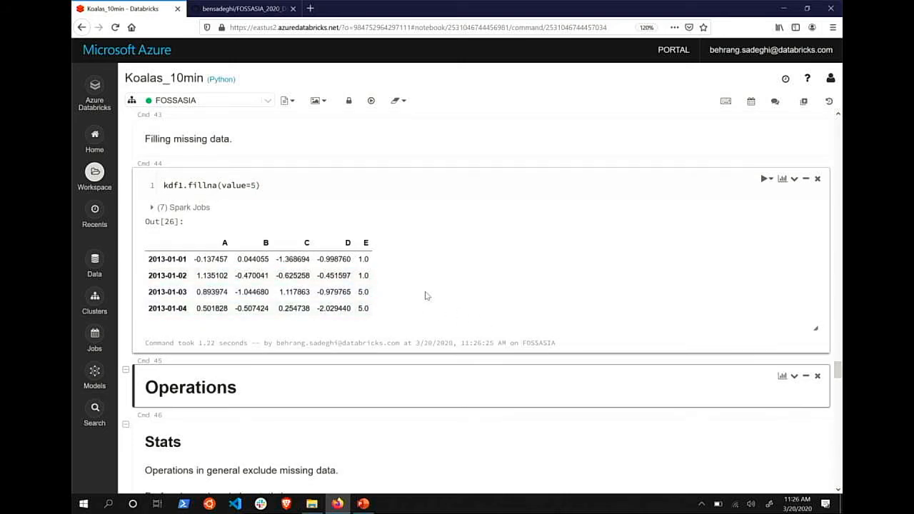
scroll(down, 3)
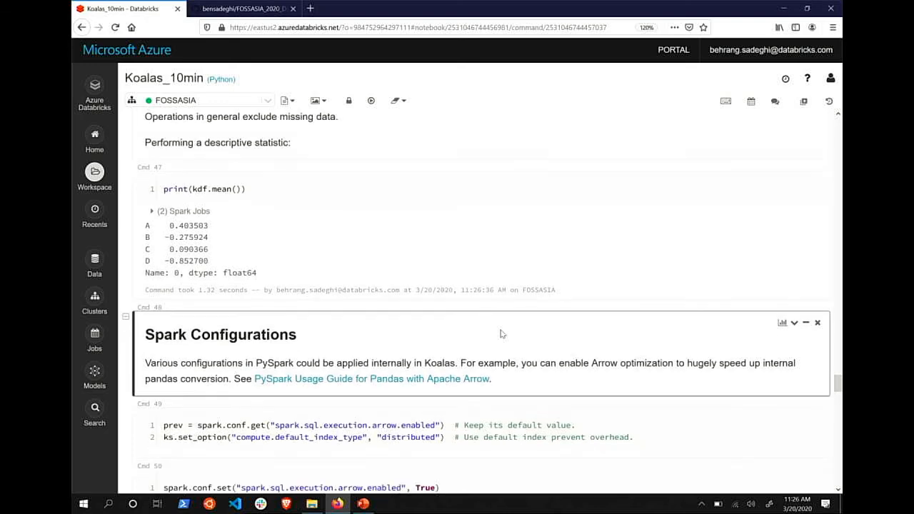
Run the toPandas timing cells: 312 ms per loop with Arrow, 1.1 s without
scroll(down, 3)
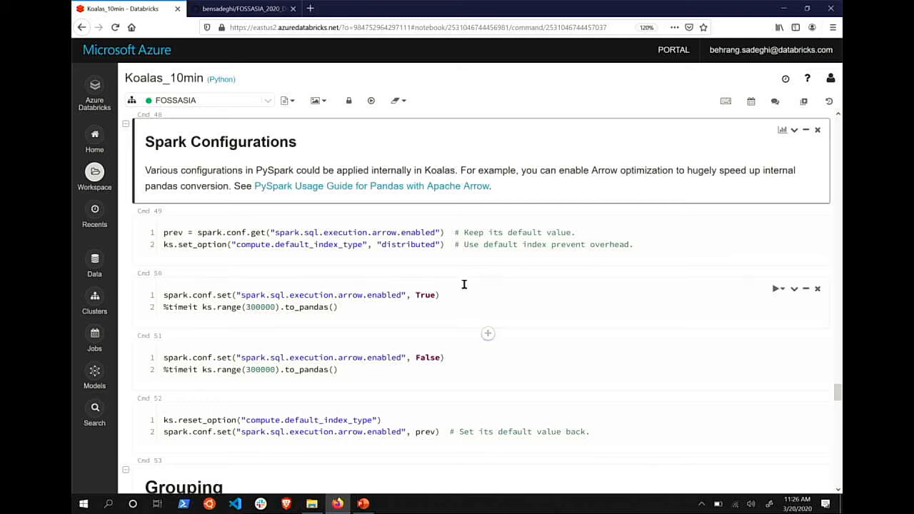
click(461, 303)
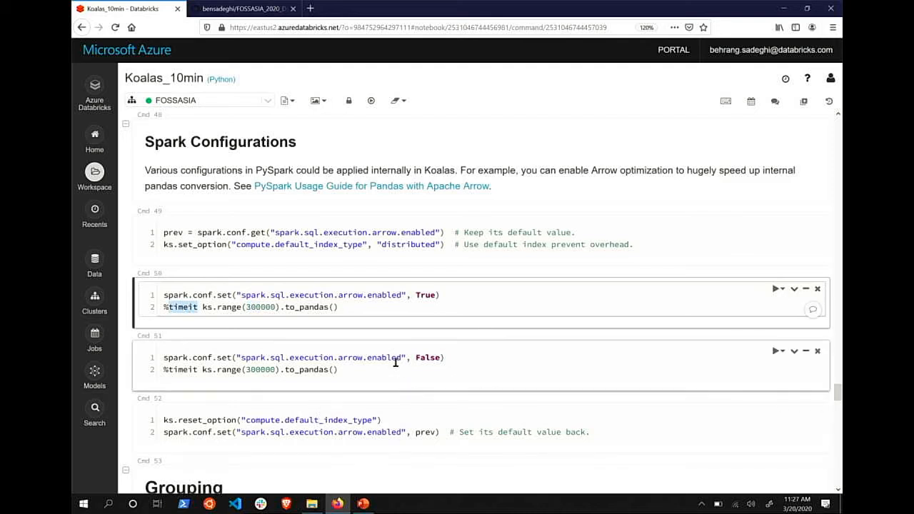
mouse_move(436, 364)
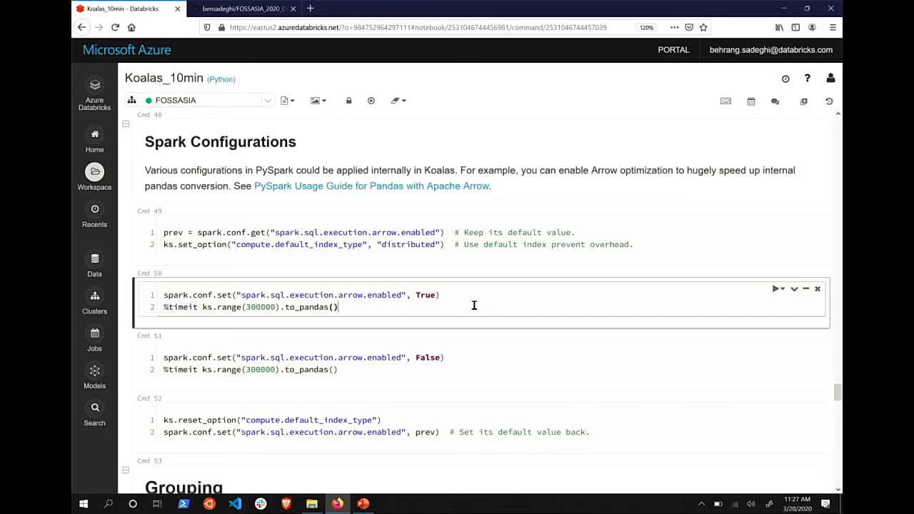
click(776, 288)
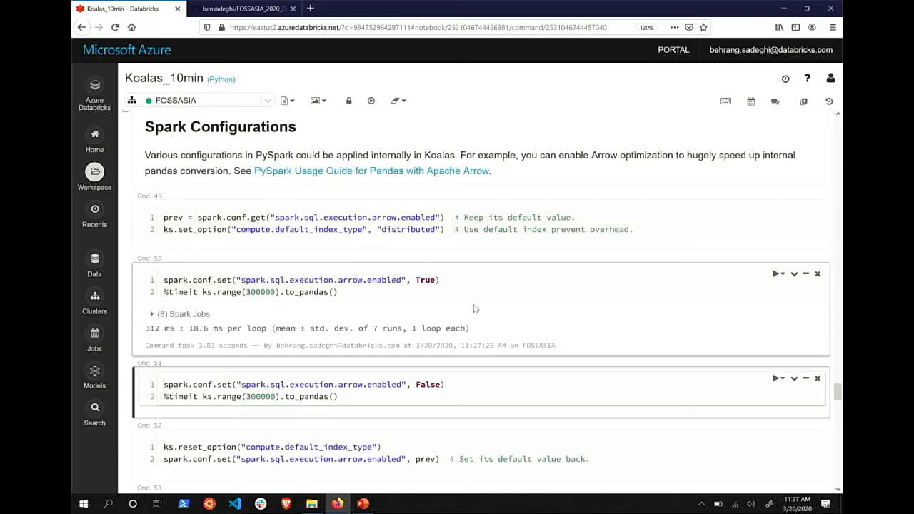
scroll(down, 3)
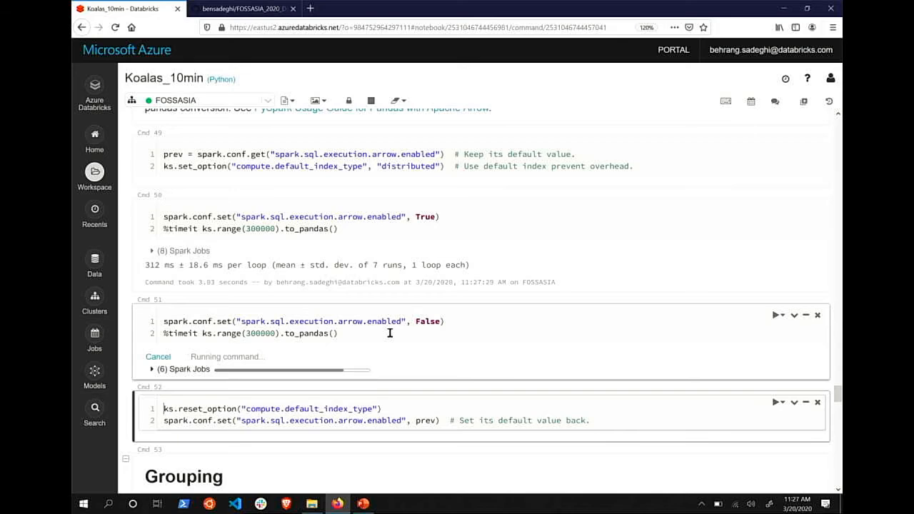
scroll(down, 3)
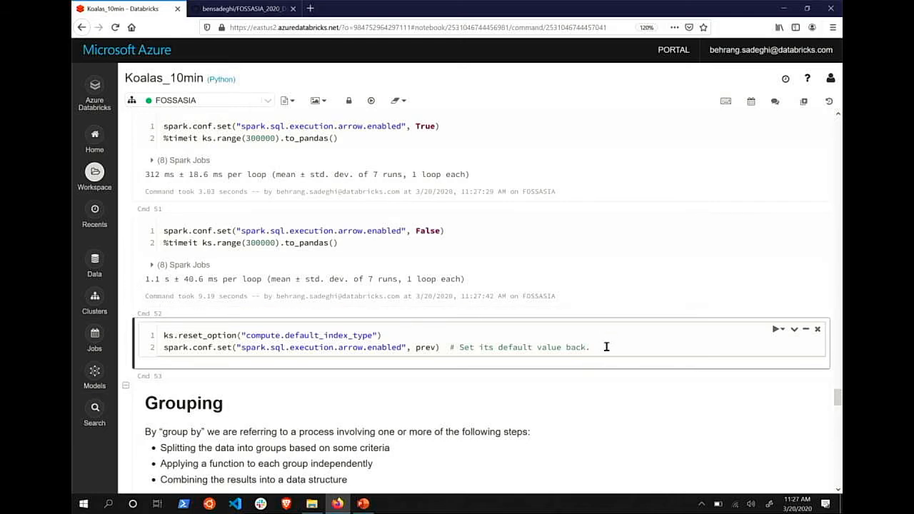
Run the Cmd 52 options reset, which raises a NameError because prev is undefined
click(776, 329)
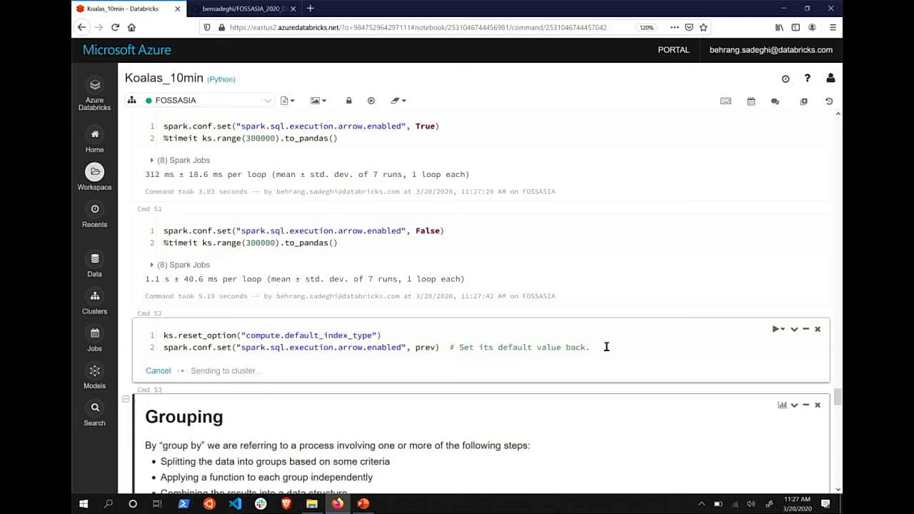
scroll(down, 3)
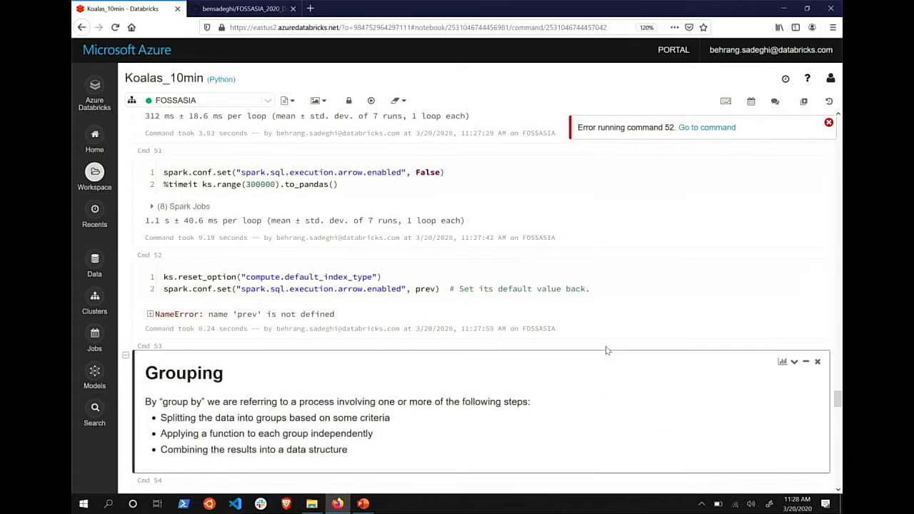
scroll(up, 3)
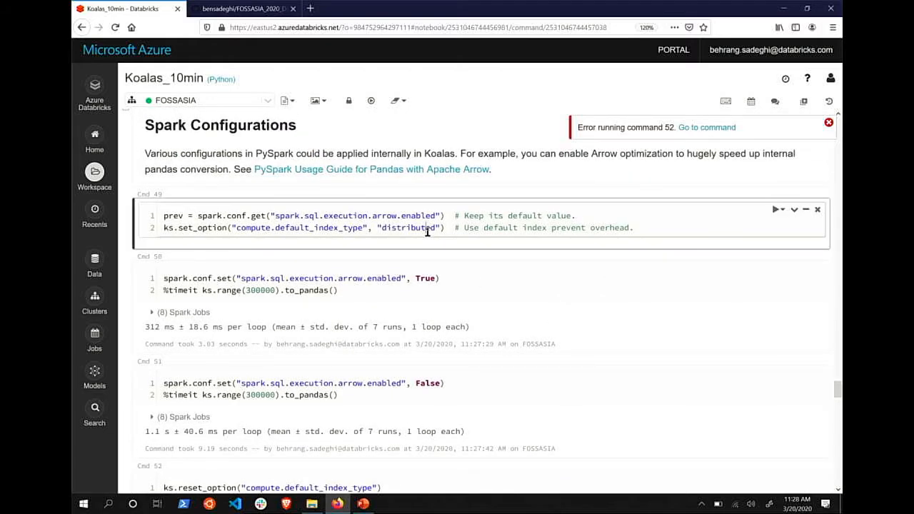
scroll(down, 3)
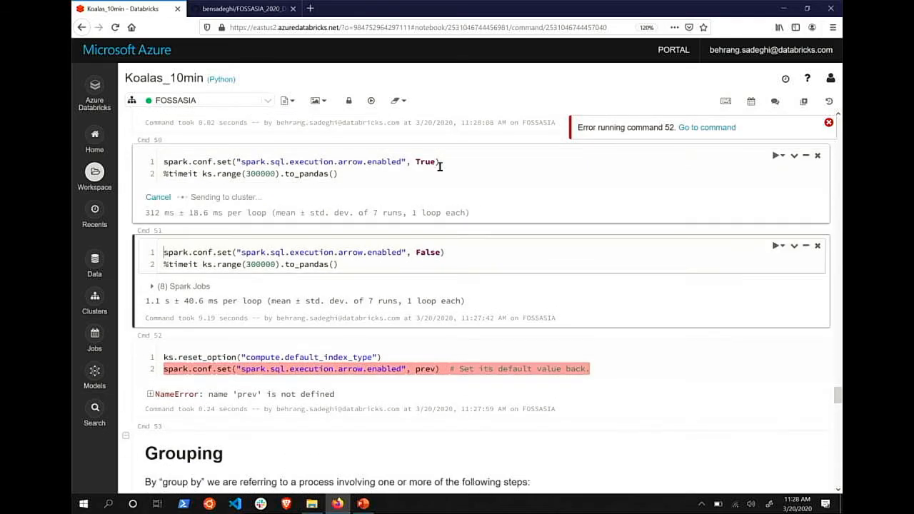
scroll(down, 3)
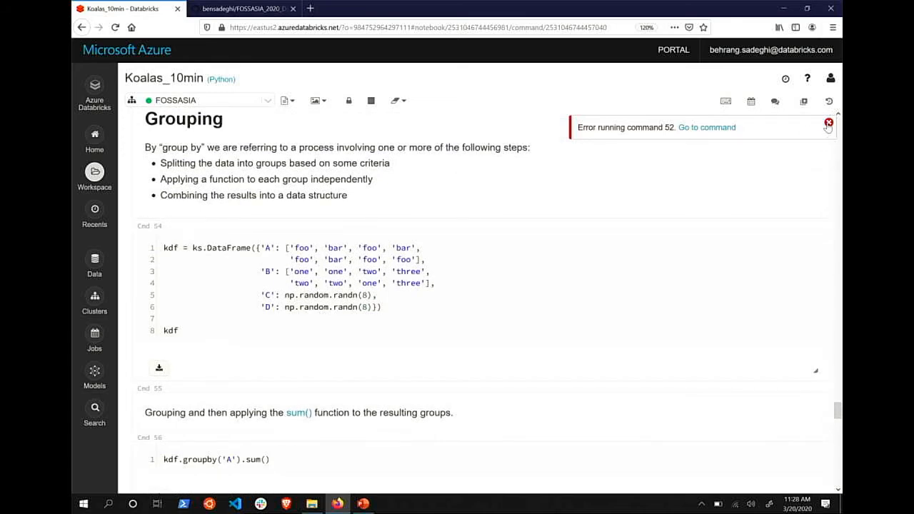
Dismiss the Cmd 52 error notice and build the grouping DataFrame
click(828, 127)
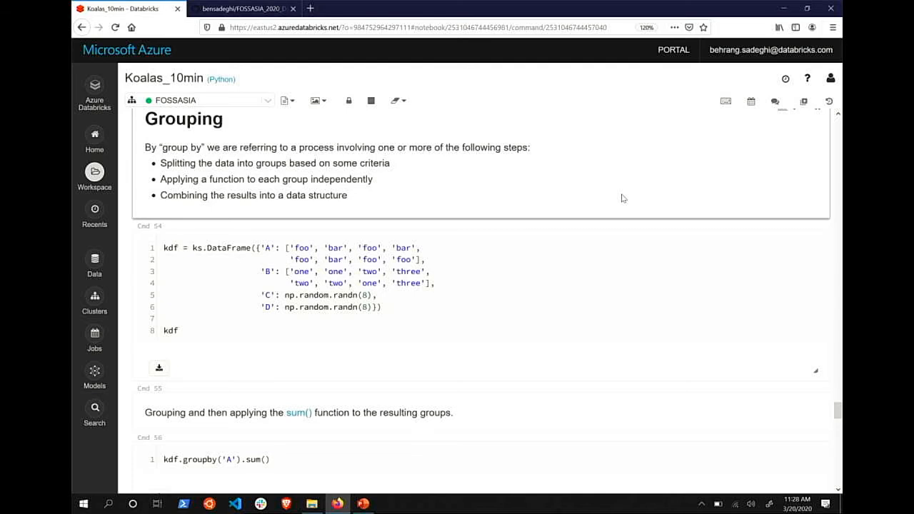
click(510, 293)
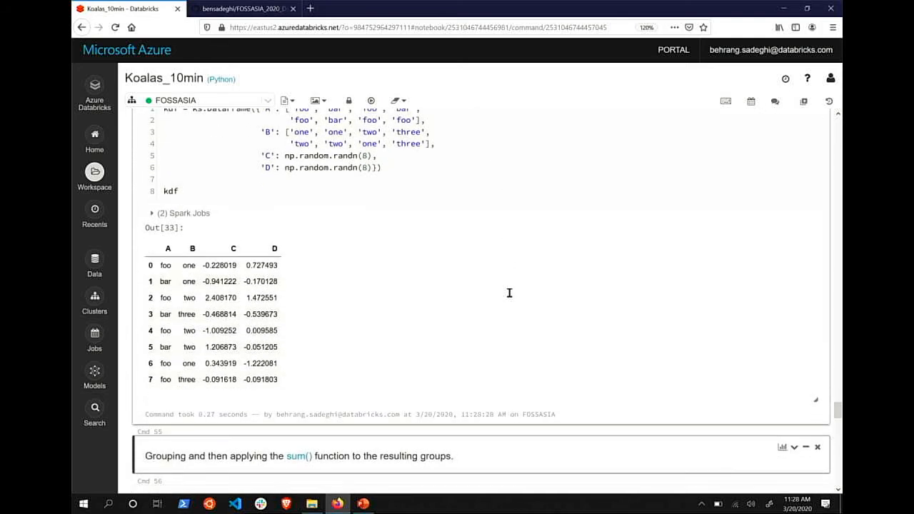
mouse_move(342, 254)
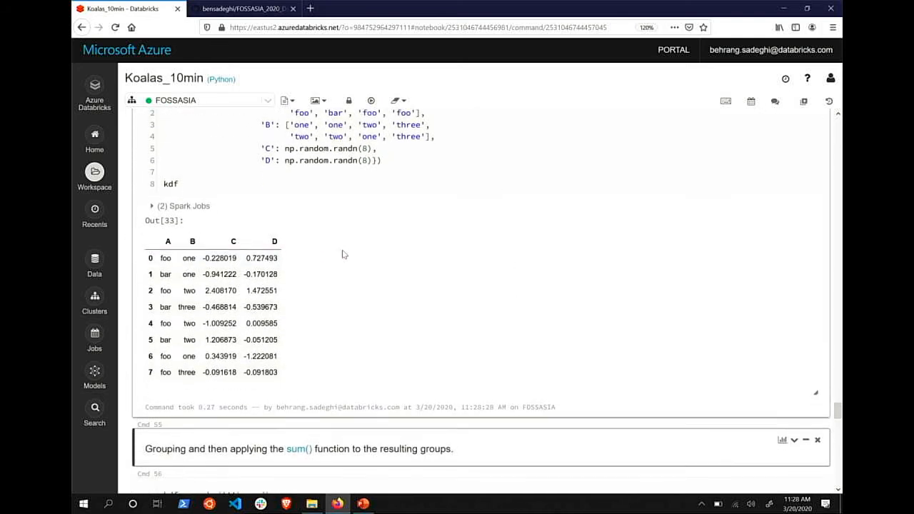
scroll(down, 3)
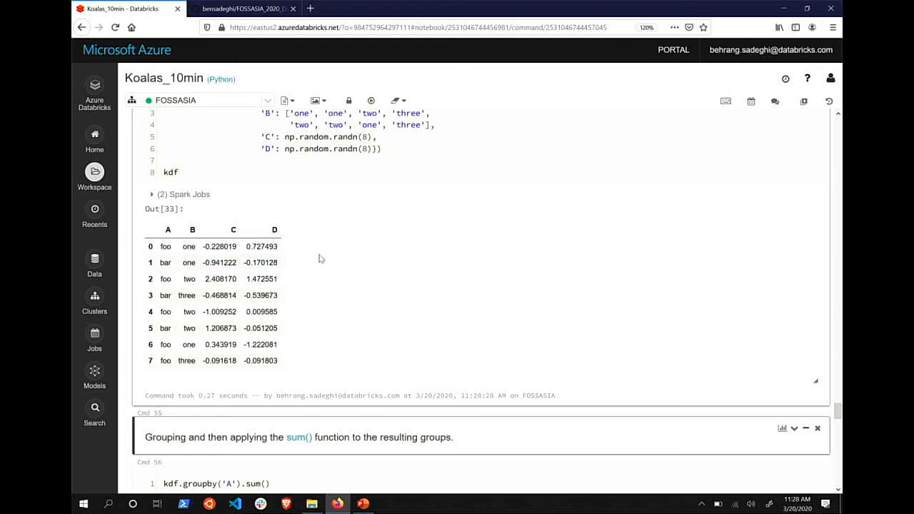
scroll(down, 3)
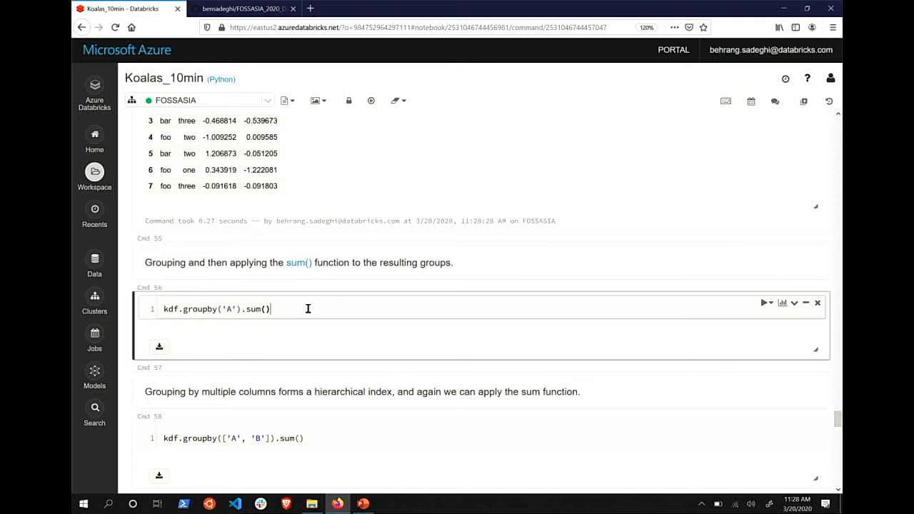
Show kdf.groupby('A').sum() and kdf.groupby(['A', 'B']).sum()
click(764, 309)
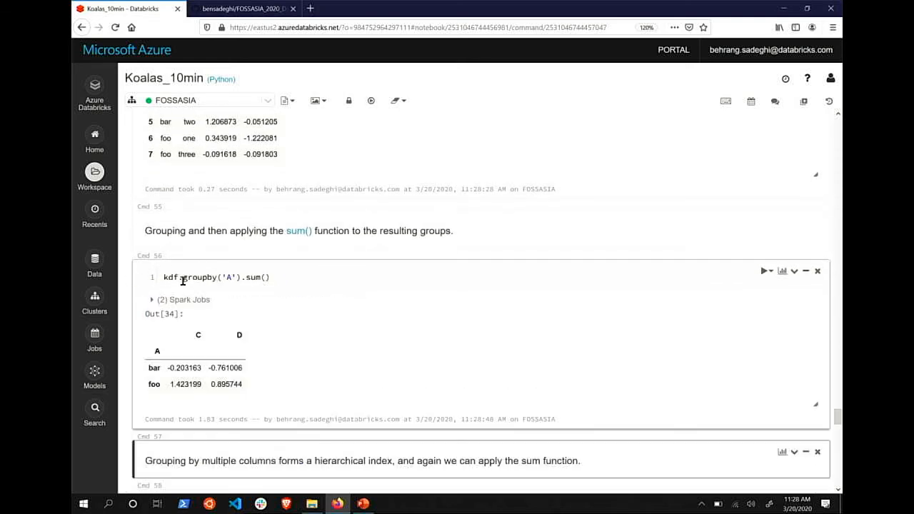
scroll(down, 3)
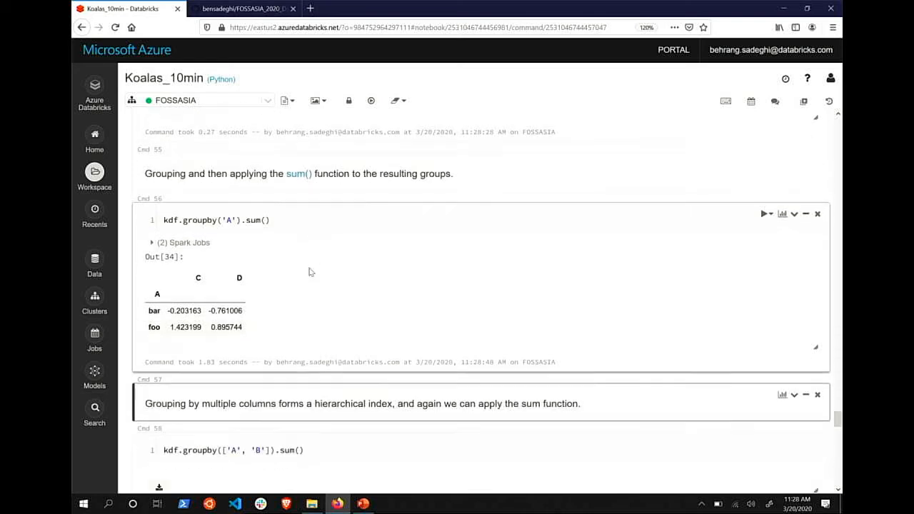
scroll(down, 3)
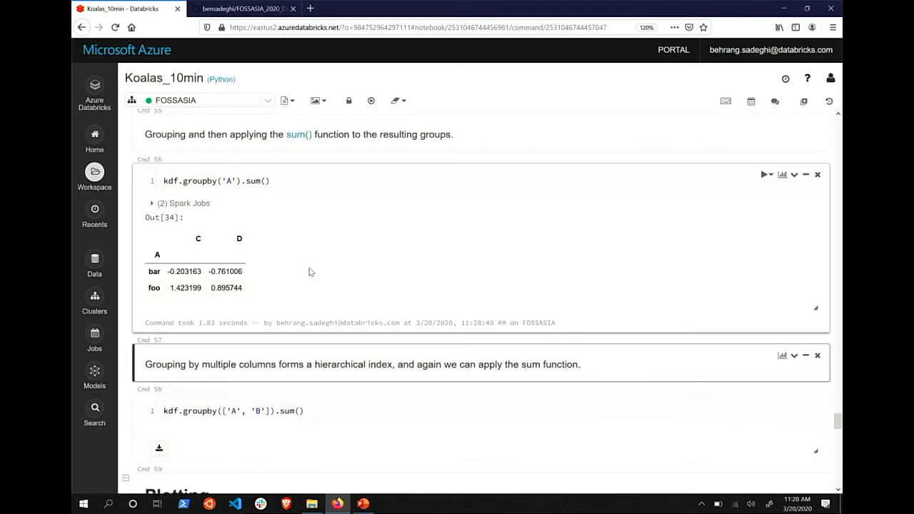
scroll(down, 3)
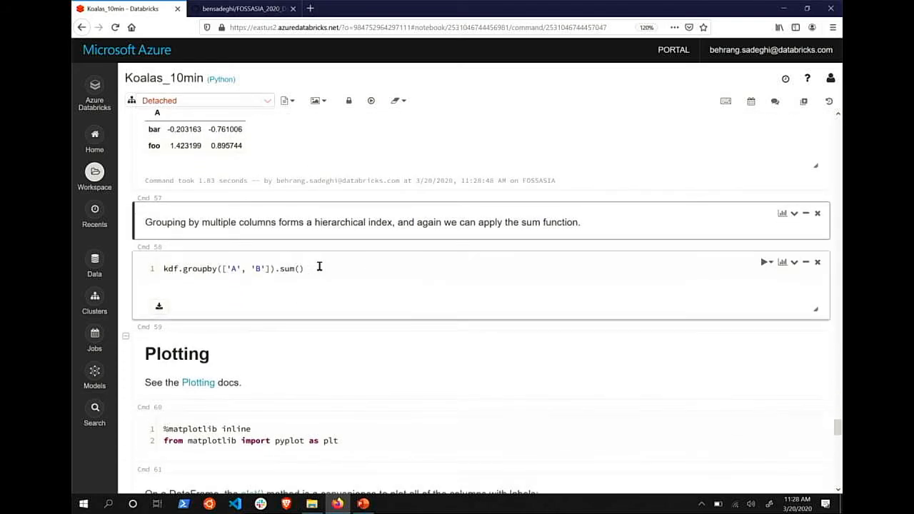
click(765, 262)
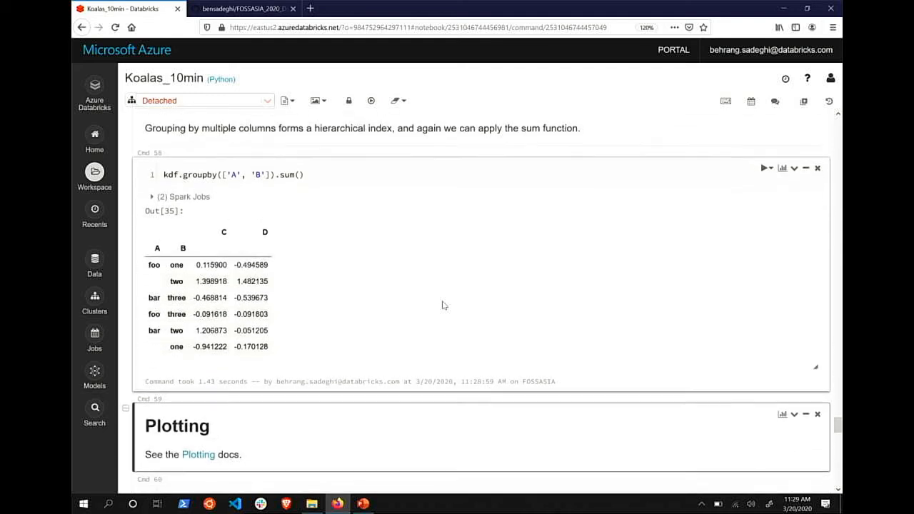
Enable matplotlib inline plots and create a 1000-row random pandas DataFrame with columns A–D
scroll(down, 3)
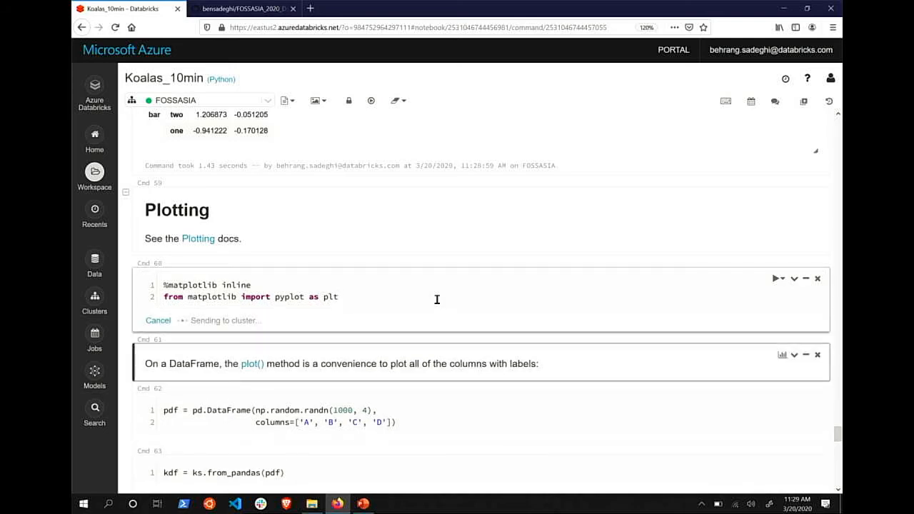
click(777, 279)
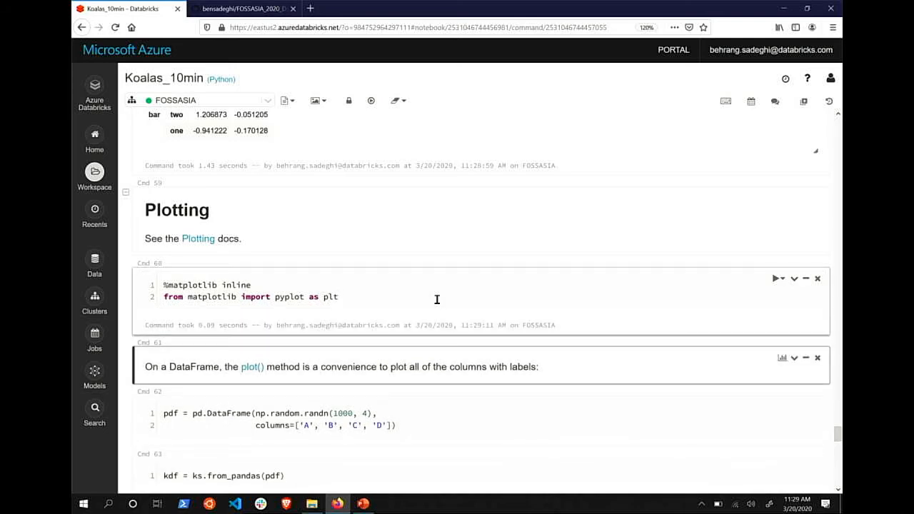
scroll(down, 3)
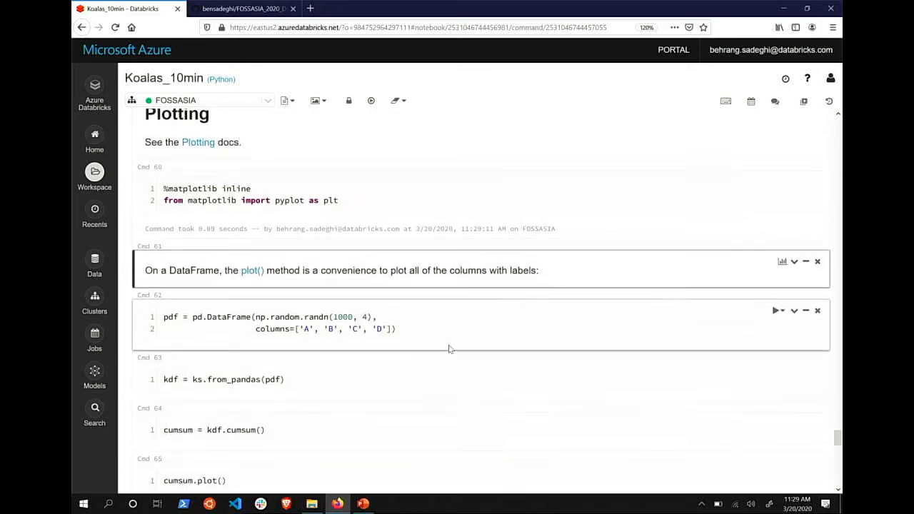
scroll(up, 3)
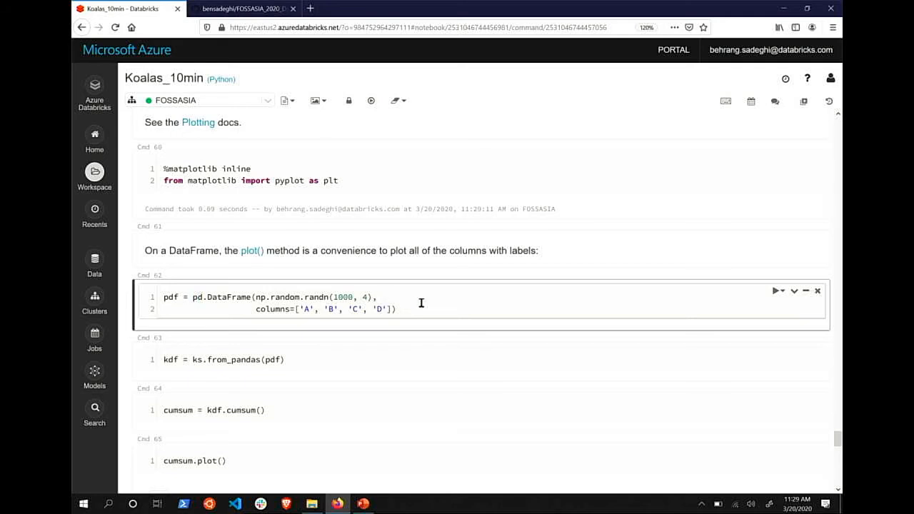
click(778, 290)
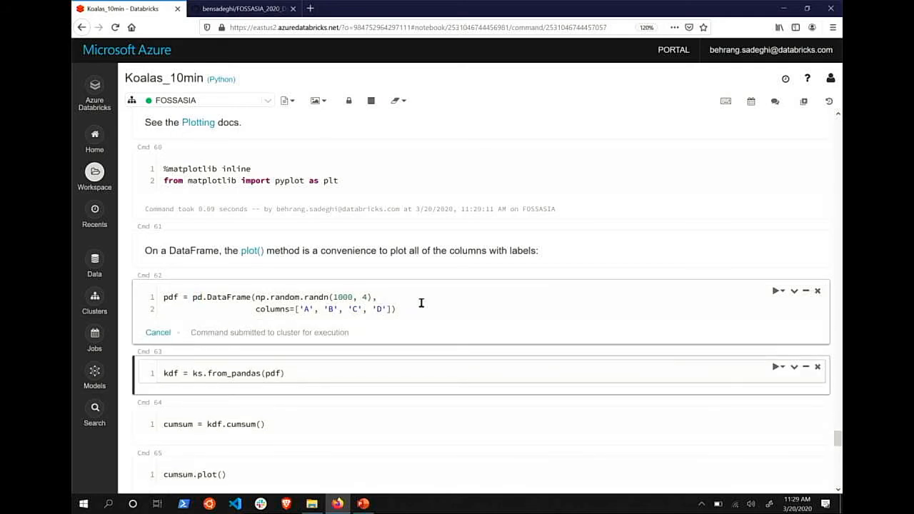
click(305, 373)
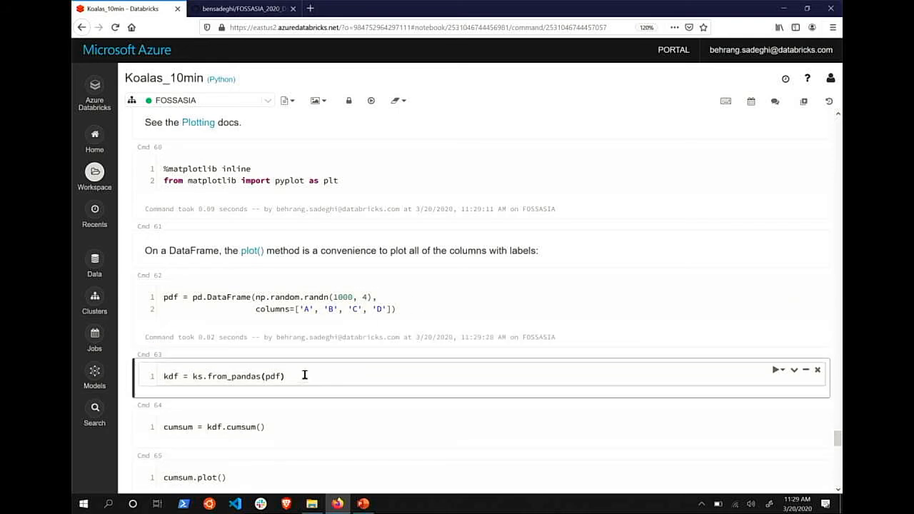
scroll(down, 3)
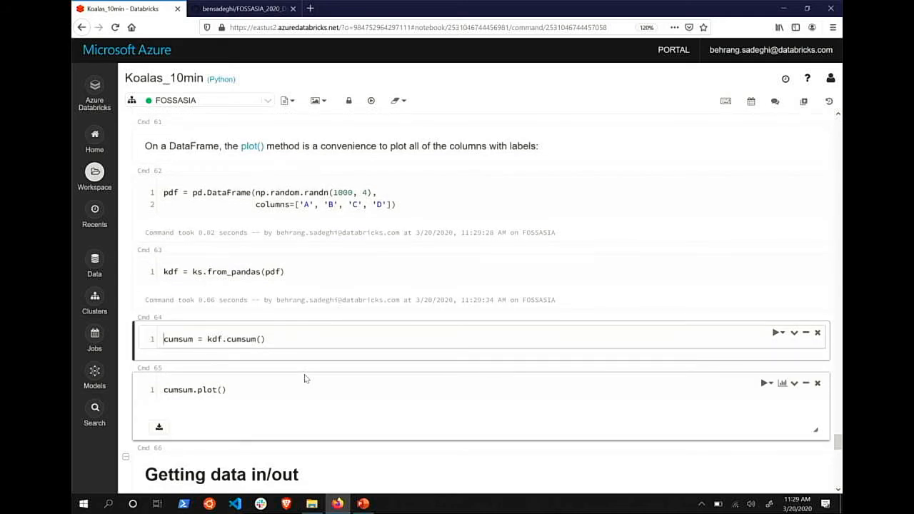
Add kdf to the from_pandas cell and scroll through its 1000-row output
click(286, 271)
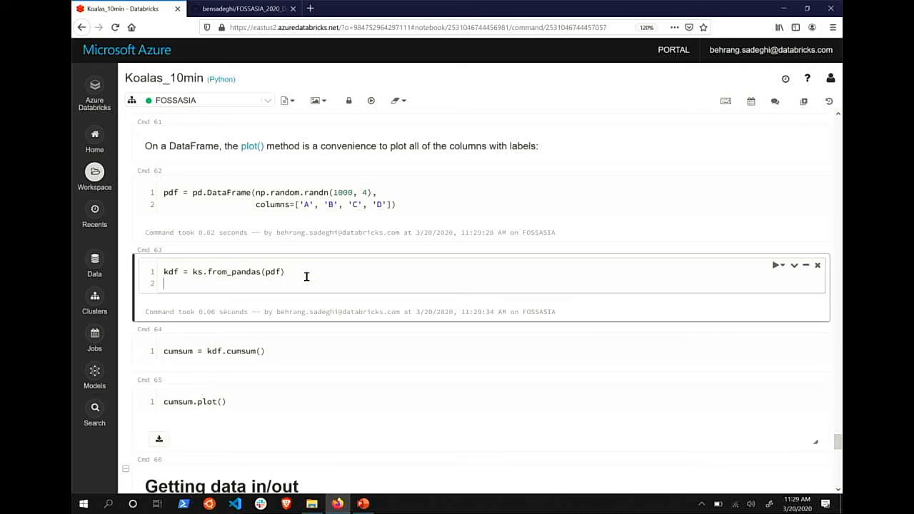
text(kdf)
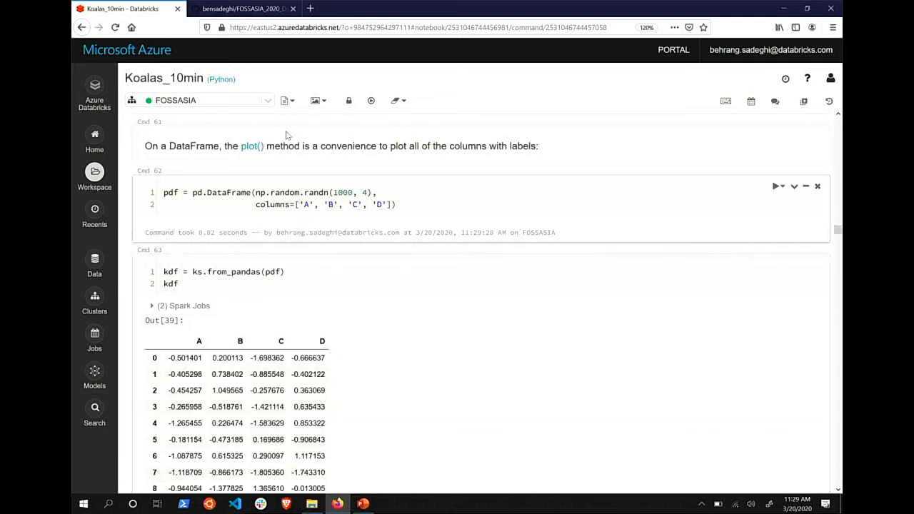
scroll(down, 3)
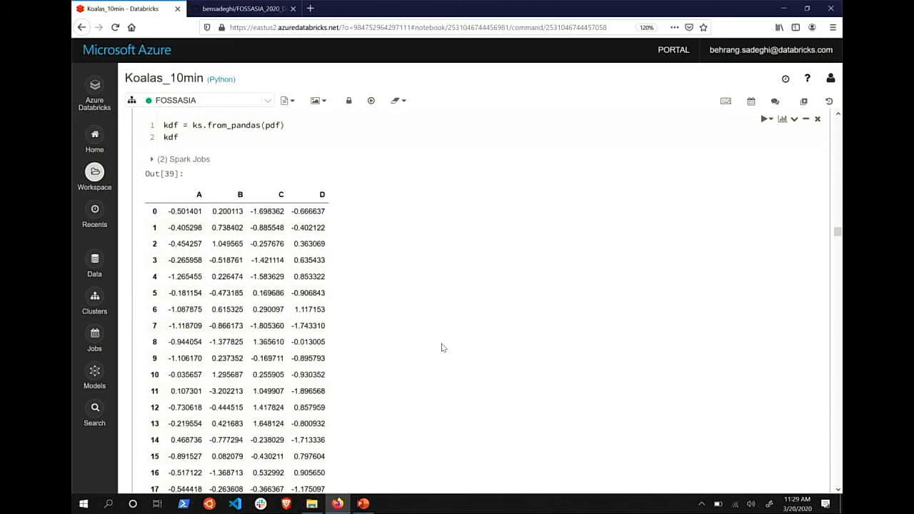
scroll(down, 3)
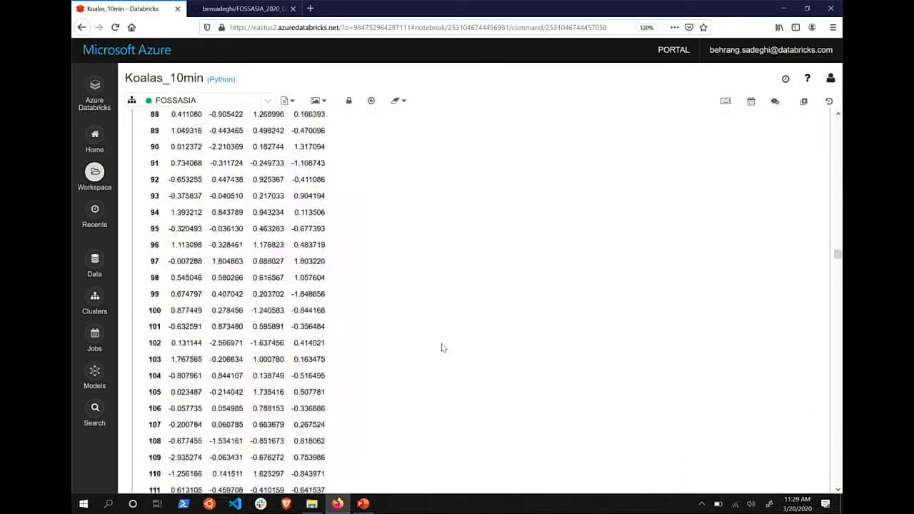
scroll(down, 3)
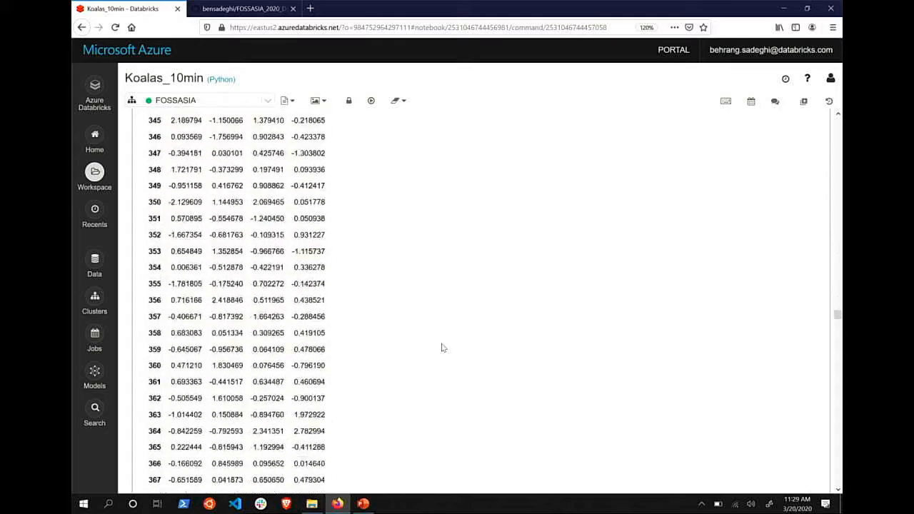
scroll(down, 3)
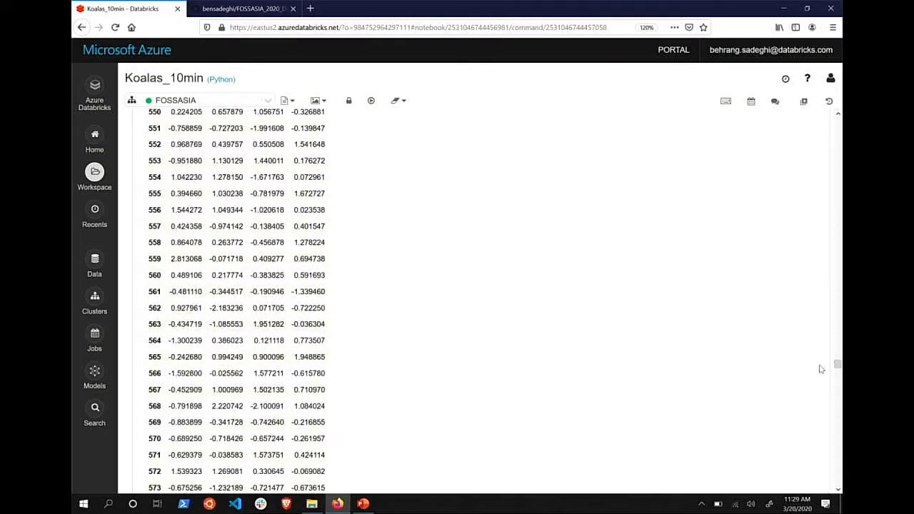
scroll(down, 3)
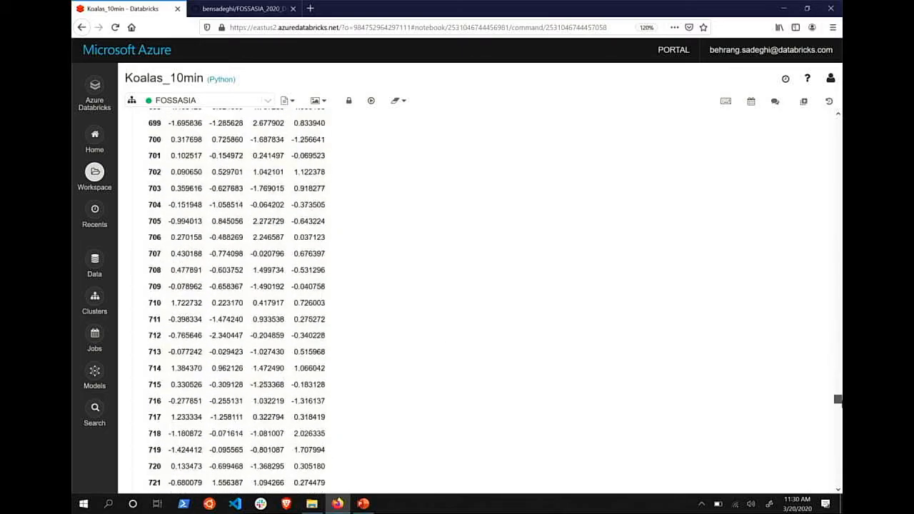
scroll(down, 3)
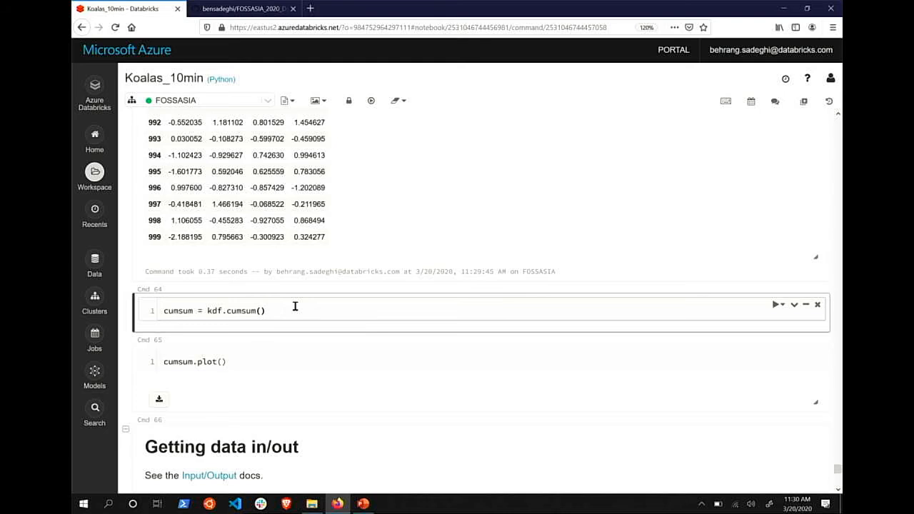
mouse_move(340, 315)
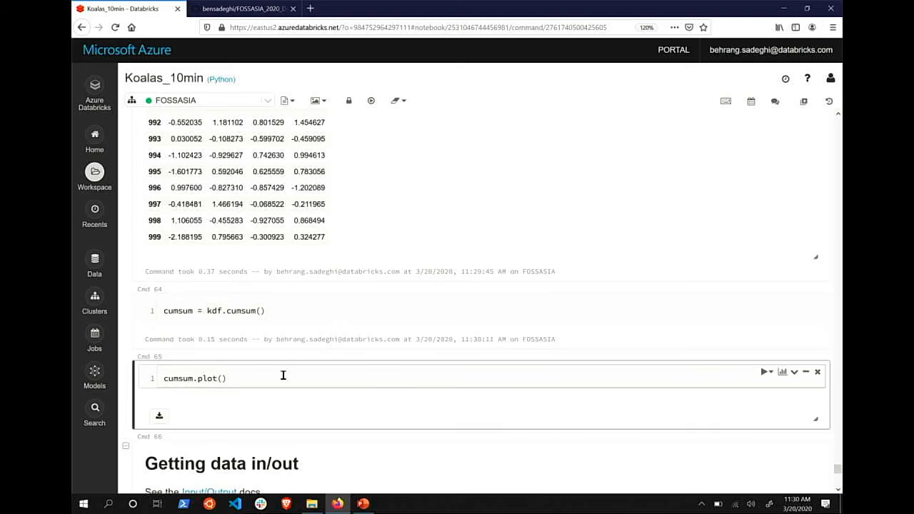
Run kdf.cumsum() and cumsum.plot() to chart four cumulative-sum lines A–D
click(763, 371)
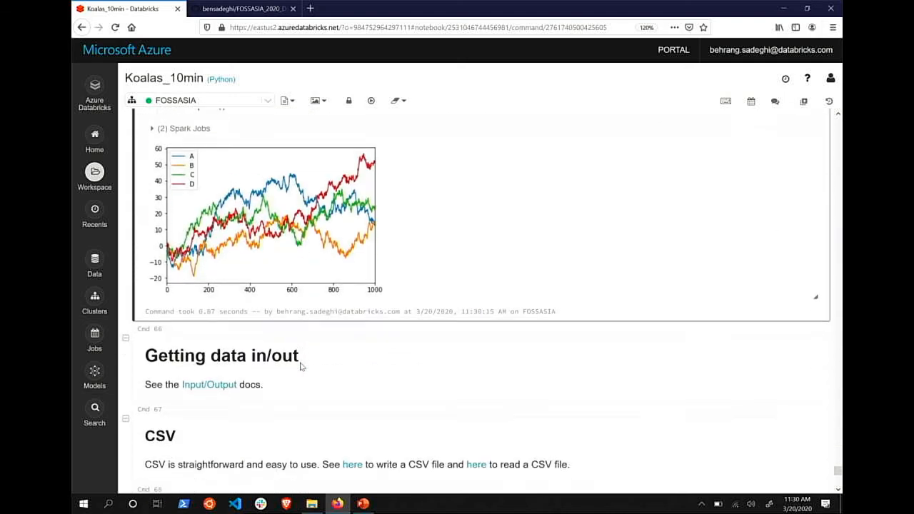
scroll(up, 3)
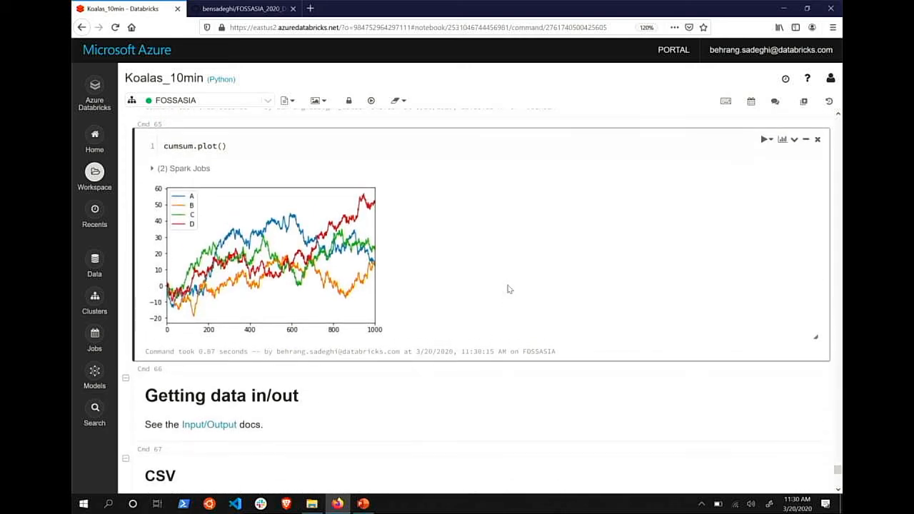
mouse_move(180, 164)
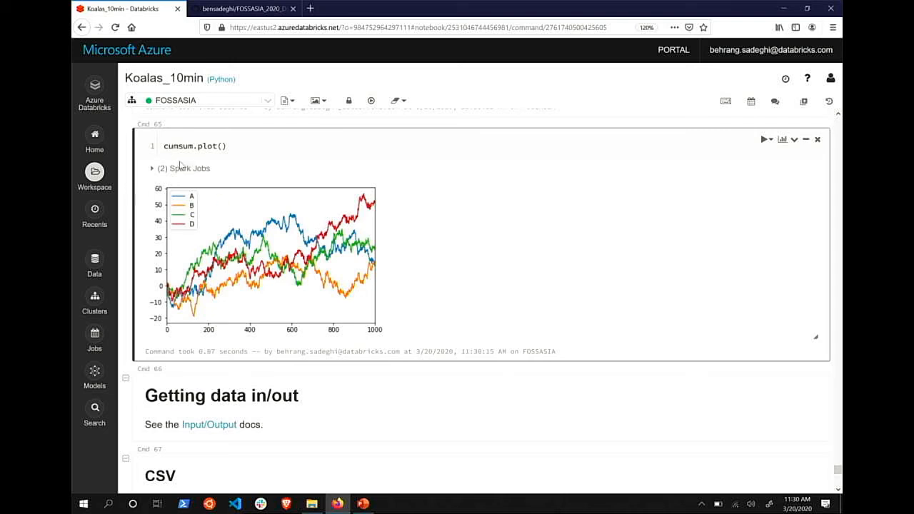
mouse_move(198, 179)
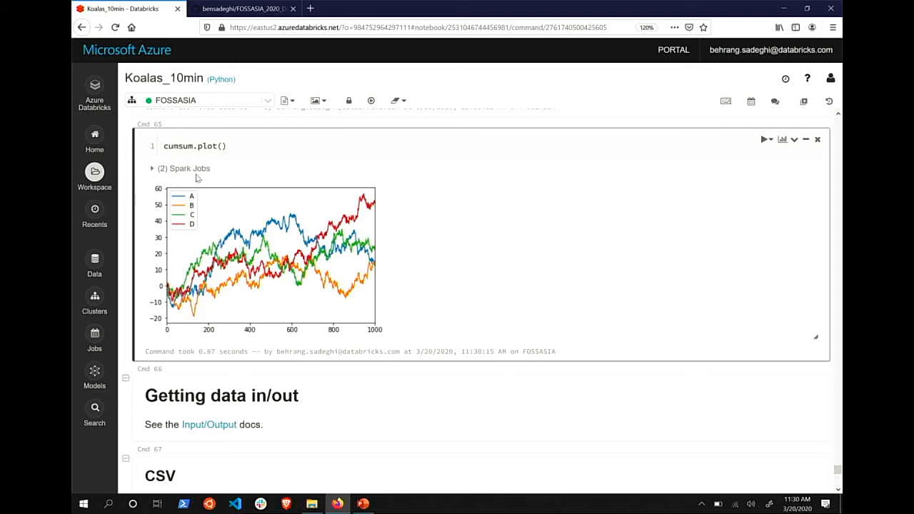
mouse_move(610, 291)
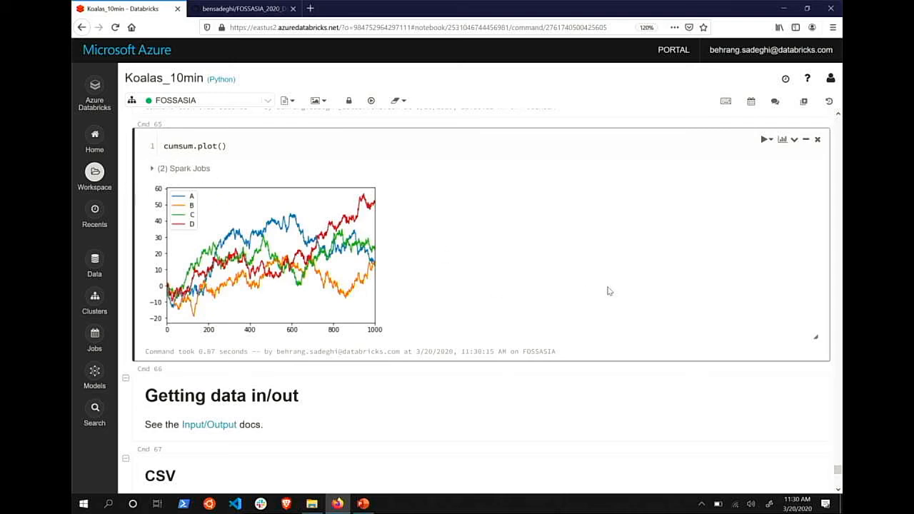
scroll(down, 3)
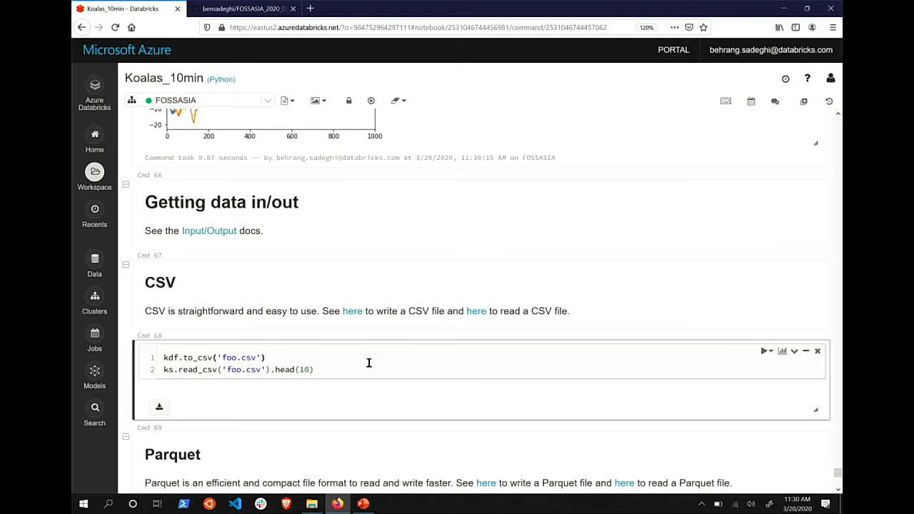
Write kdf to foo.csv and display the first ten rows read back from it
click(268, 358)
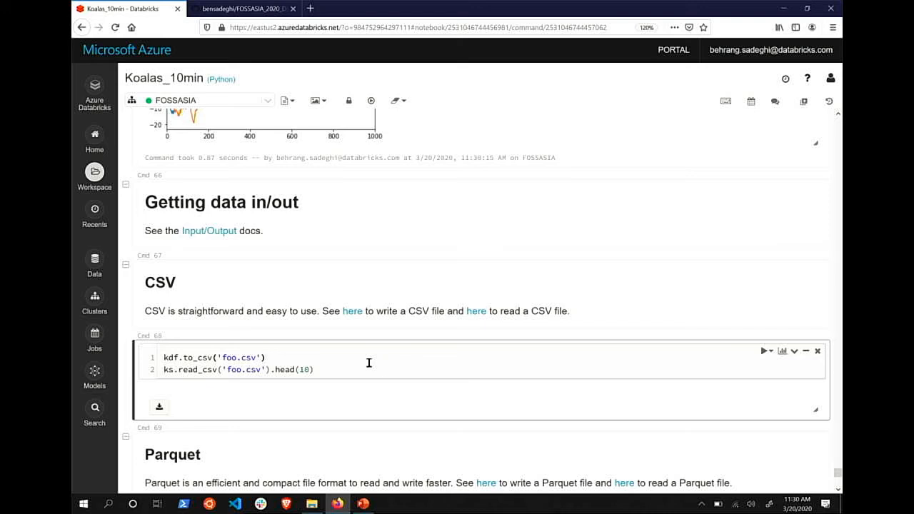
click(763, 351)
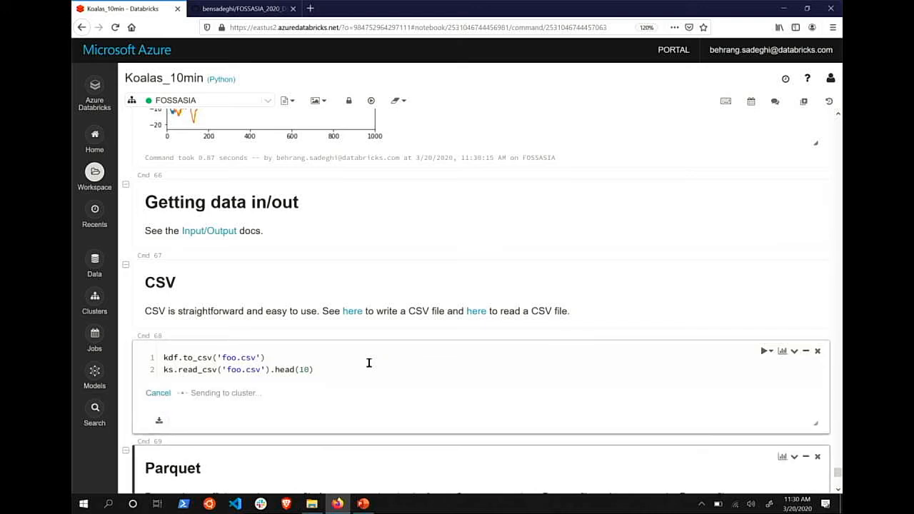
scroll(down, 3)
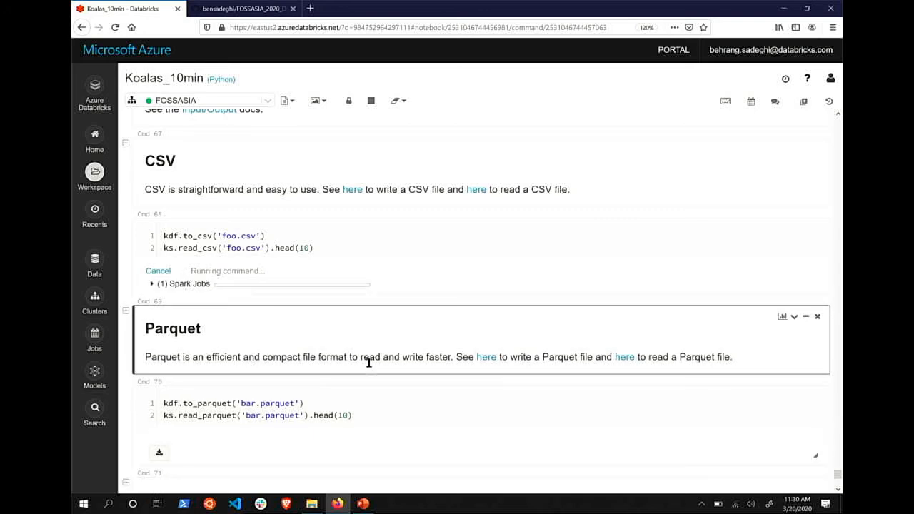
scroll(down, 3)
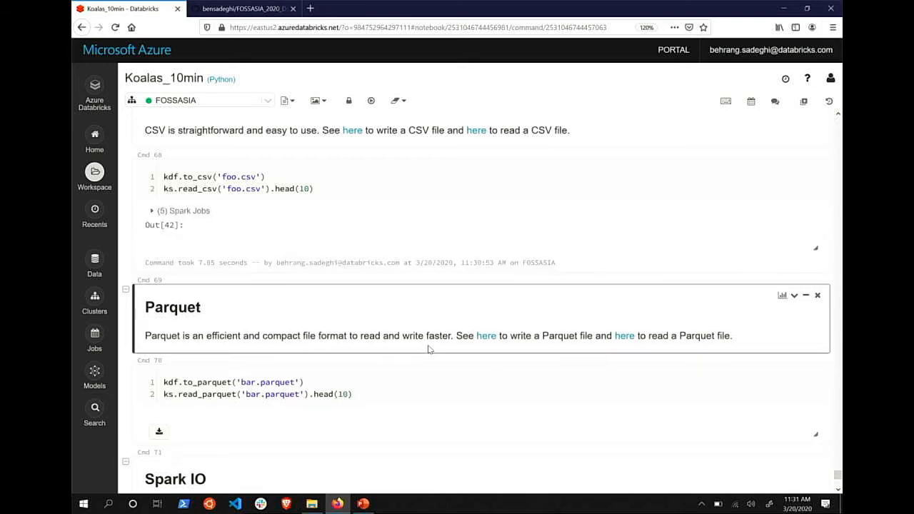
scroll(down, 3)
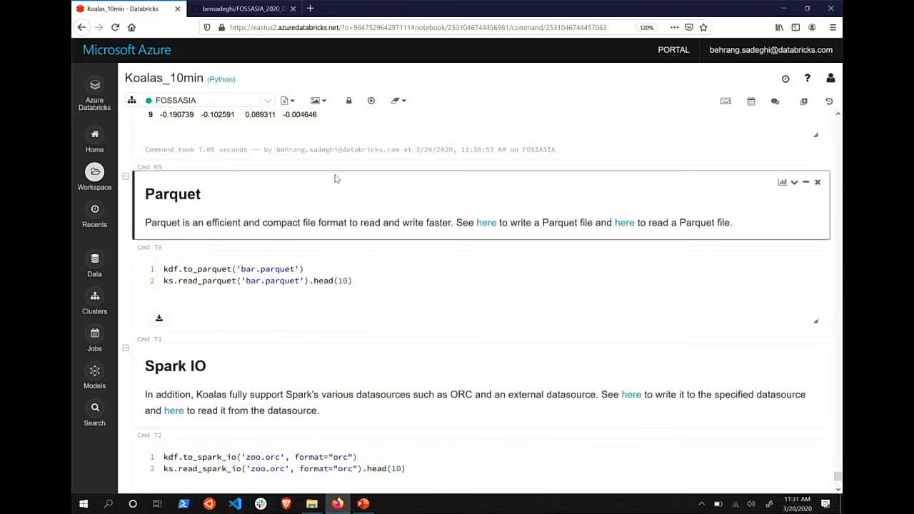
Run Cmd 70 to write bar.parquet and read back ten rows
click(373, 280)
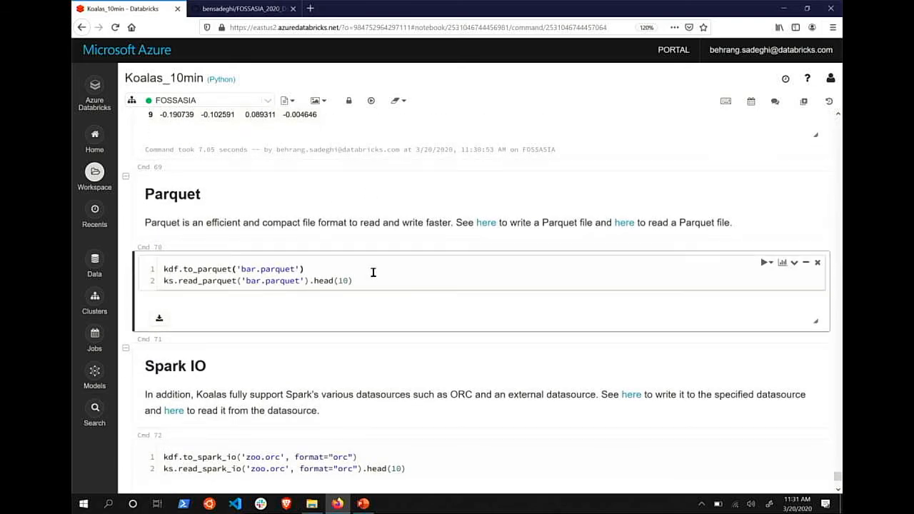
click(763, 263)
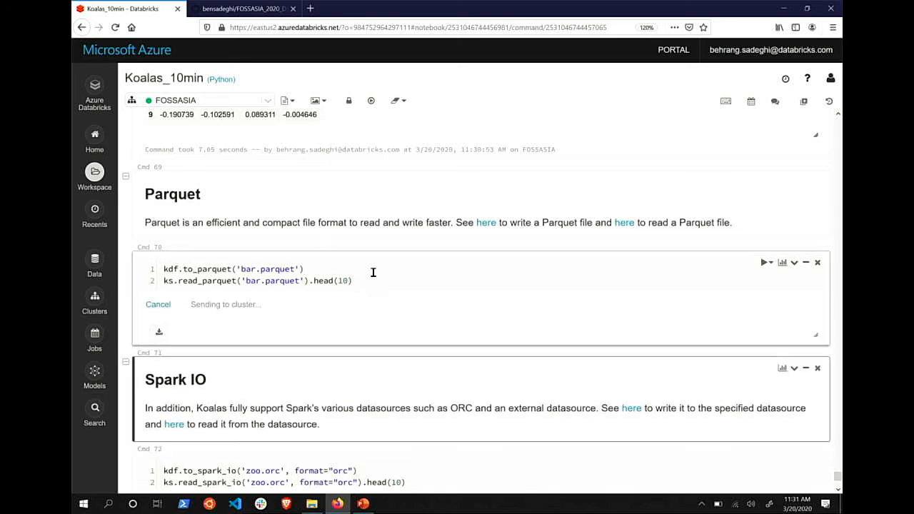
click(764, 262)
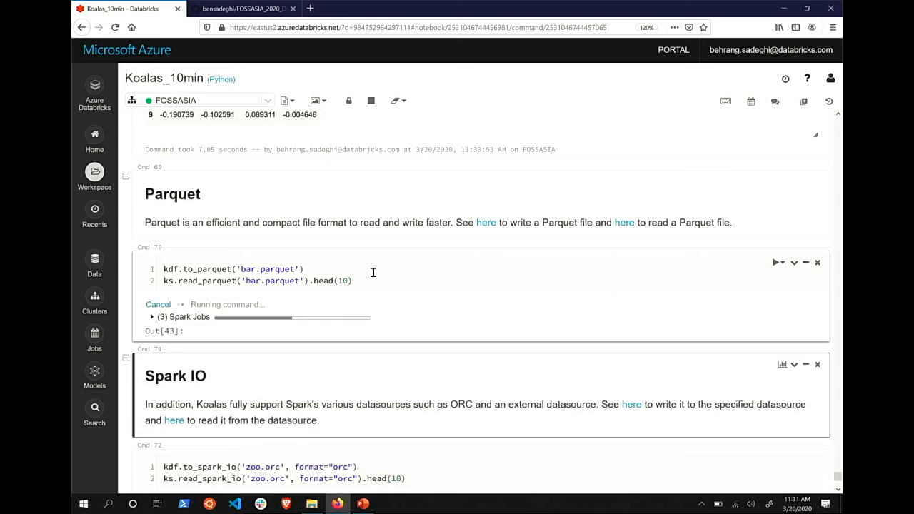
Run Cmd 72 to write zoo.orc via Spark IO and show its ten rows
scroll(down, 3)
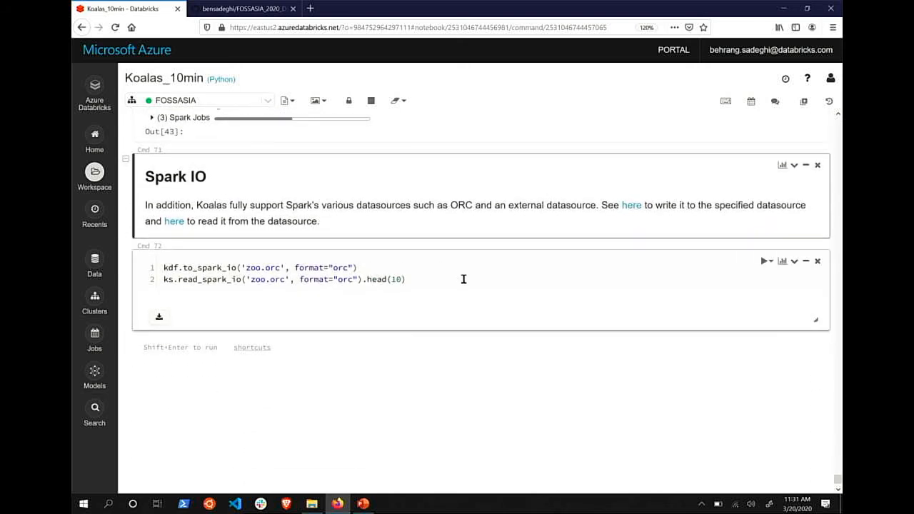
click(463, 278)
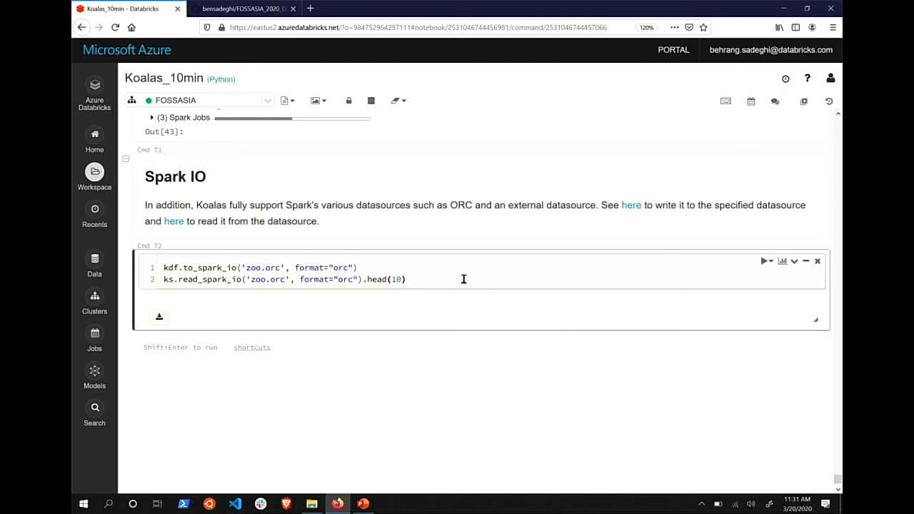
scroll(up, 3)
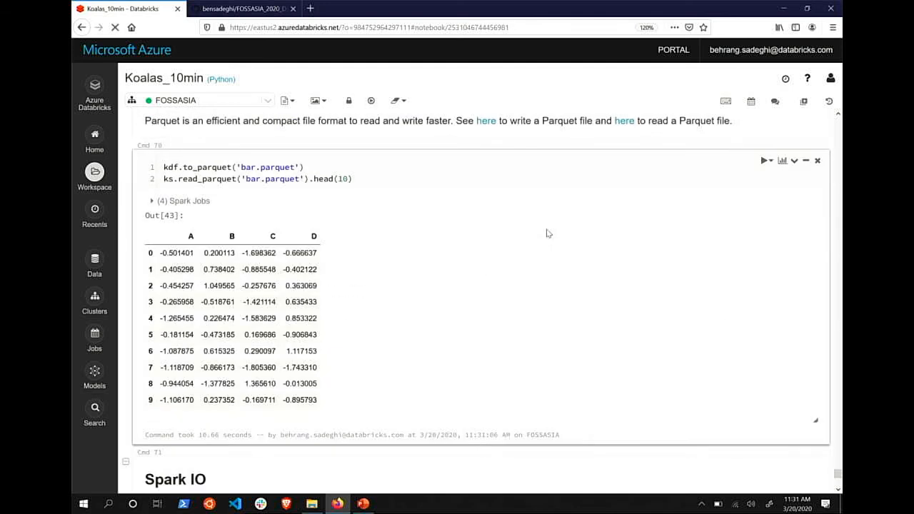
scroll(down, 3)
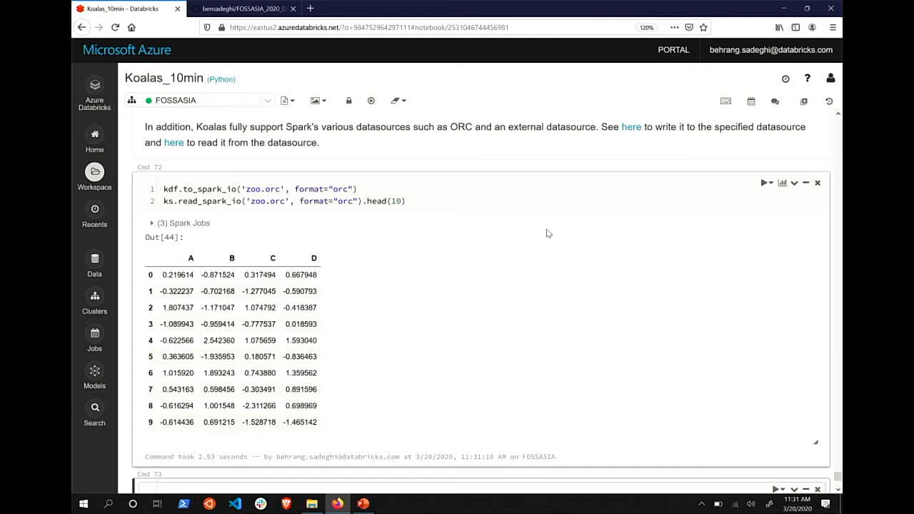
mouse_move(515, 304)
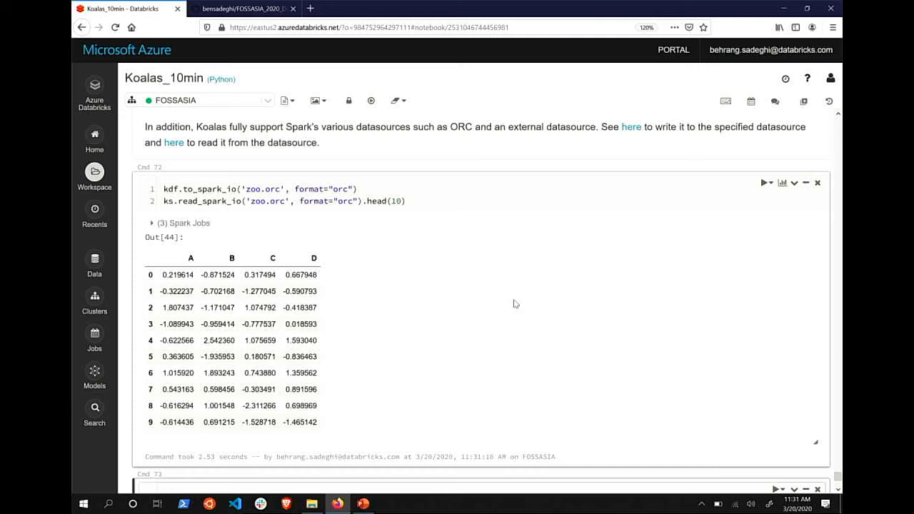
mouse_move(363, 503)
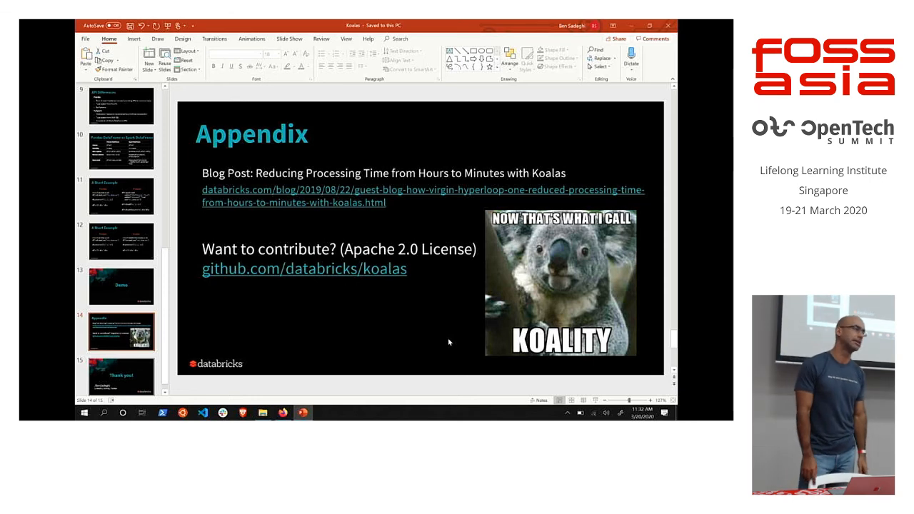
mouse_move(188, 372)
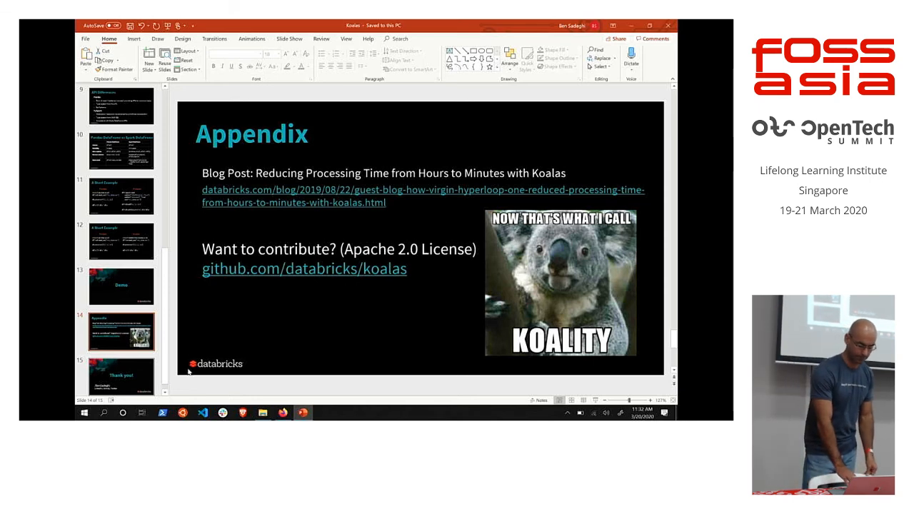
Show the closing Thank you slide (slide 15), then return to the Databricks notebook
click(121, 365)
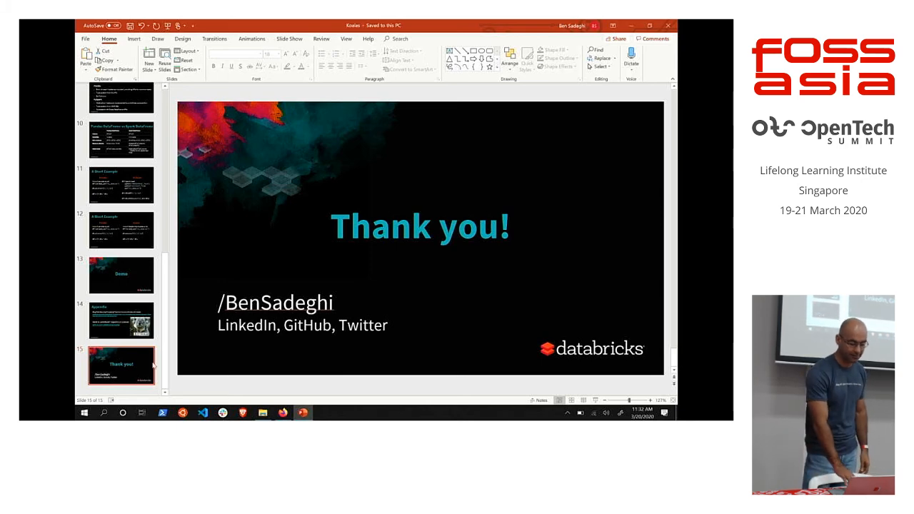
click(283, 413)
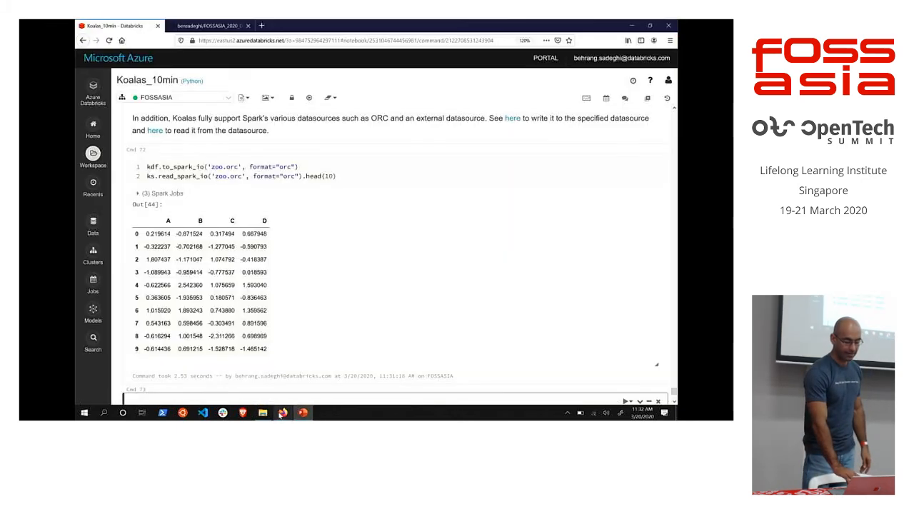
click(207, 26)
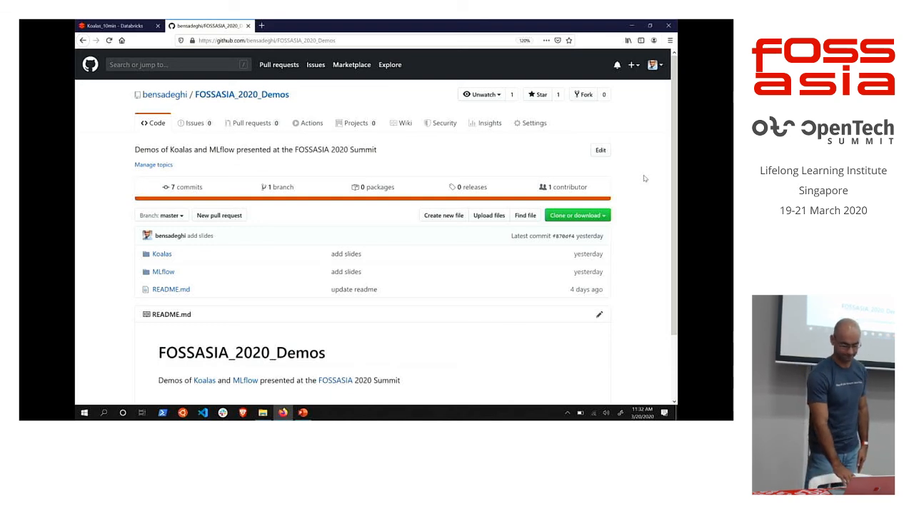
mouse_move(195, 331)
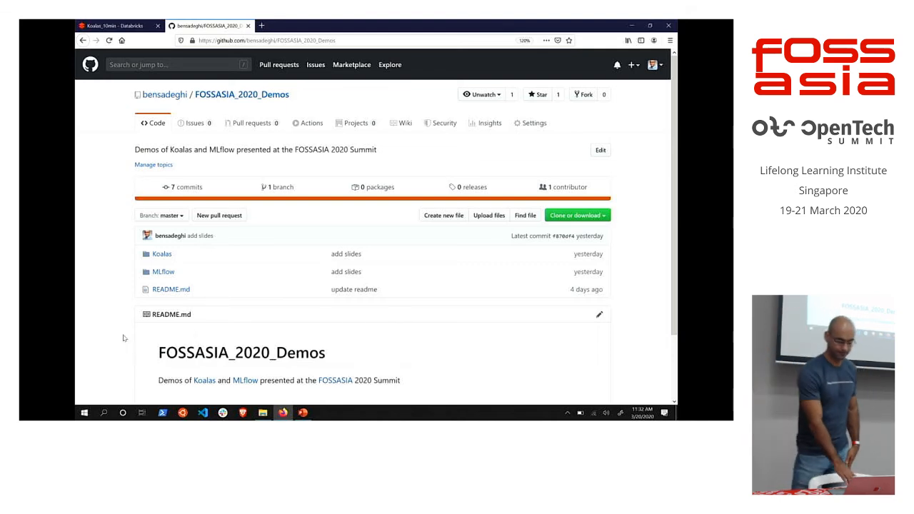
mouse_move(302, 413)
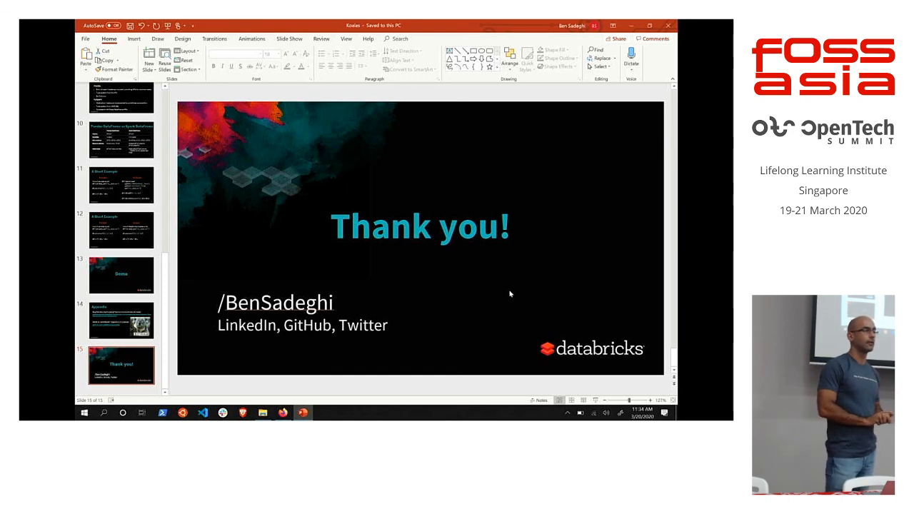
mouse_move(122, 140)
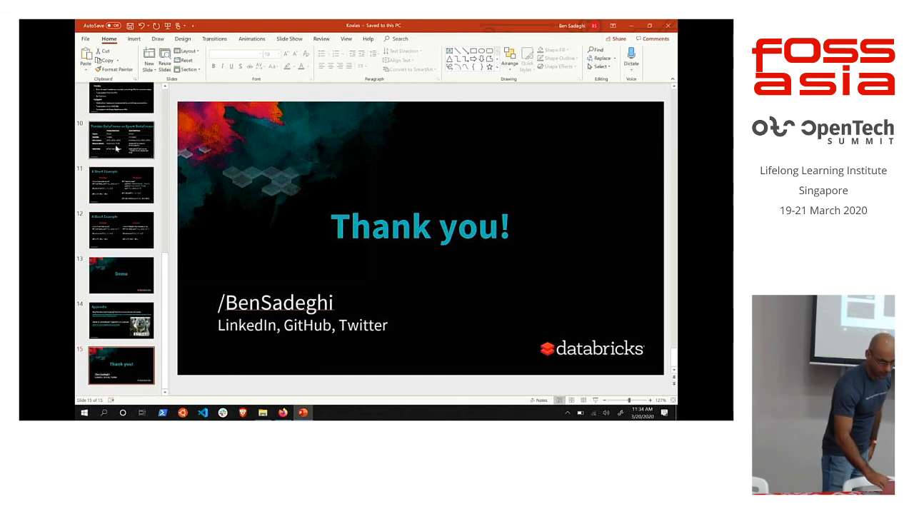
Return to slide 8, Guardrails, on which Koalas methods are safe at scale
scroll(up, 3)
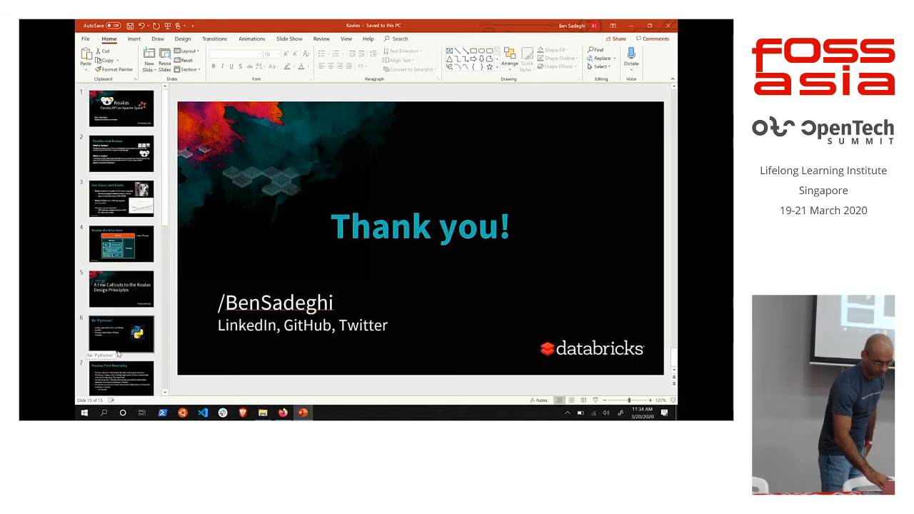
click(121, 327)
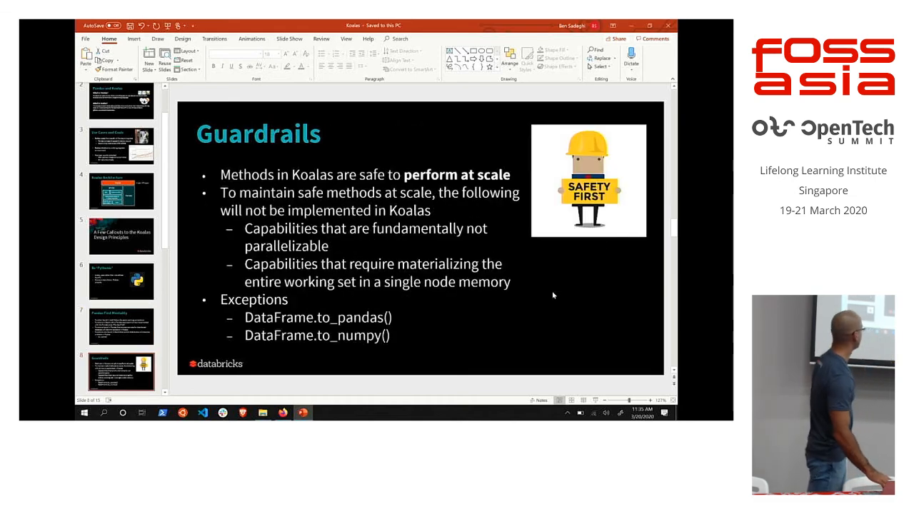
mouse_move(439, 331)
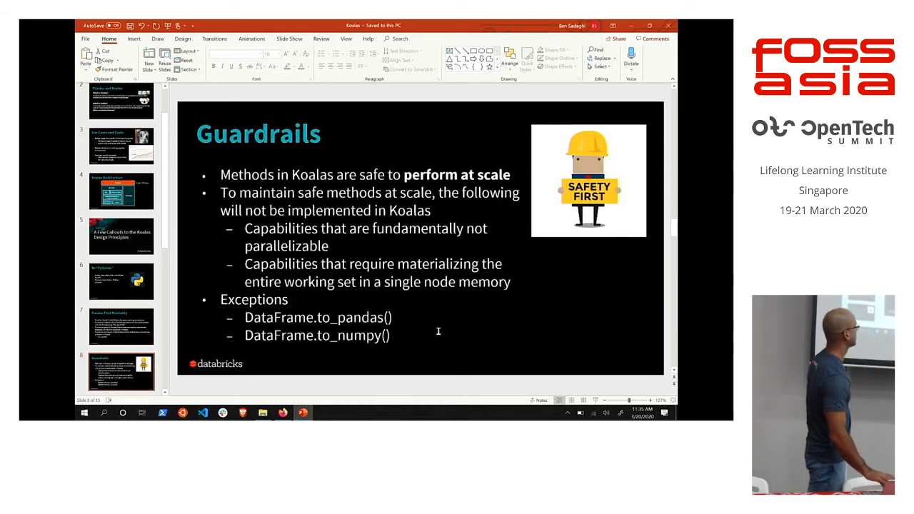